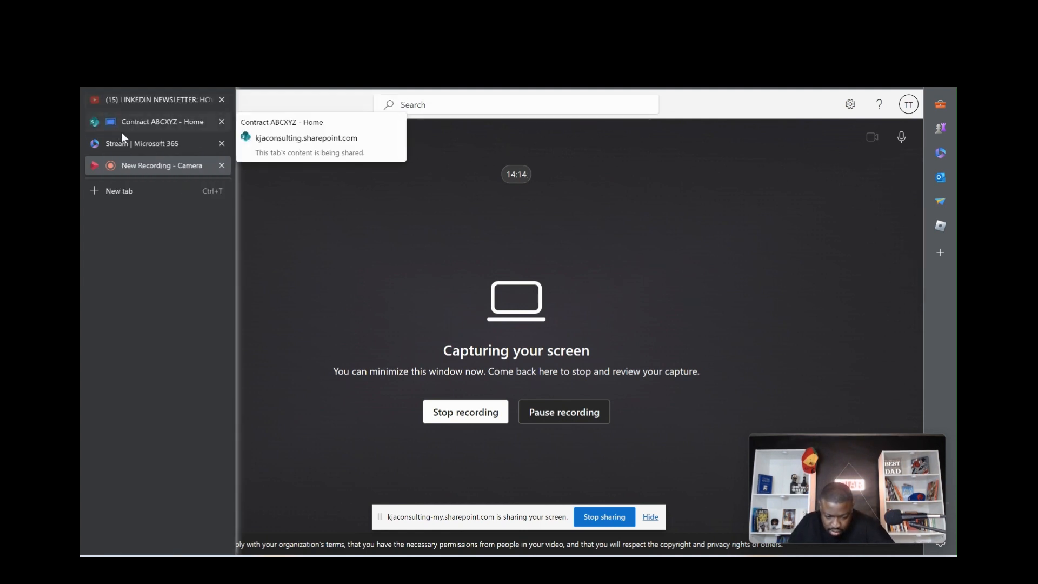
# Step: Switch from the Stream capture page to the Contract ABCXYZ site home tab
pyautogui.click(161, 121)
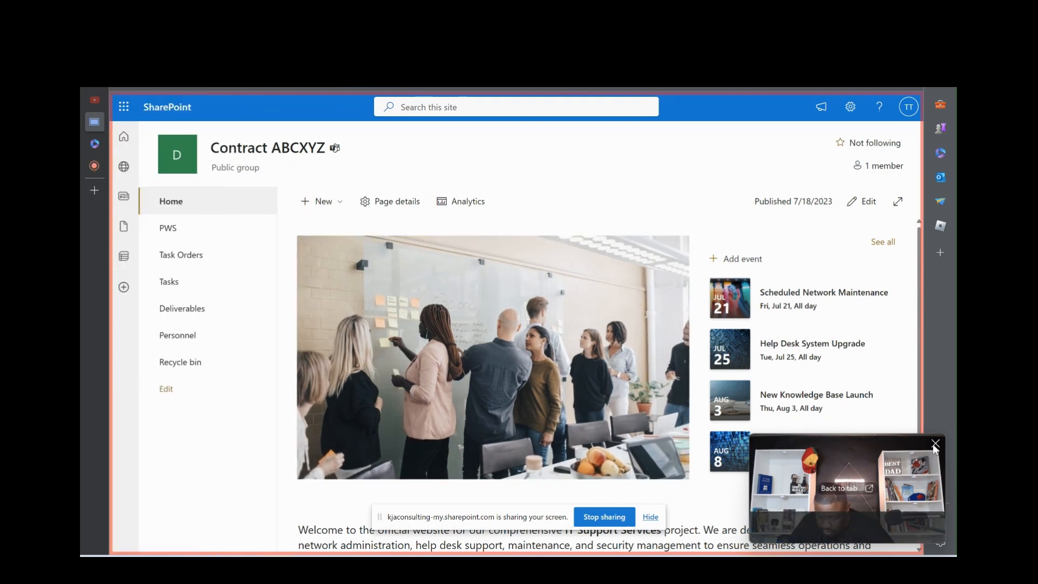
pyautogui.click(936, 444)
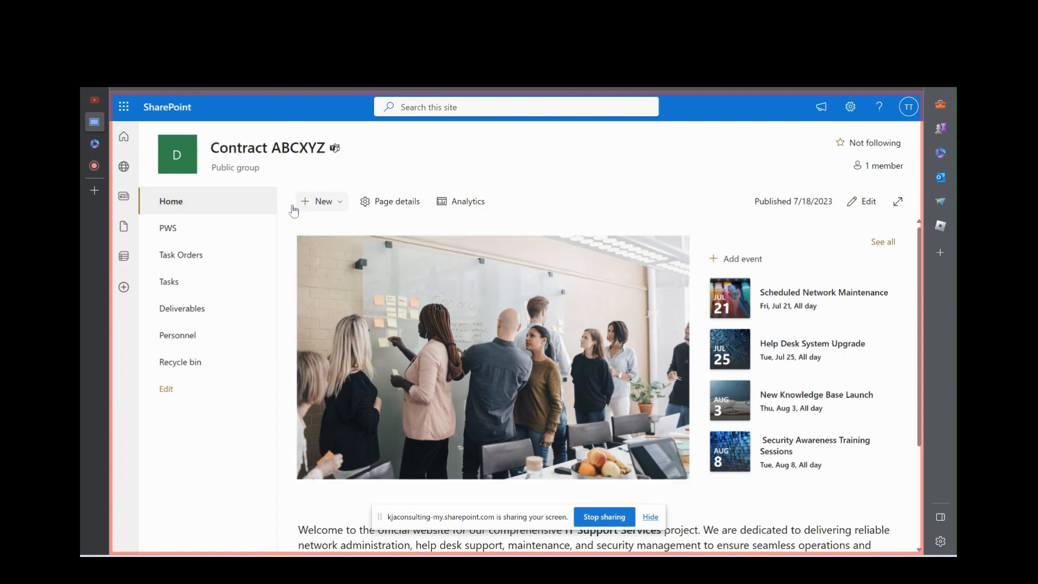
pyautogui.moveTo(659, 527)
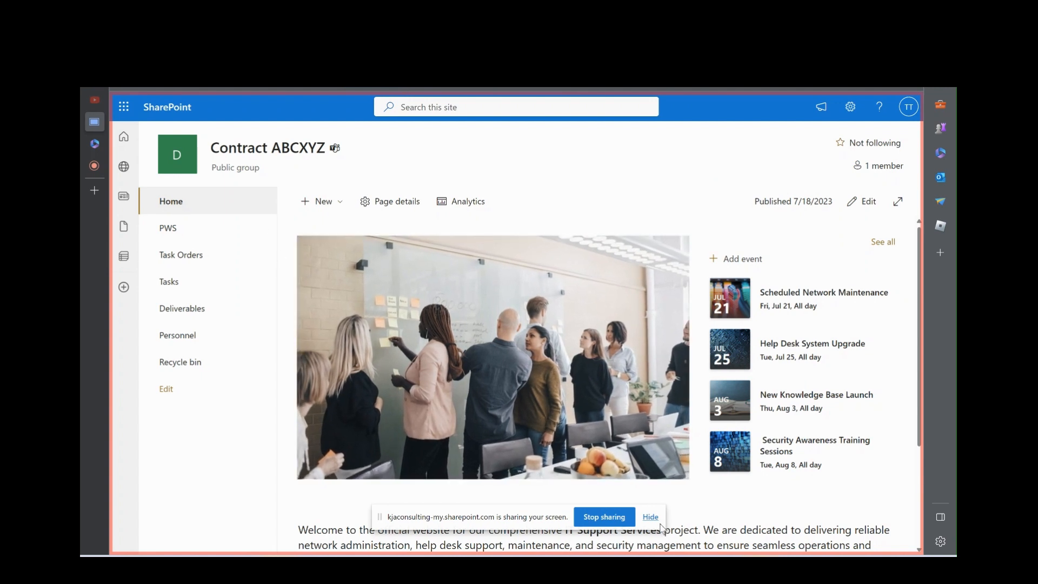
pyautogui.click(650, 517)
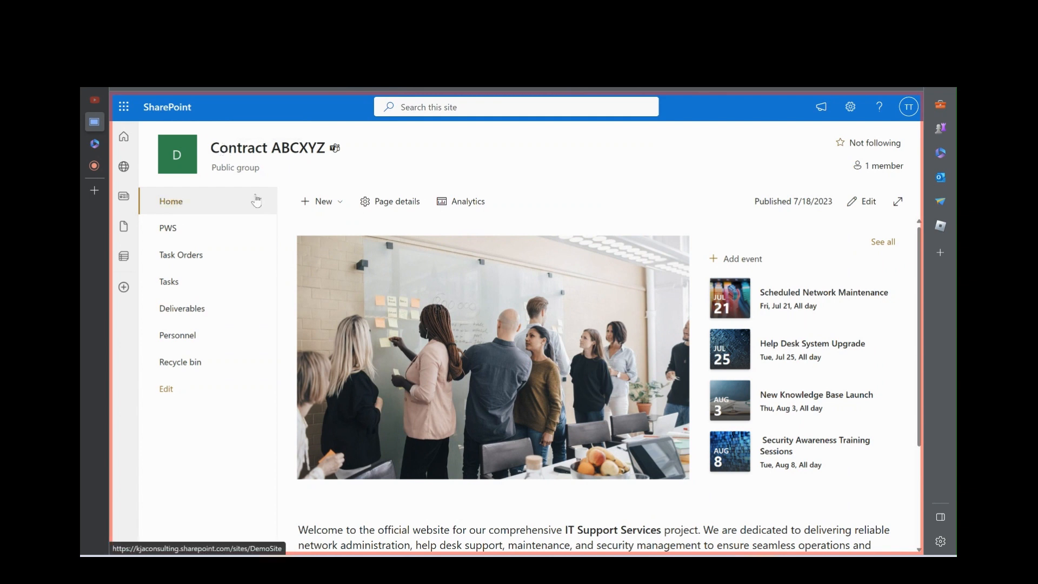
pyautogui.moveTo(228, 150)
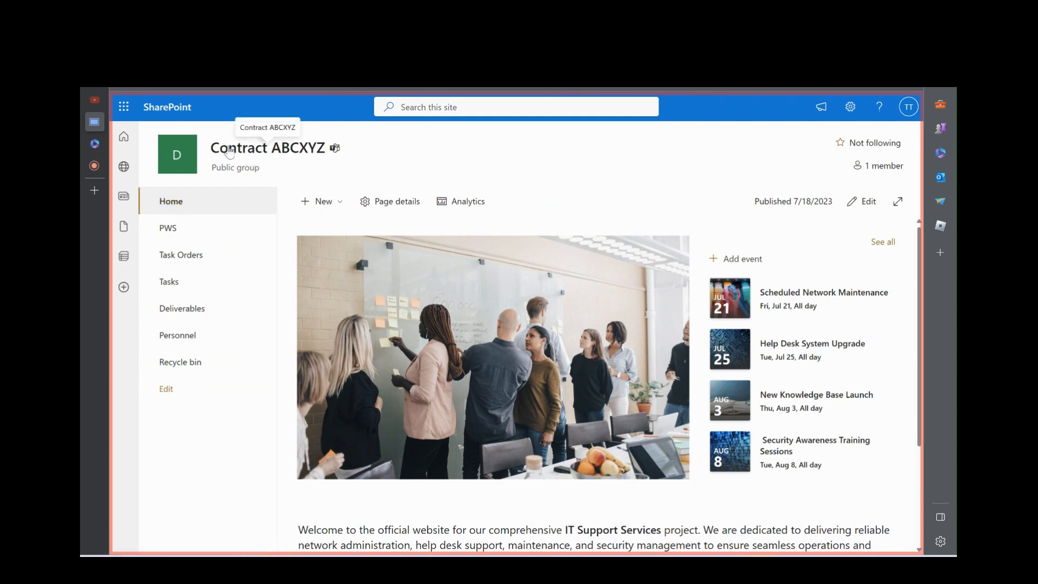
pyautogui.moveTo(417, 272)
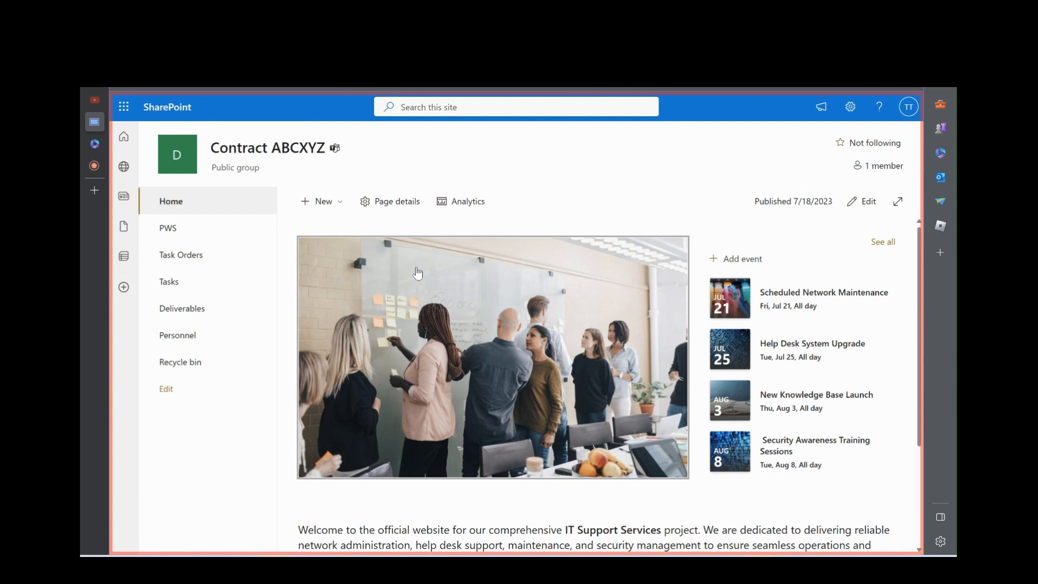
pyautogui.moveTo(376, 305)
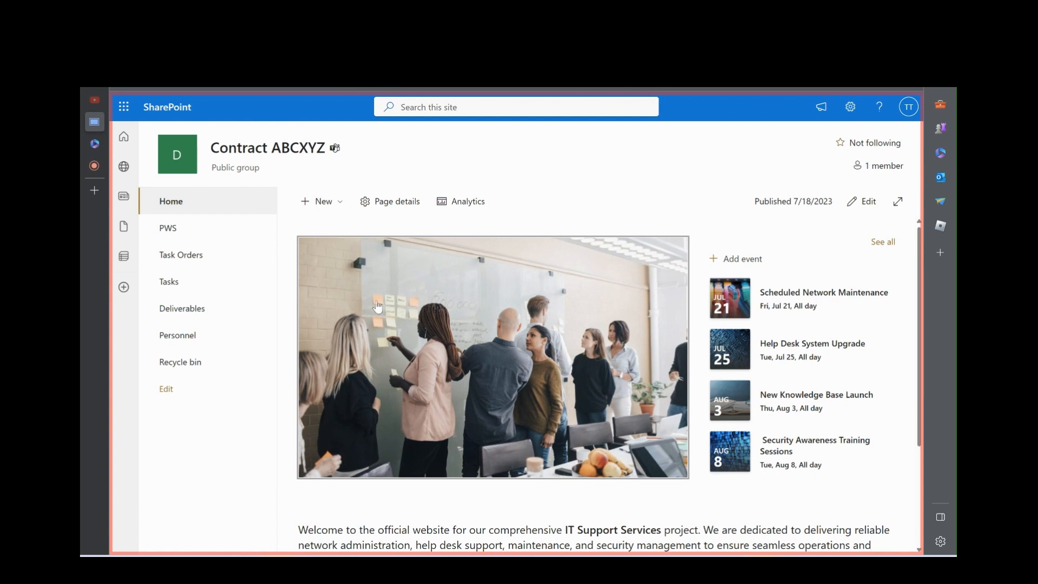
pyautogui.moveTo(341, 281)
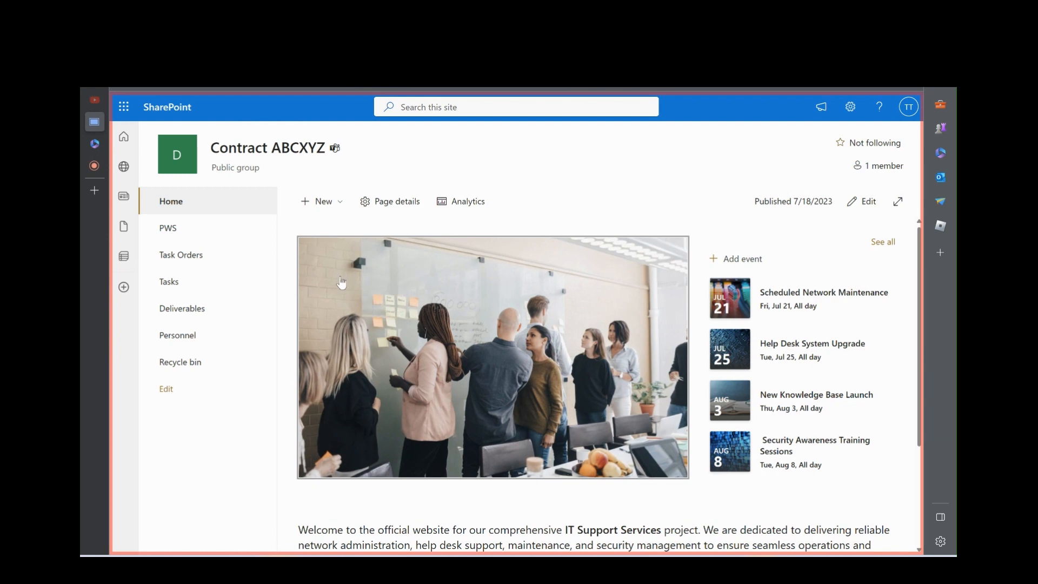
pyautogui.moveTo(602, 374)
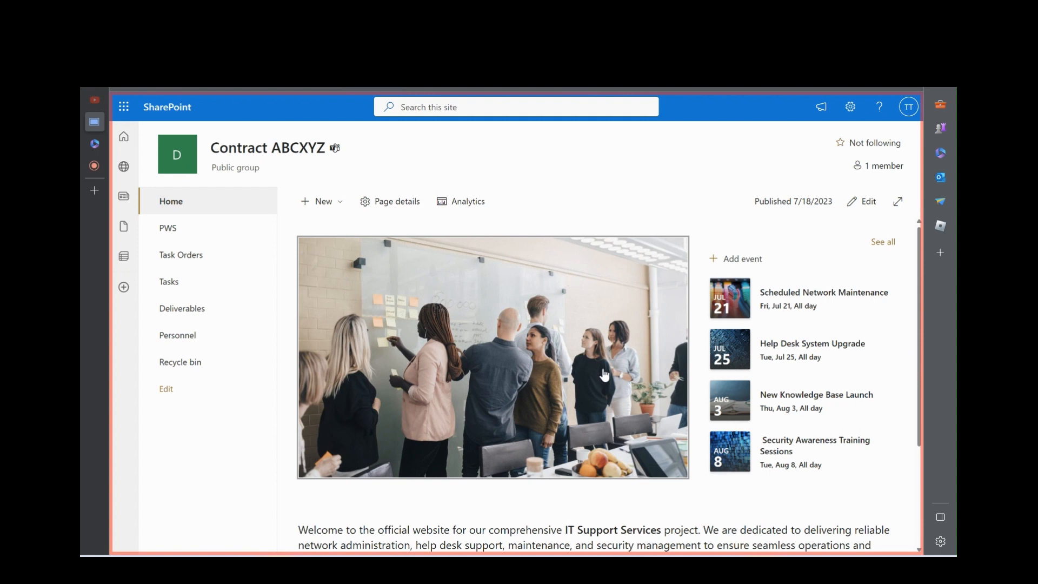
pyautogui.moveTo(544, 373)
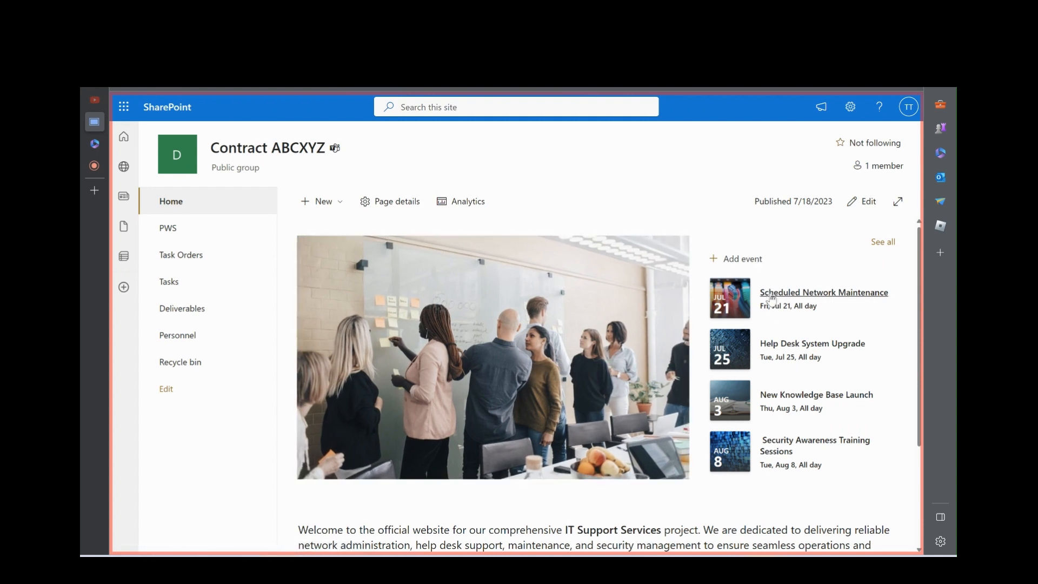
pyautogui.scroll(-3)
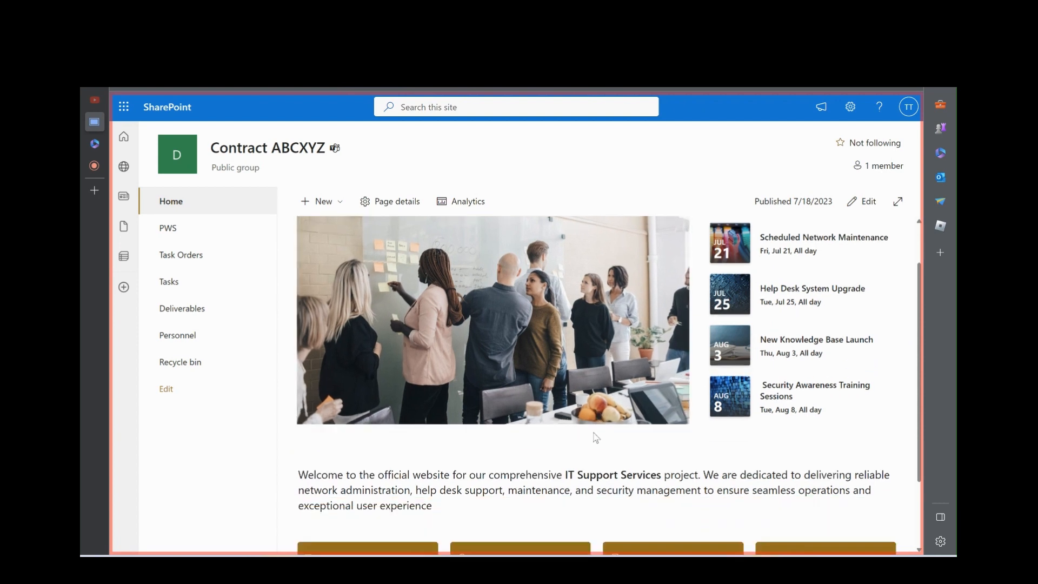
pyautogui.scroll(-3)
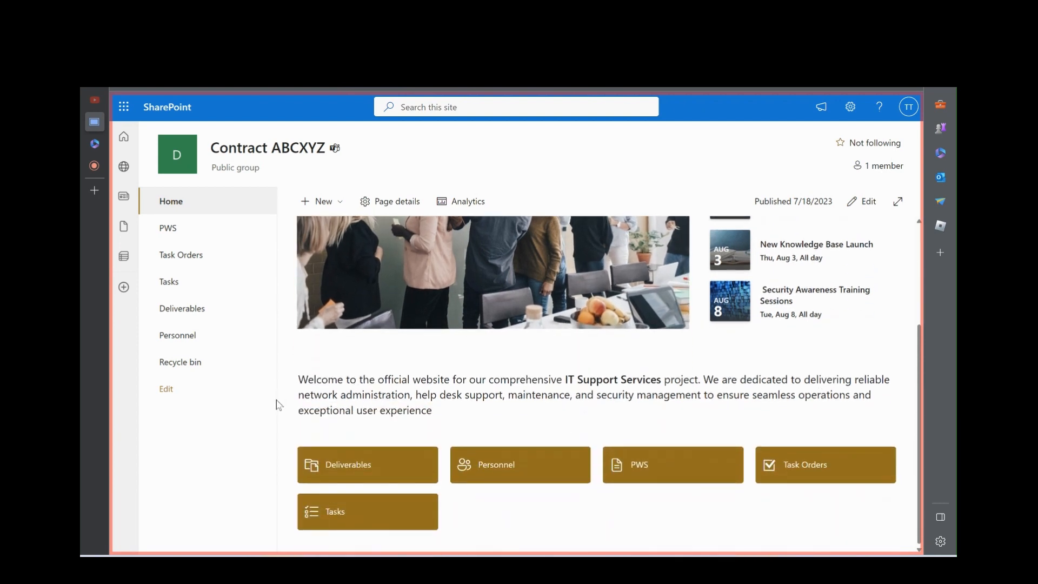
pyautogui.moveTo(615, 384)
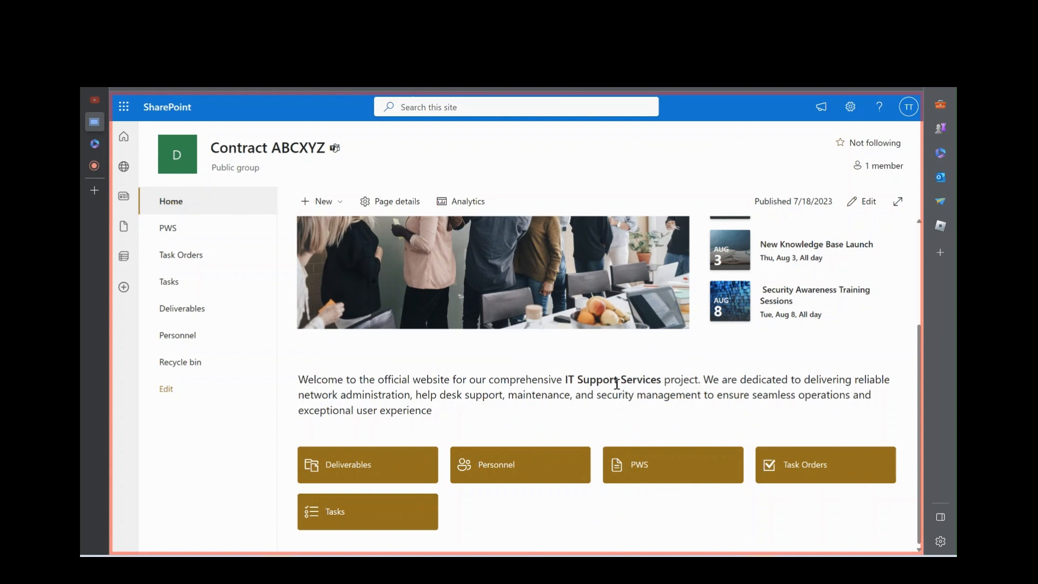
pyautogui.moveTo(504, 424)
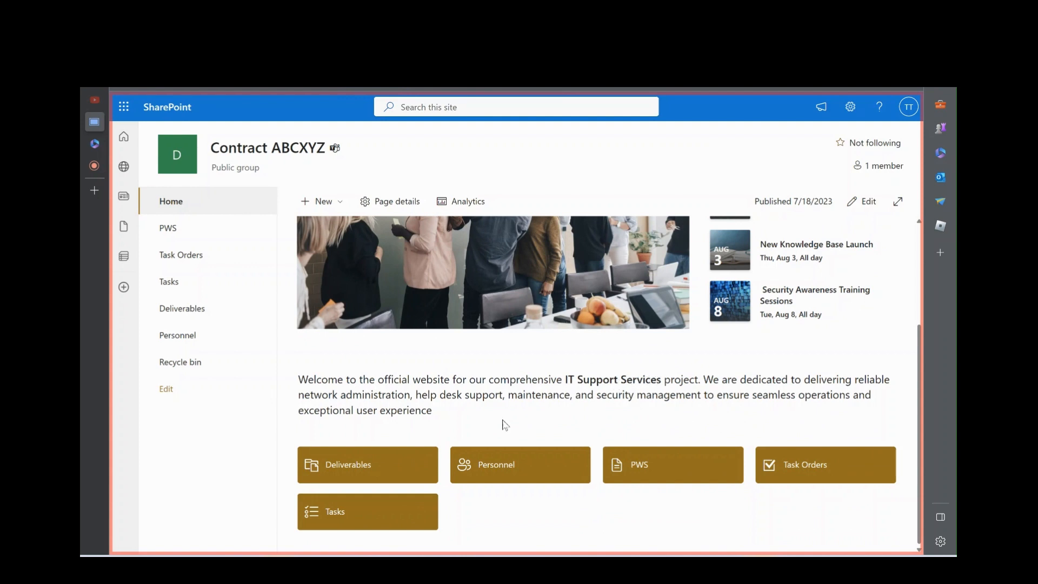
pyautogui.moveTo(487, 427)
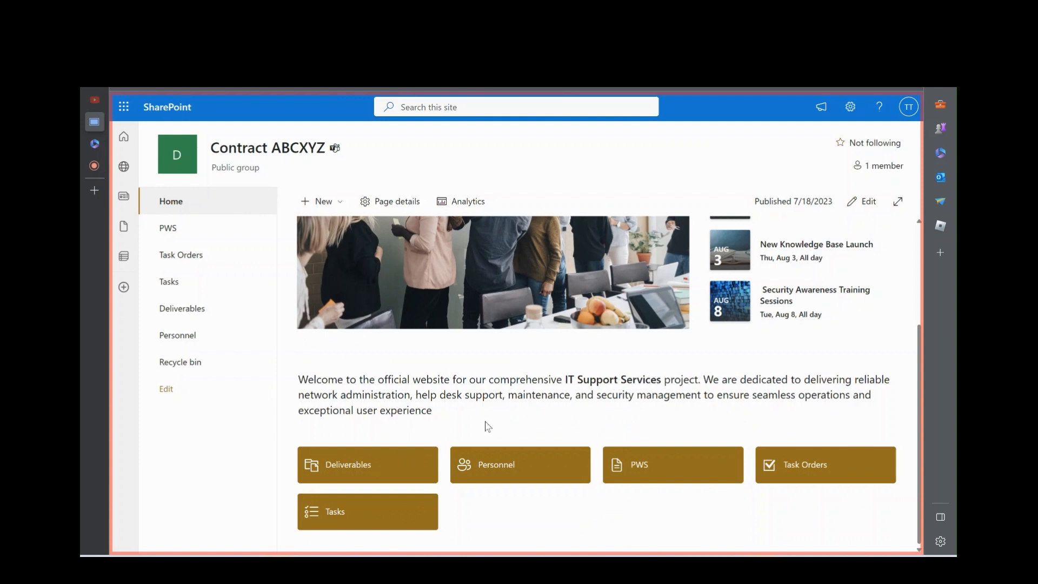
pyautogui.moveTo(389, 476)
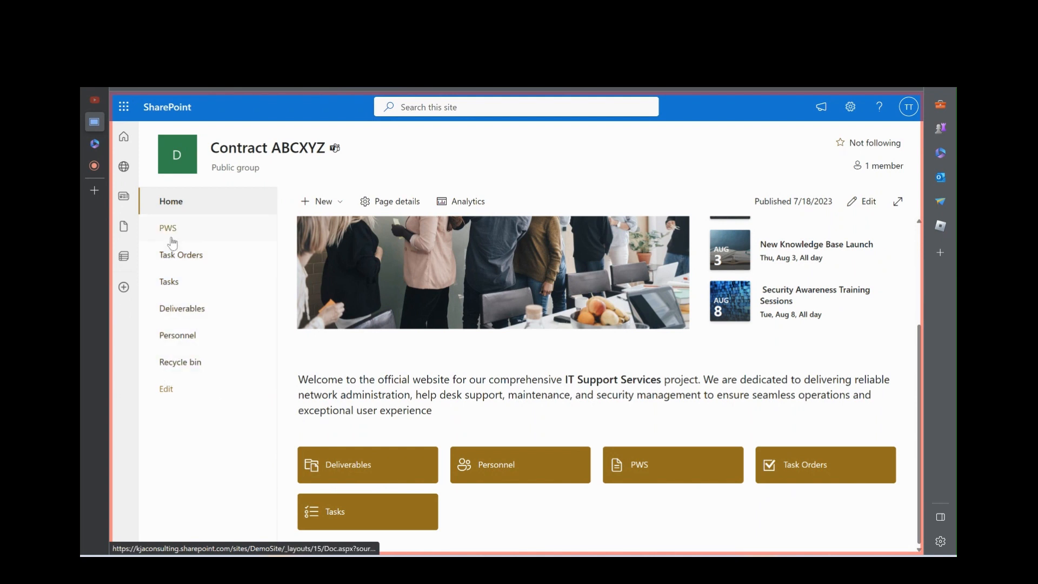
pyautogui.moveTo(177, 335)
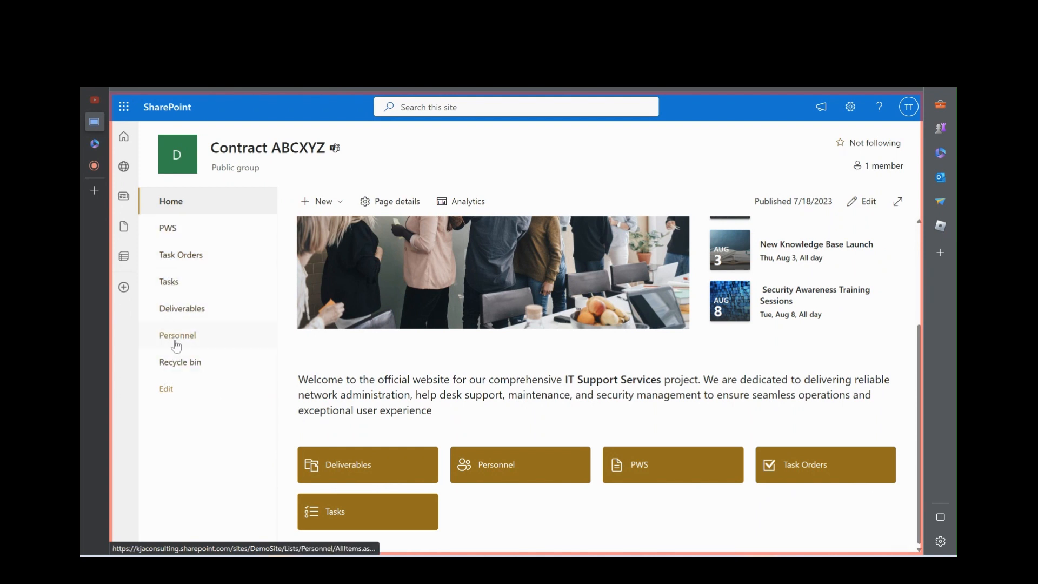
pyautogui.scroll(3)
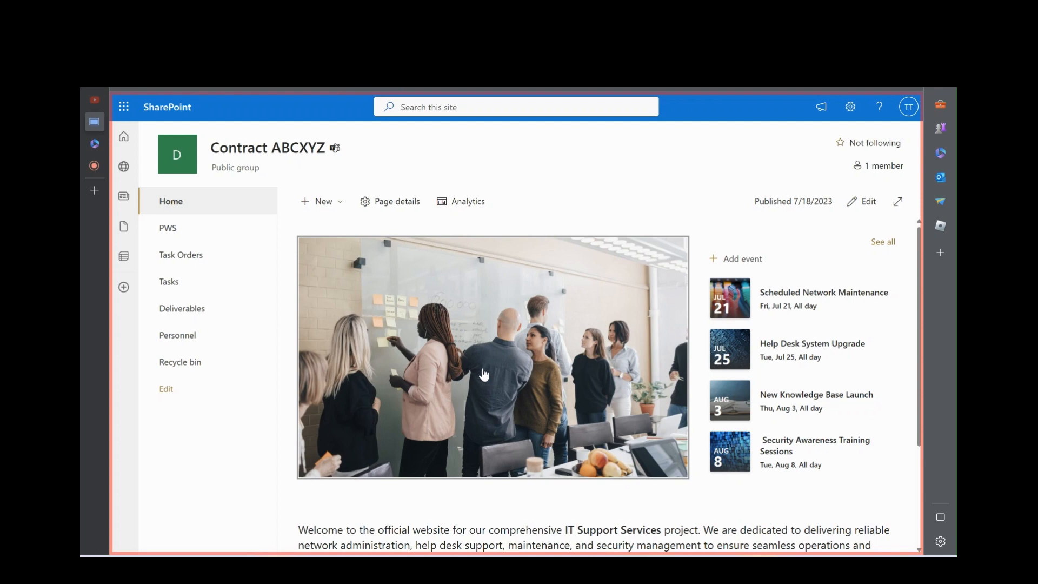
pyautogui.moveTo(198, 238)
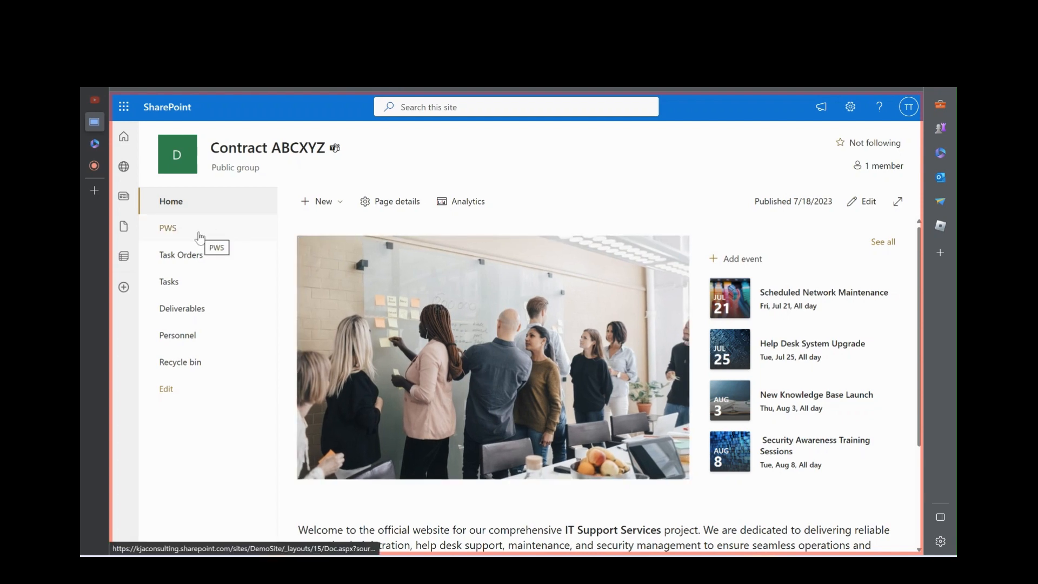
# Step: Open the PWS link and scroll through the contract's OneNote description, deliverables and standards
pyautogui.click(167, 228)
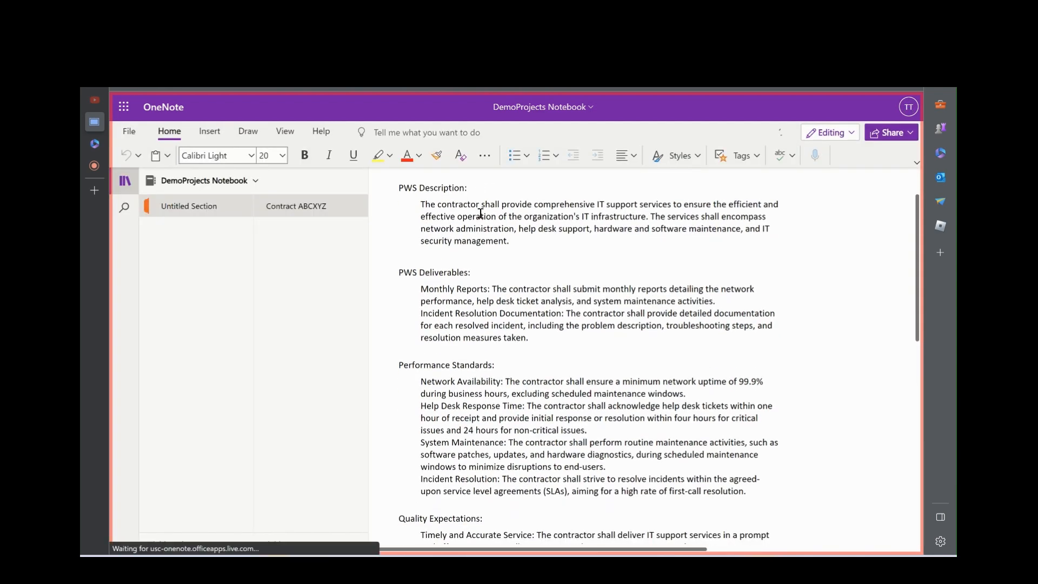
pyautogui.scroll(3)
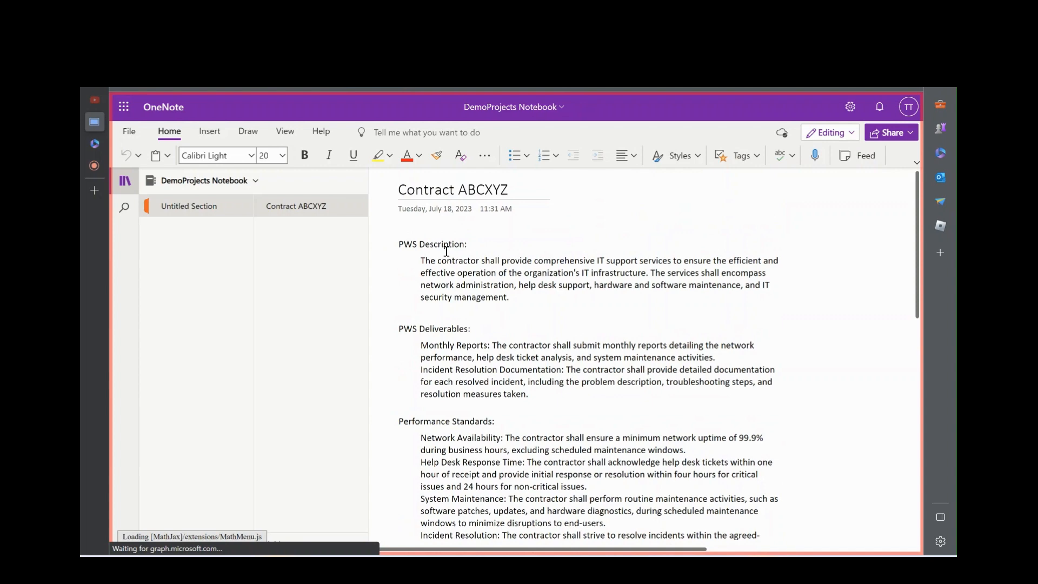
pyautogui.scroll(-3)
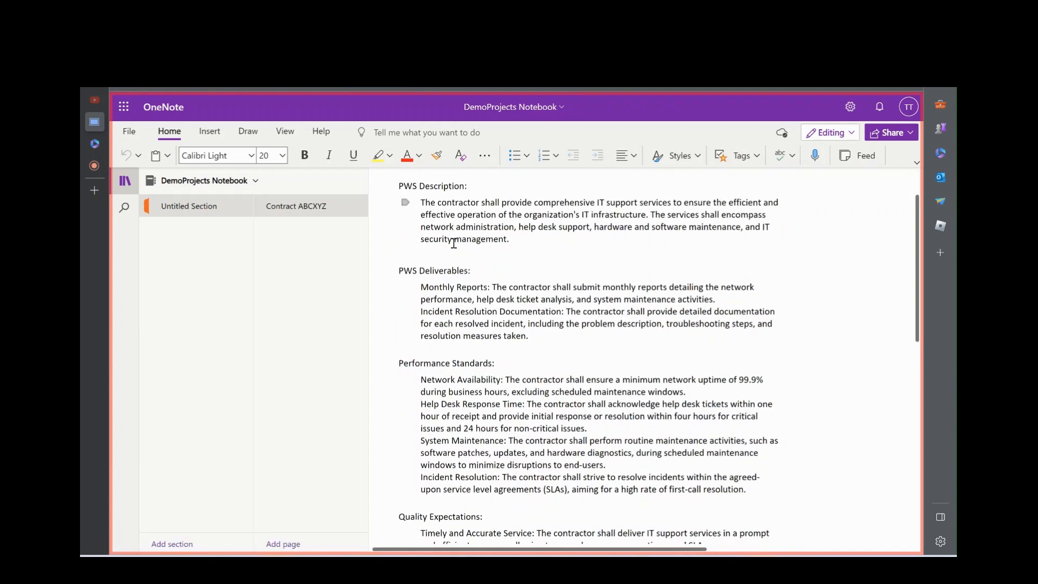
pyautogui.scroll(3)
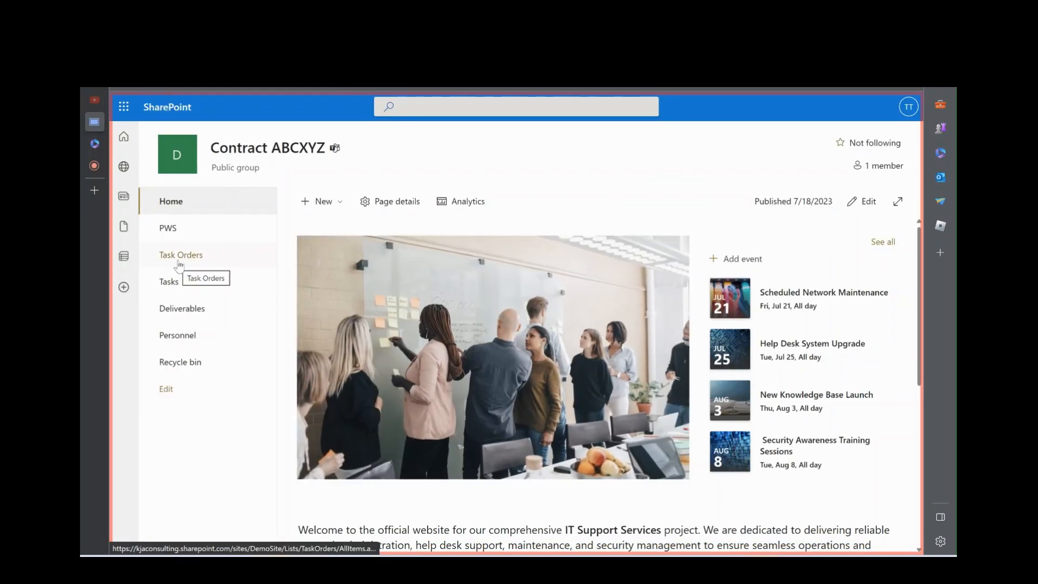
# Step: Show the Task Orders list with IT Support Services and Engineering Project and review its columns
pyautogui.click(180, 256)
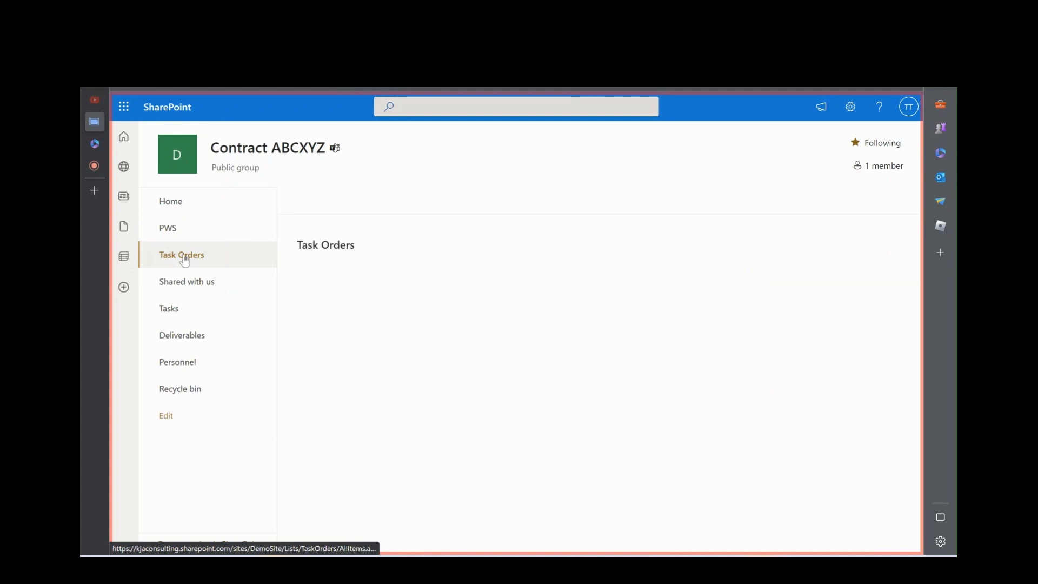
pyautogui.click(182, 254)
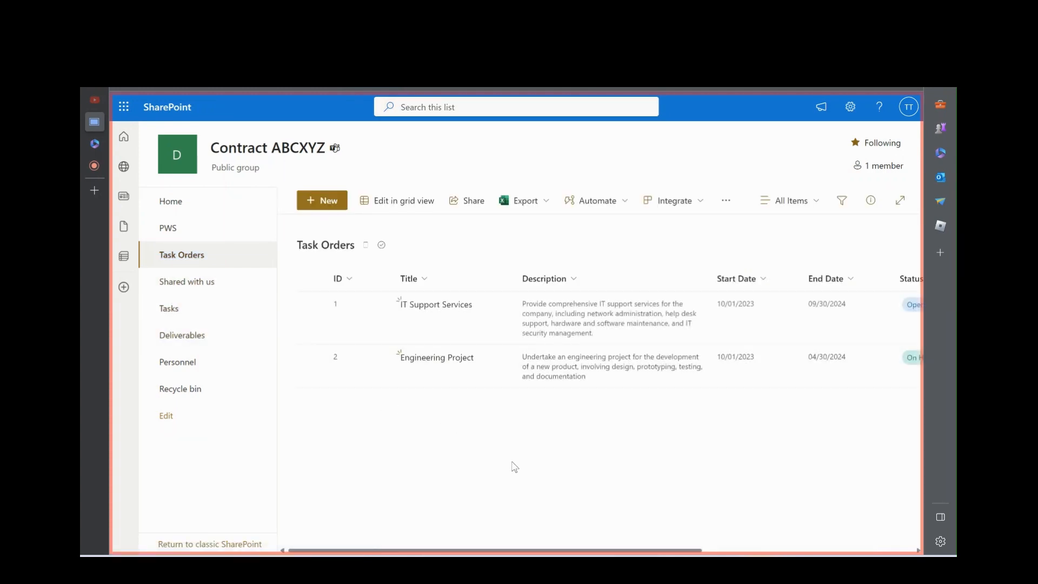
pyautogui.moveTo(306, 155)
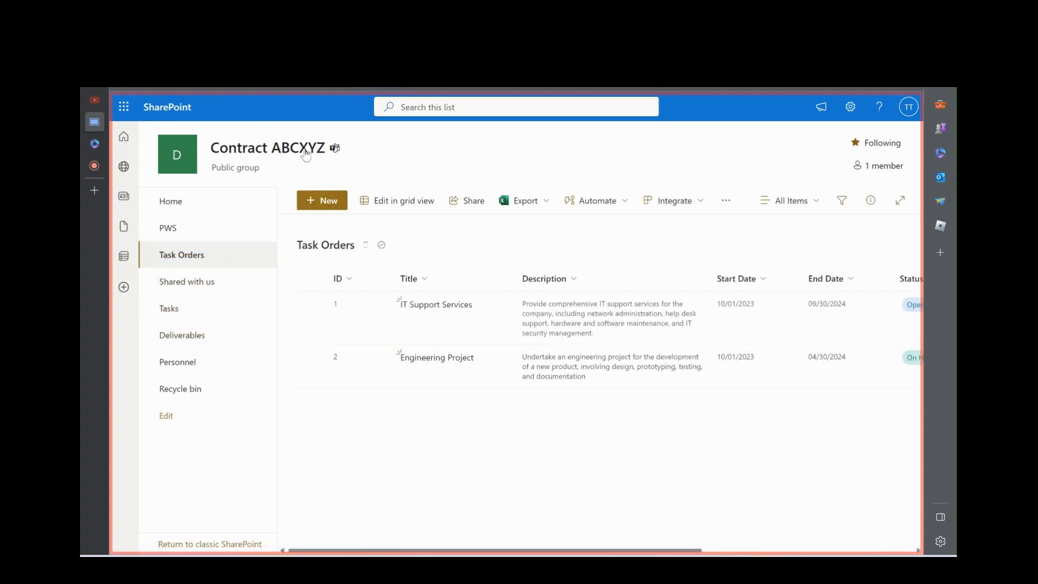
pyautogui.moveTo(349, 364)
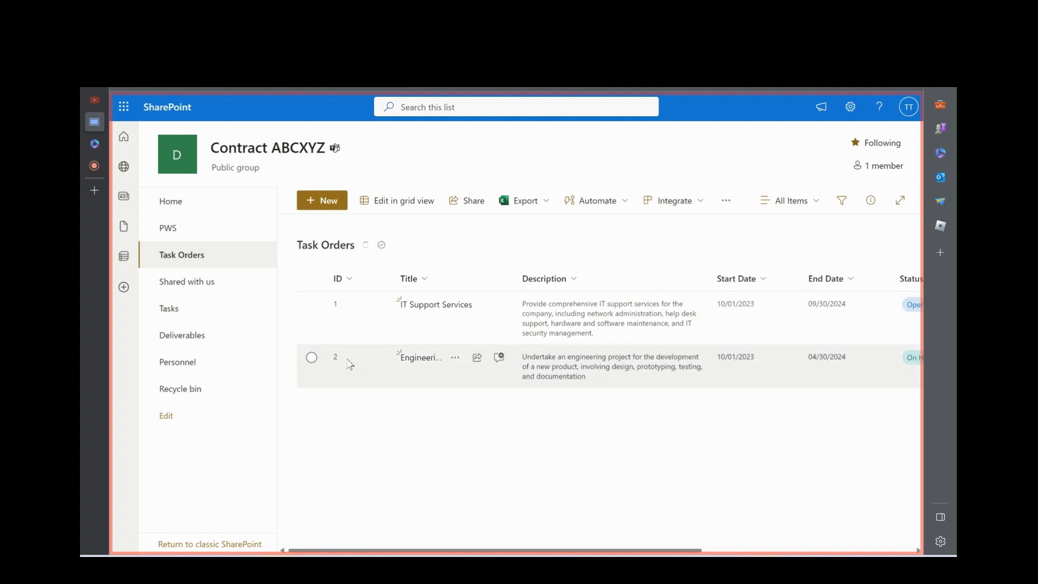
pyautogui.moveTo(389, 363)
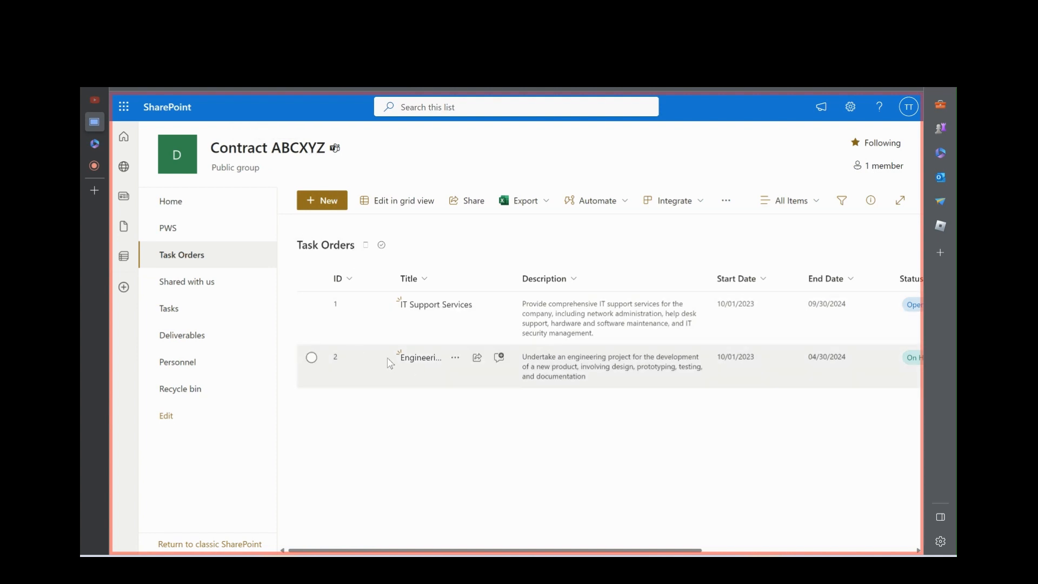
pyautogui.moveTo(447, 334)
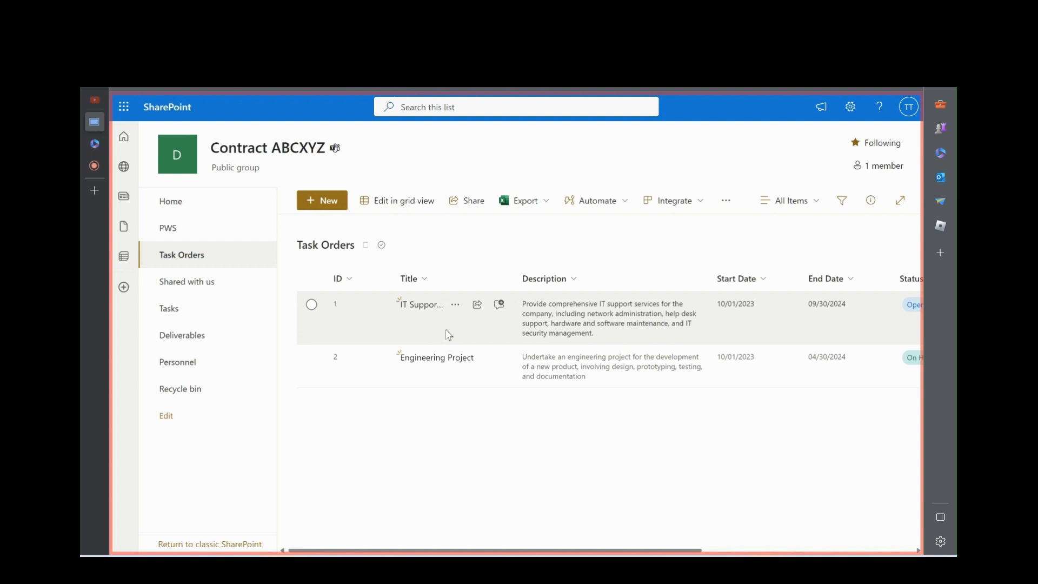
pyautogui.moveTo(741, 323)
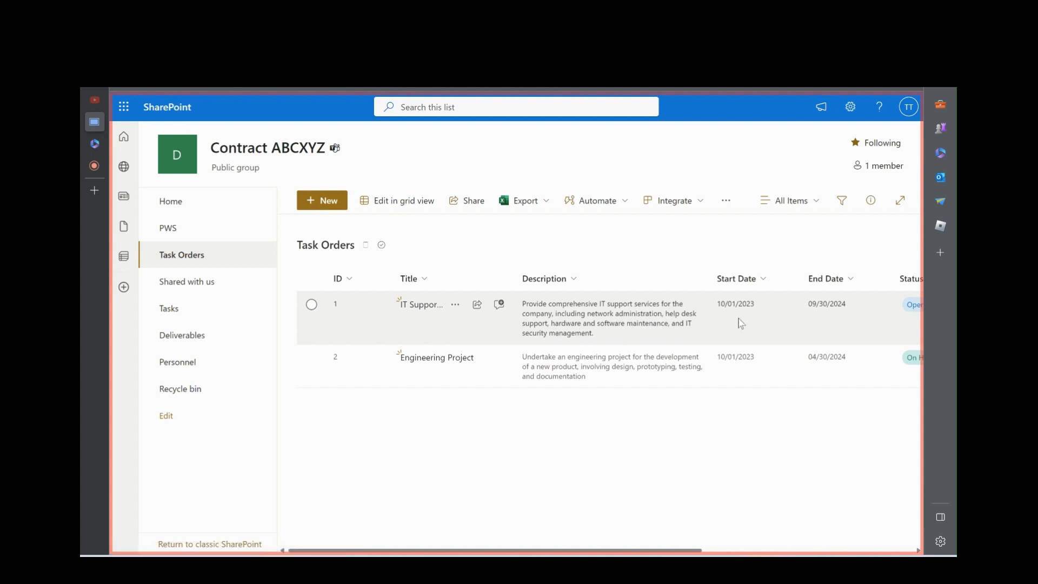
pyautogui.moveTo(755, 323)
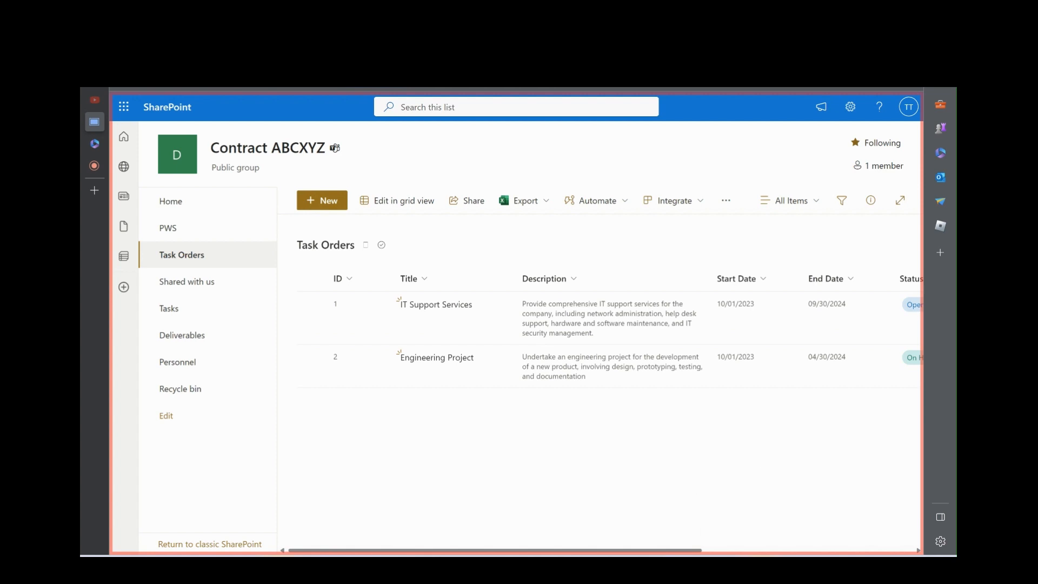
pyautogui.hscroll(3)
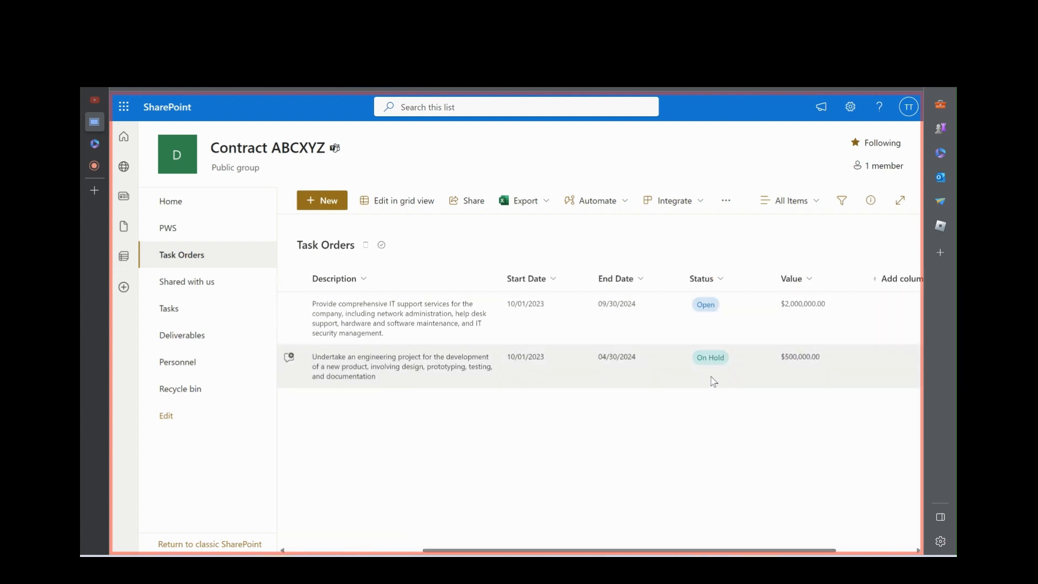
pyautogui.moveTo(819, 318)
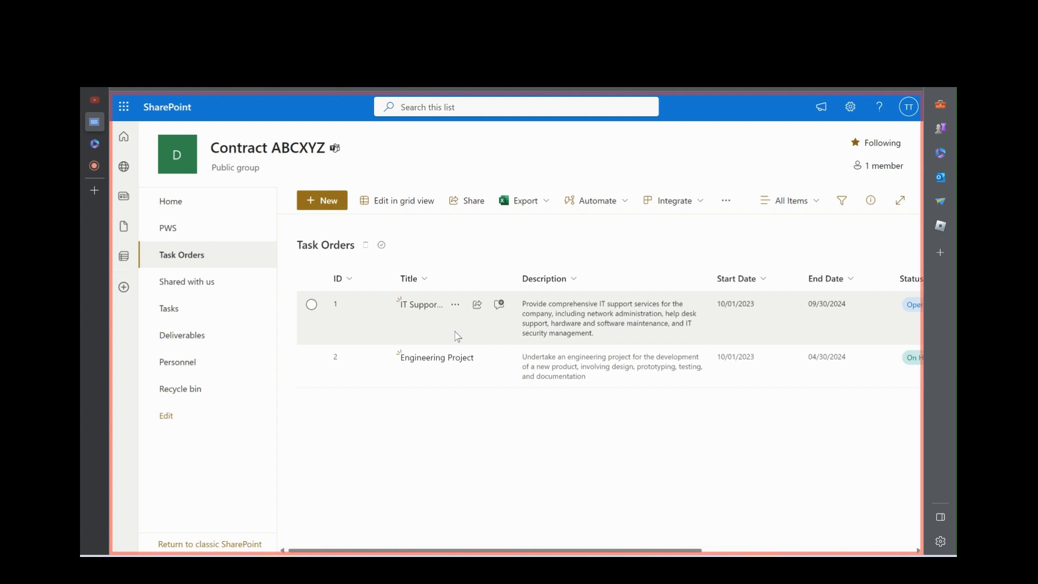
pyautogui.moveTo(405, 453)
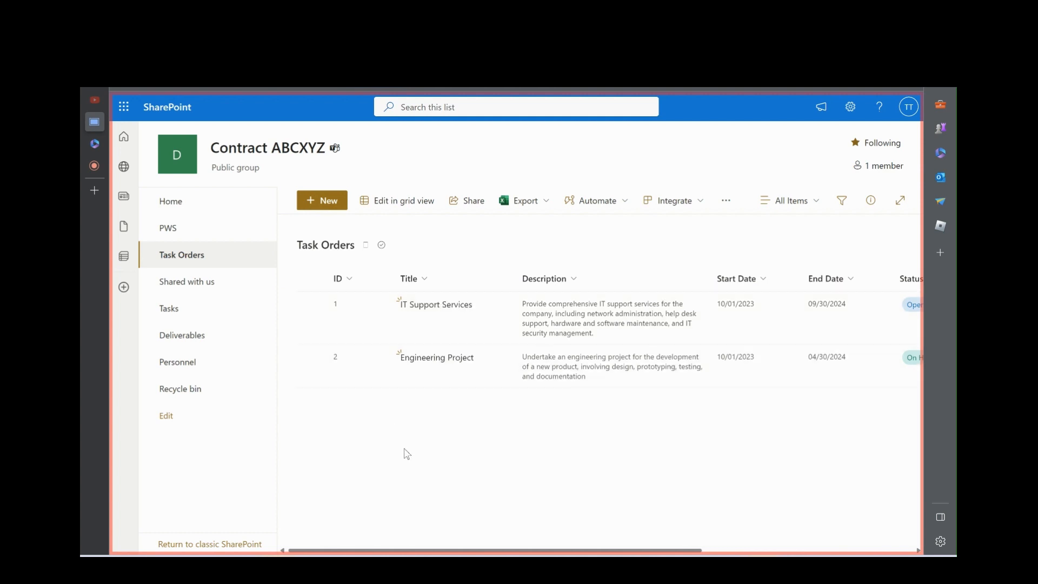
# Step: Show the five IT Support Services tasks with their status, deliverables and related personnel columns
pyautogui.click(169, 308)
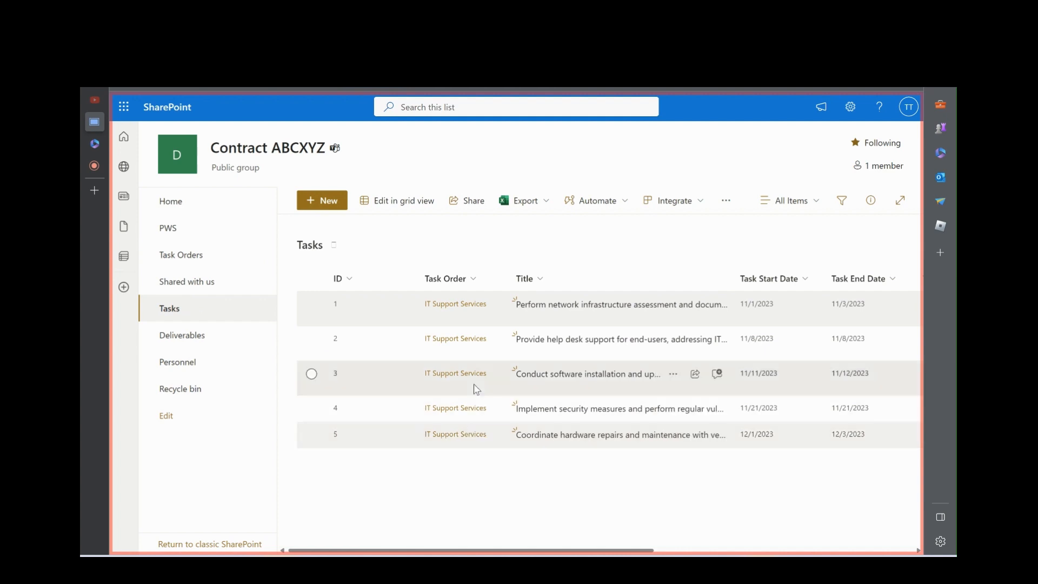
pyautogui.moveTo(468, 435)
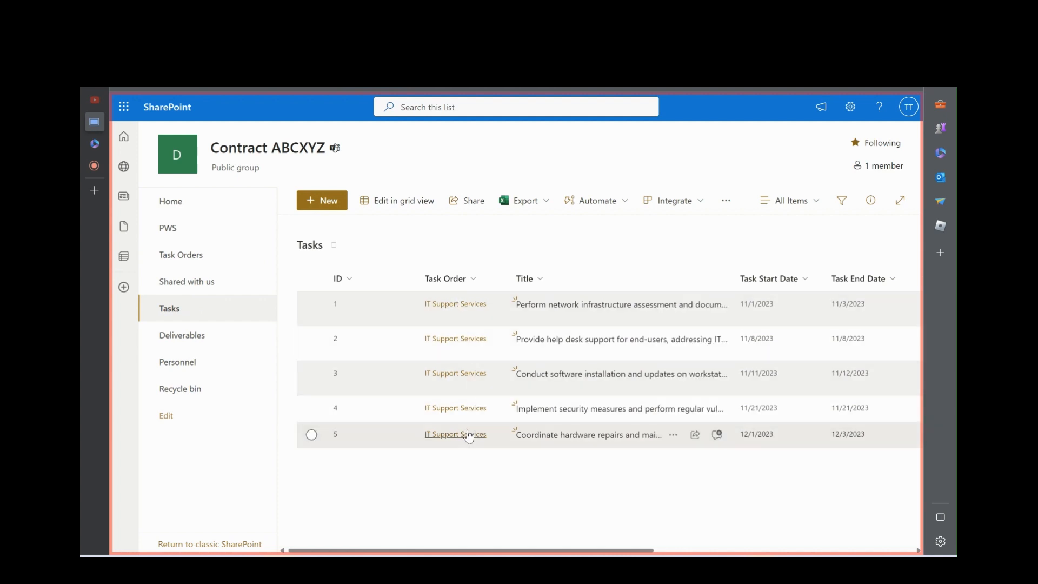
pyautogui.moveTo(463, 311)
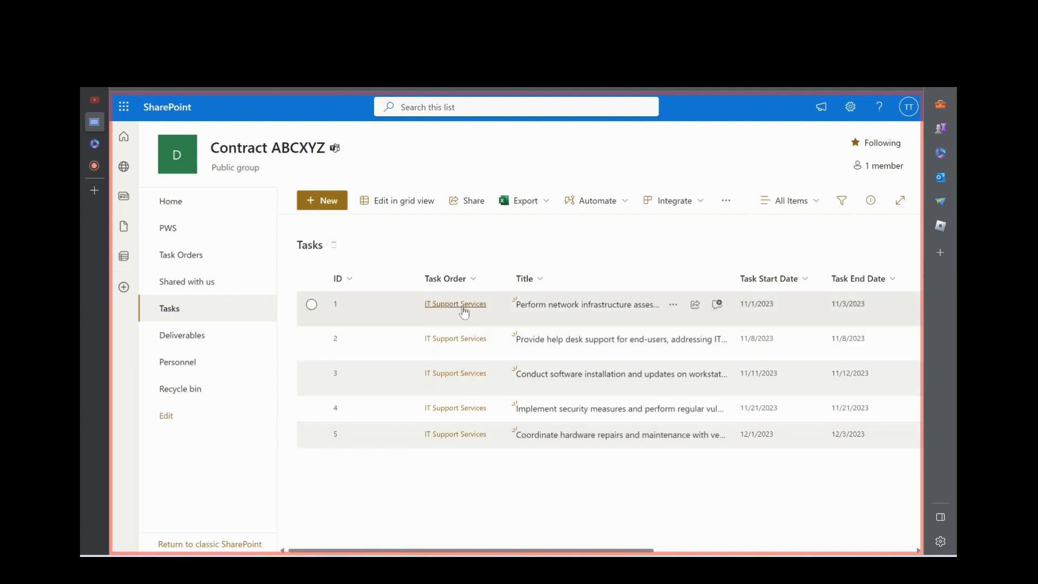
pyautogui.moveTo(611, 317)
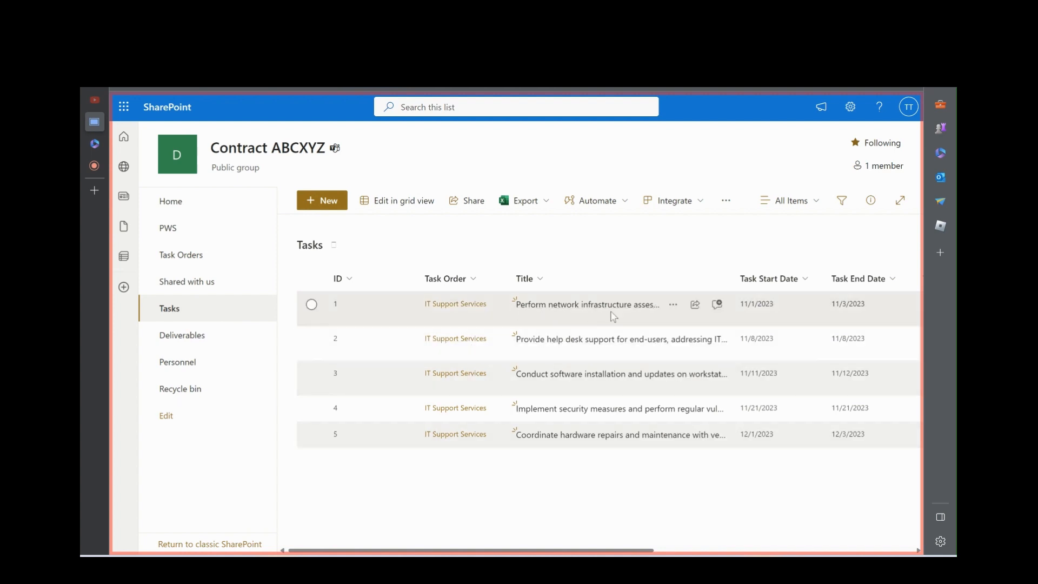
pyautogui.hscroll(3)
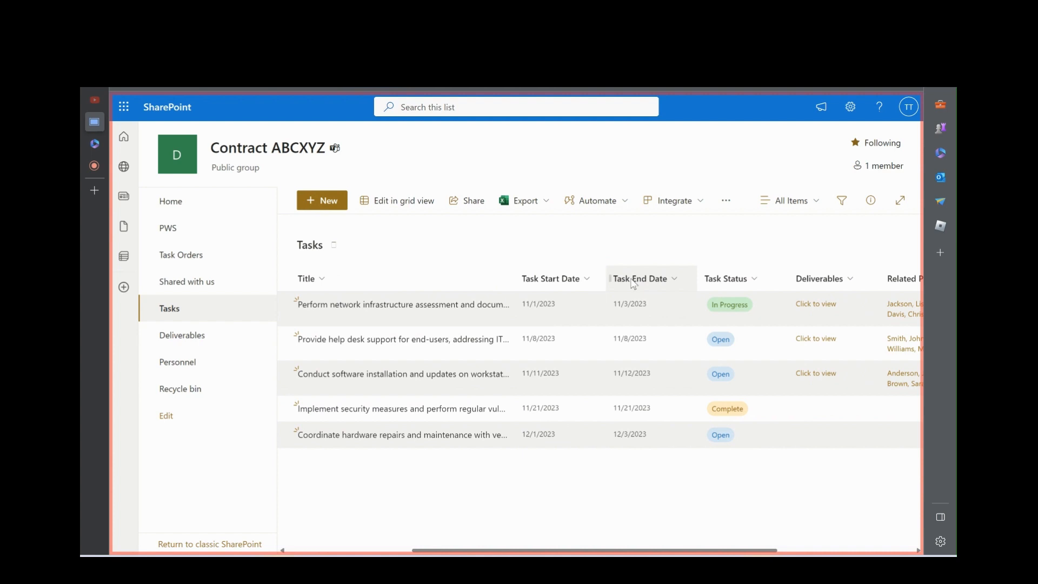
pyautogui.moveTo(738, 438)
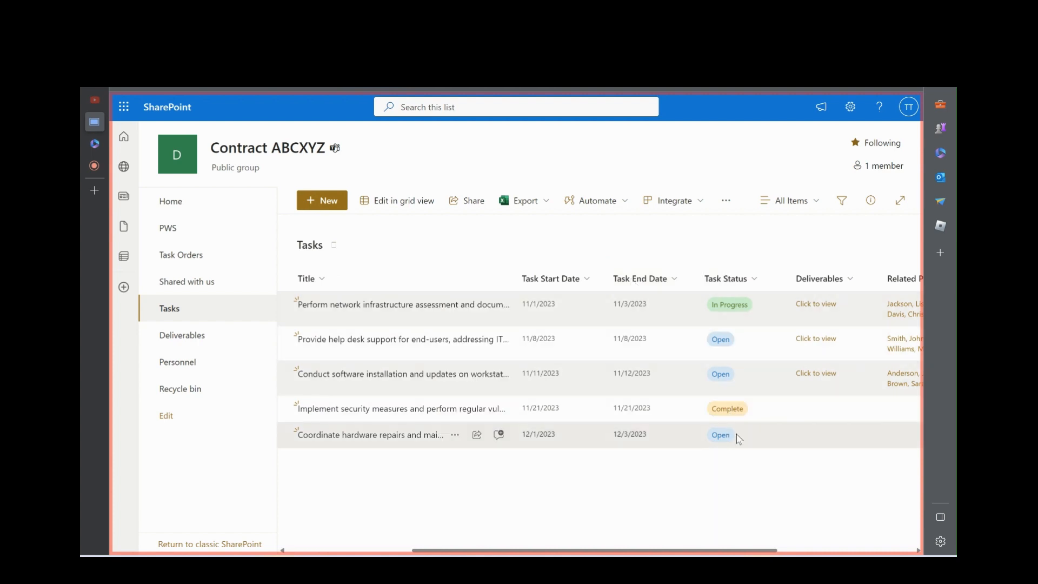
pyautogui.hscroll(3)
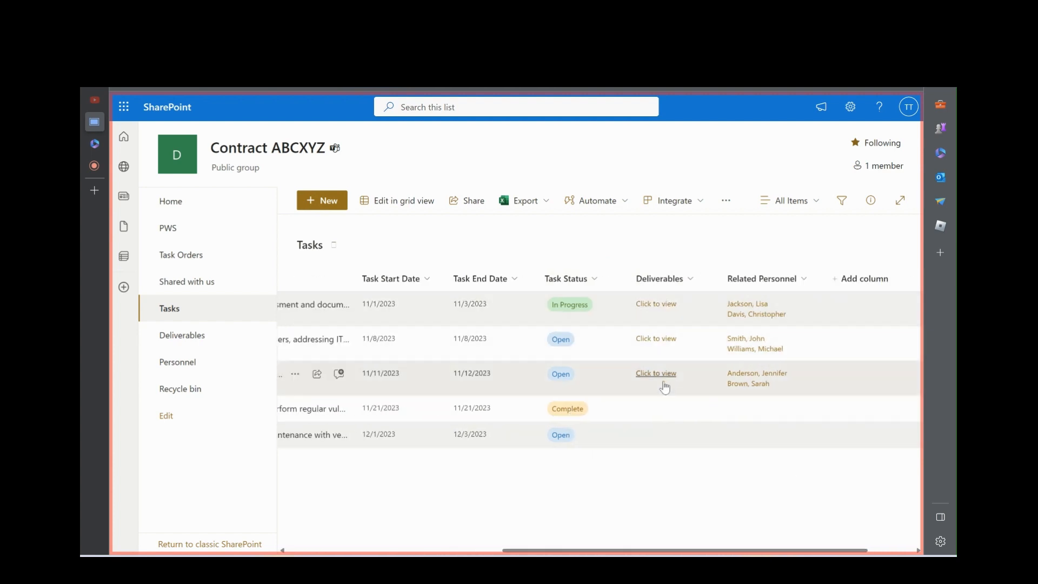
pyautogui.moveTo(662, 384)
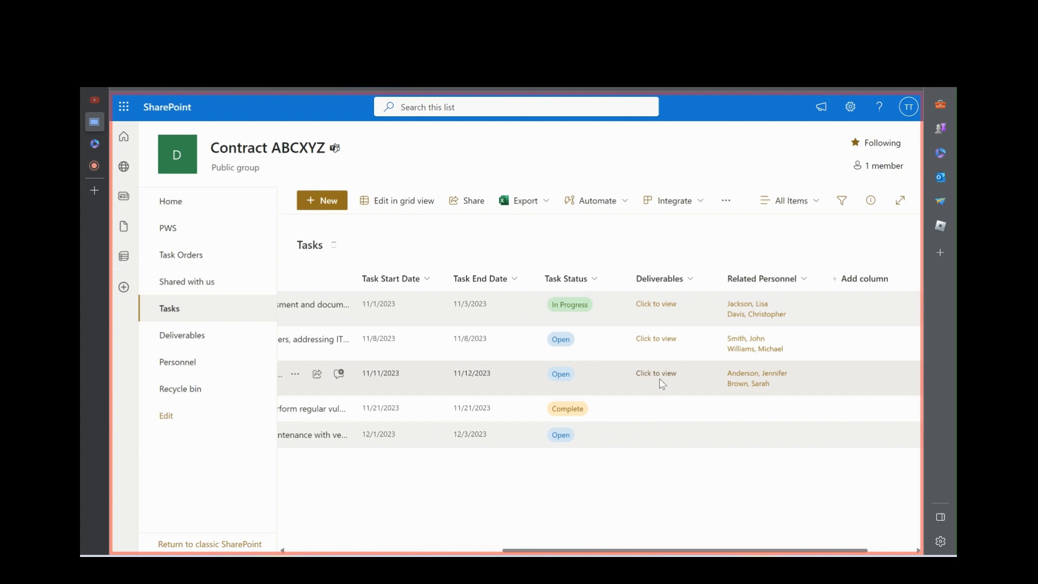
pyautogui.moveTo(770, 327)
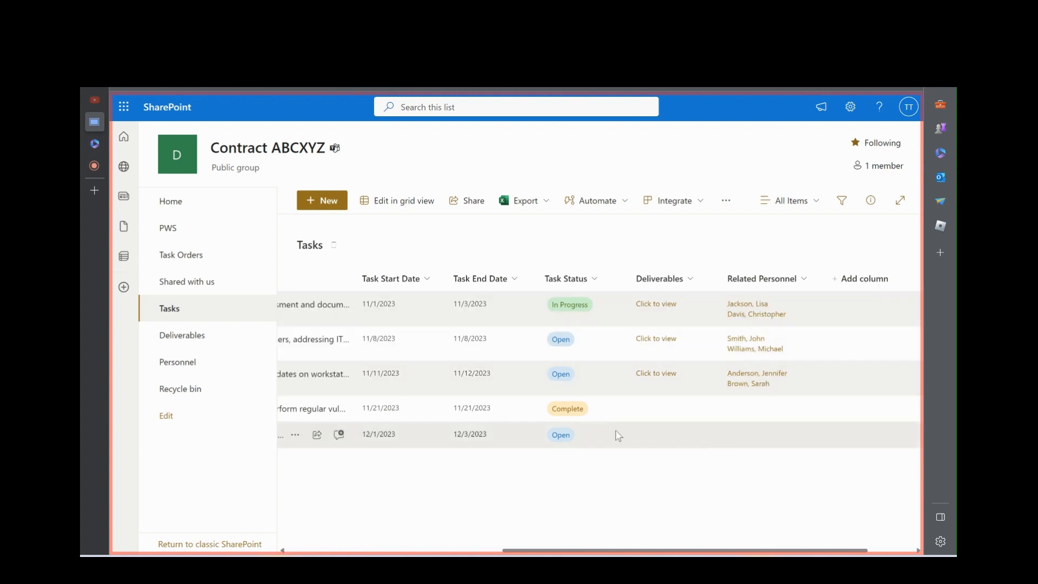
# Step: Show the Deliverables library with files such as Incident Tracking Log and Weekly Activity Report
pyautogui.click(182, 335)
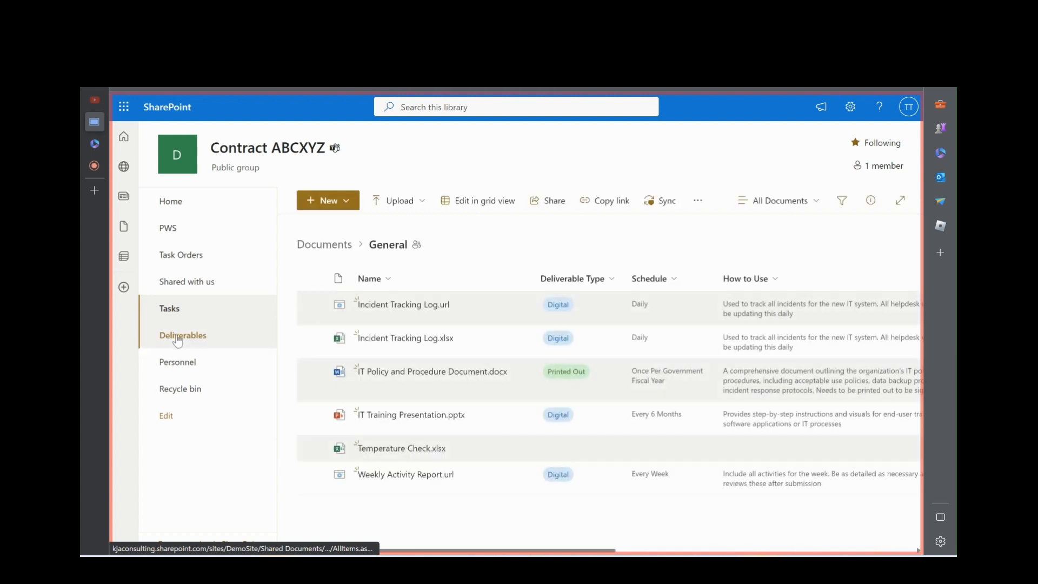
pyautogui.moveTo(446, 318)
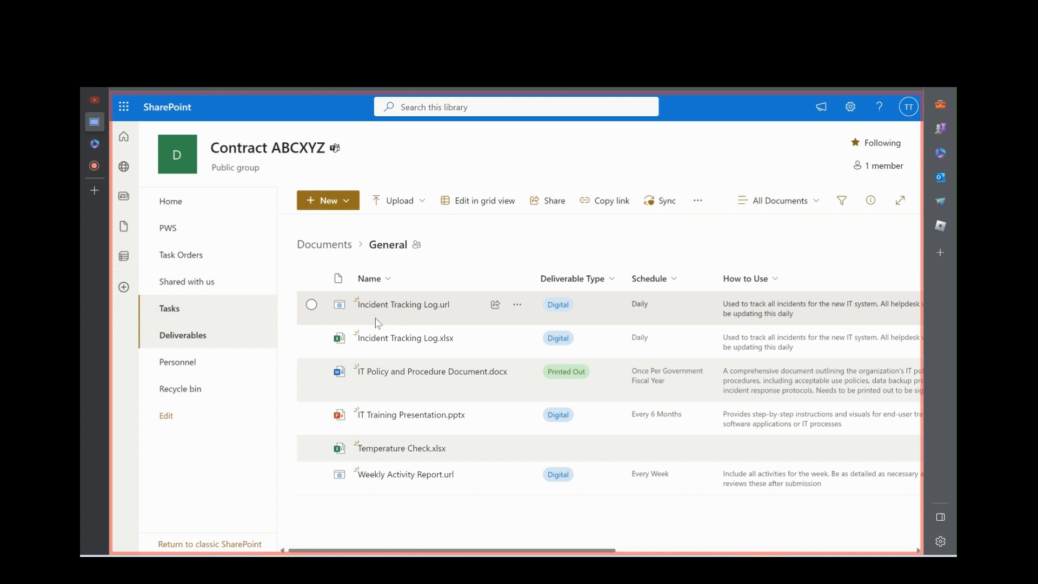
pyautogui.moveTo(399, 320)
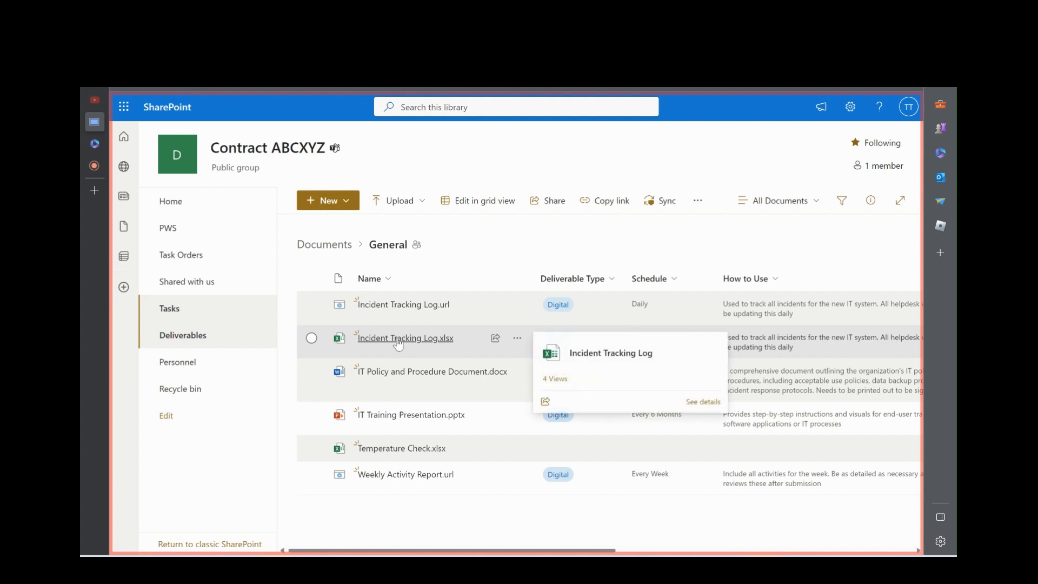
pyautogui.moveTo(412, 394)
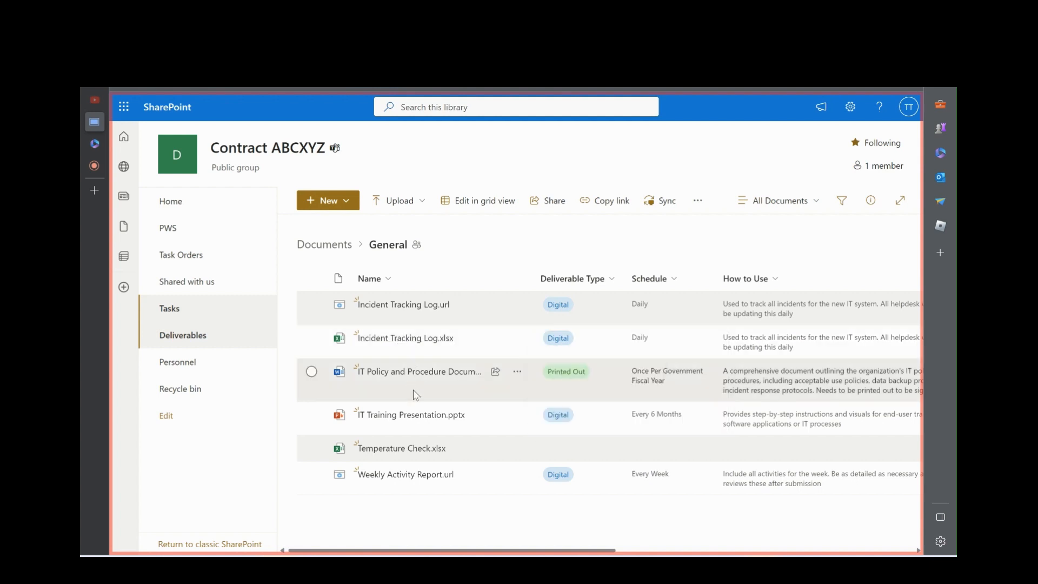
pyautogui.moveTo(440, 388)
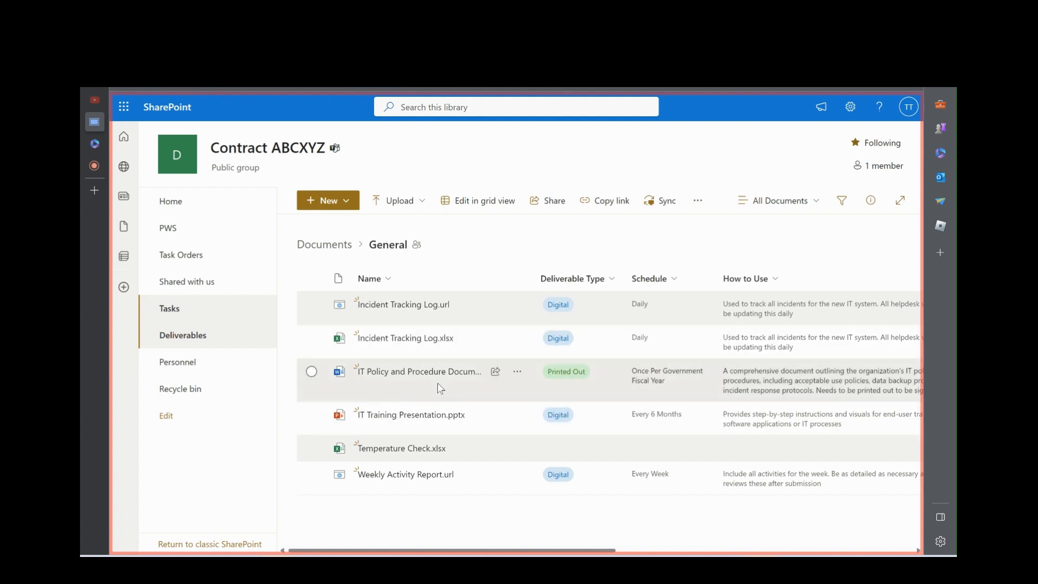
pyautogui.moveTo(411, 414)
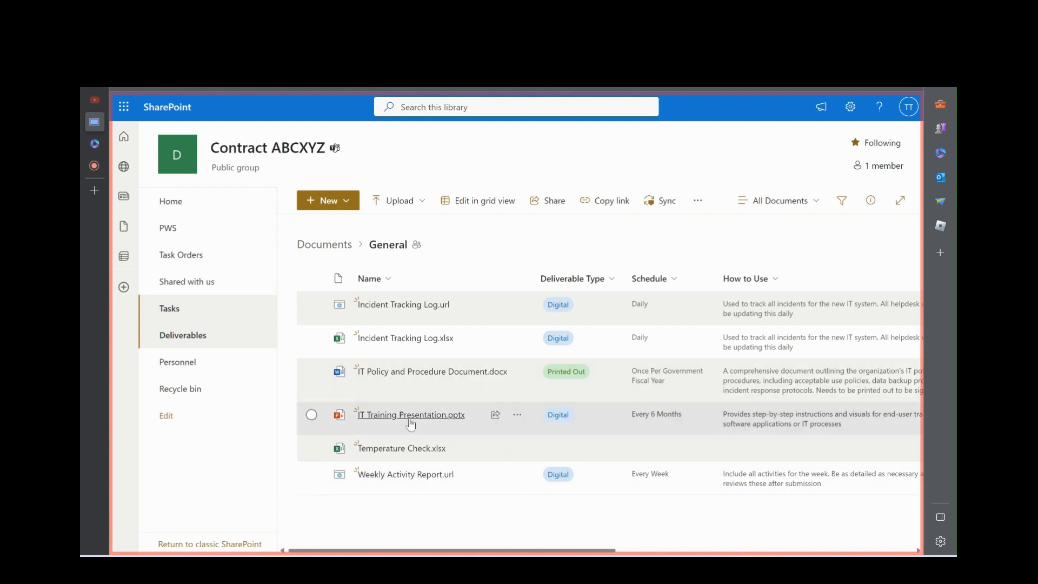
pyautogui.moveTo(400, 447)
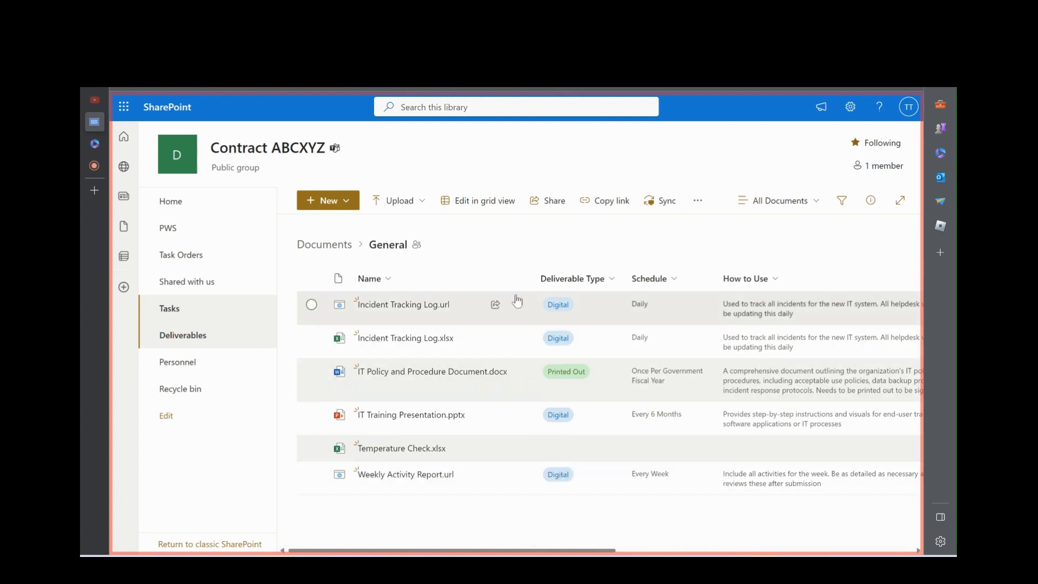
pyautogui.moveTo(654, 428)
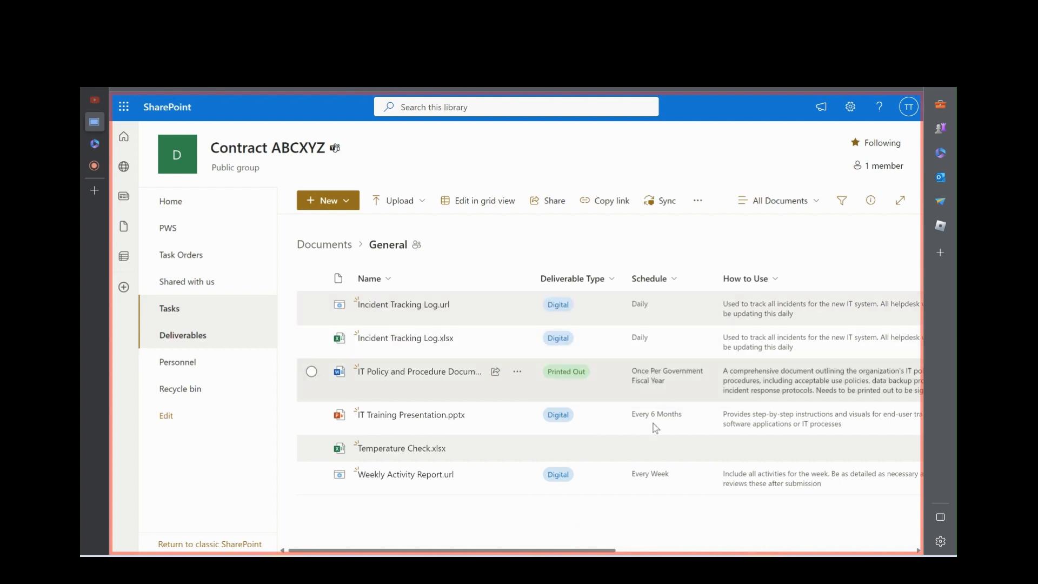
# Step: Scroll the library right to reveal each file's Related Task and Related Task: ID
pyautogui.hscroll(3)
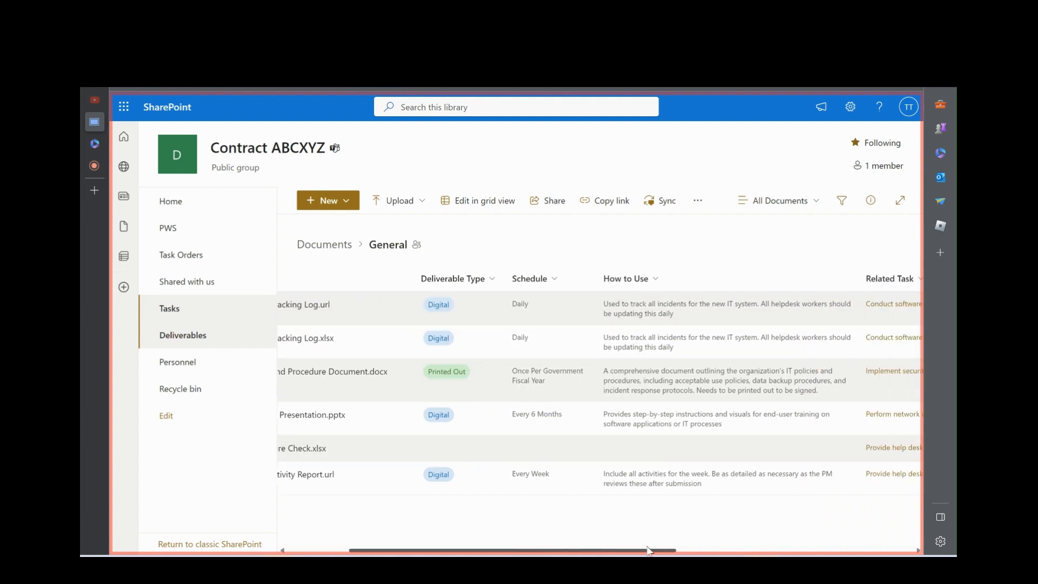
pyautogui.moveTo(449, 317)
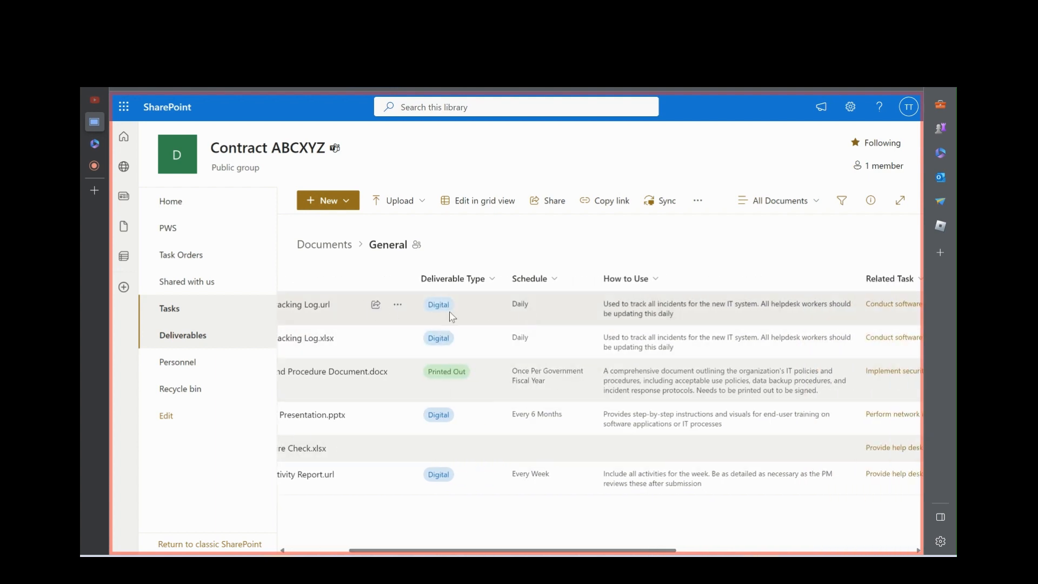
pyautogui.moveTo(422, 343)
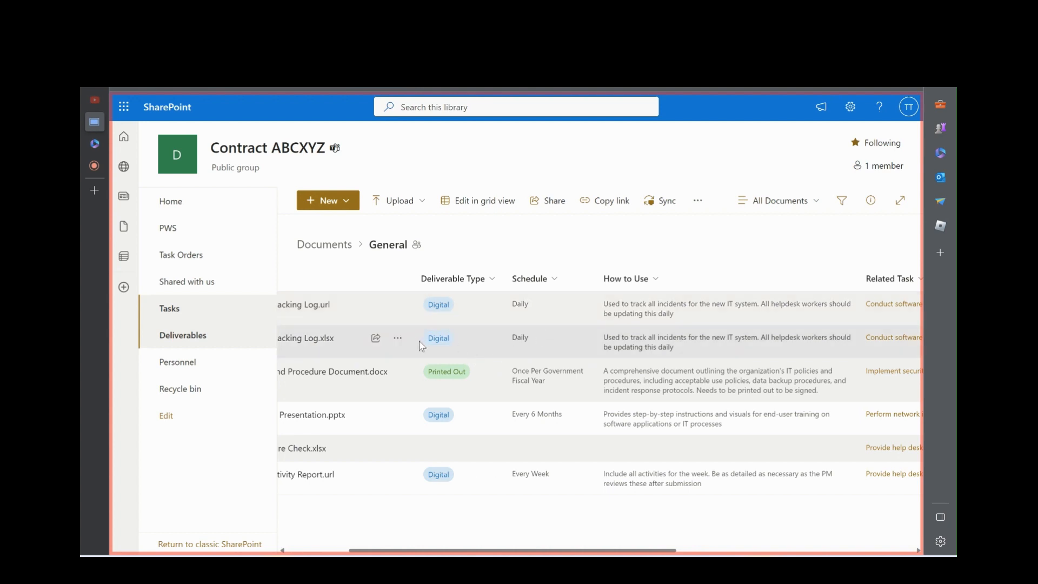
pyautogui.moveTo(570, 384)
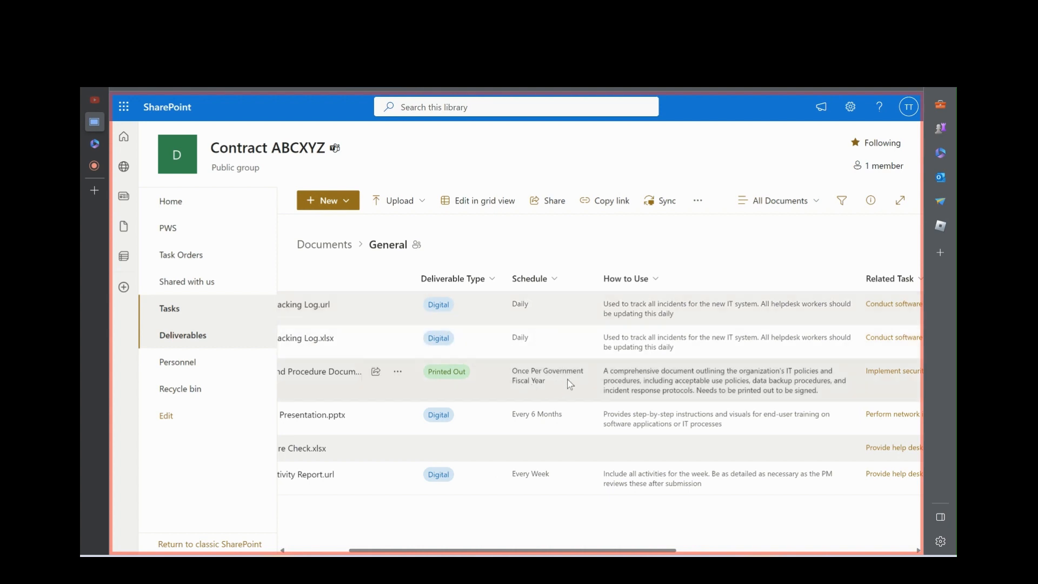
pyautogui.moveTo(530, 436)
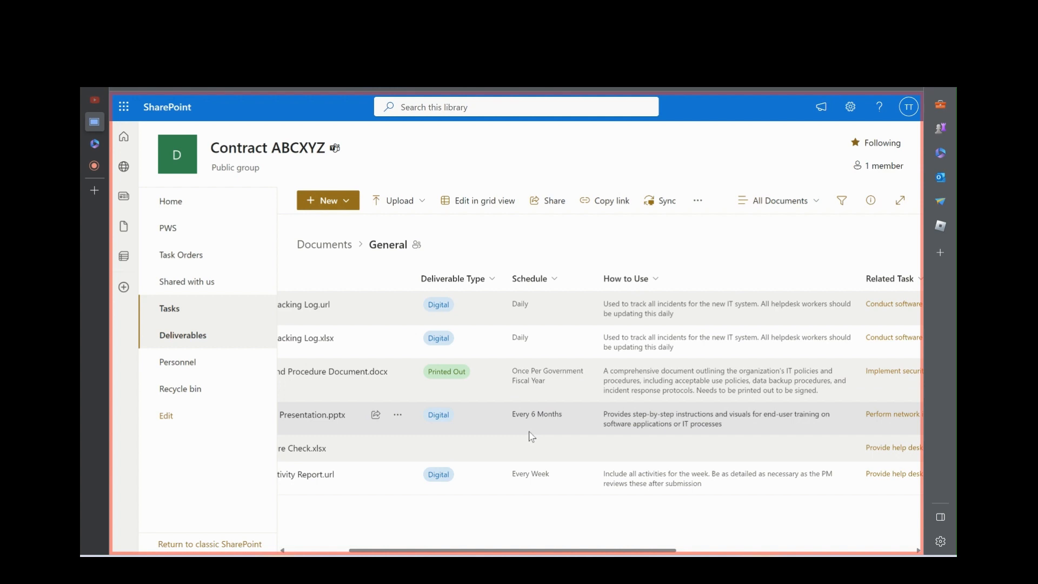
pyautogui.moveTo(512, 451)
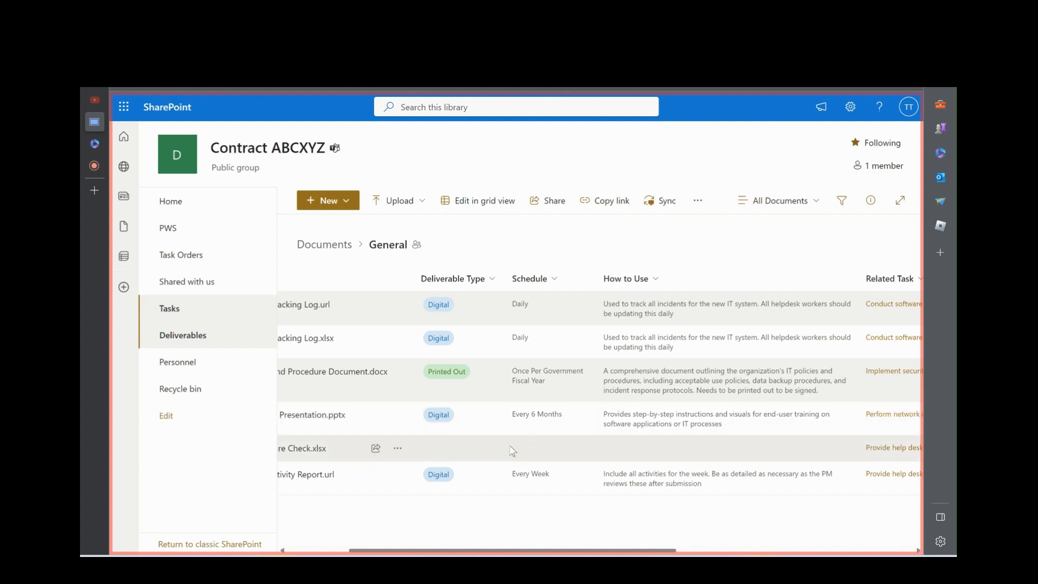
pyautogui.moveTo(550, 516)
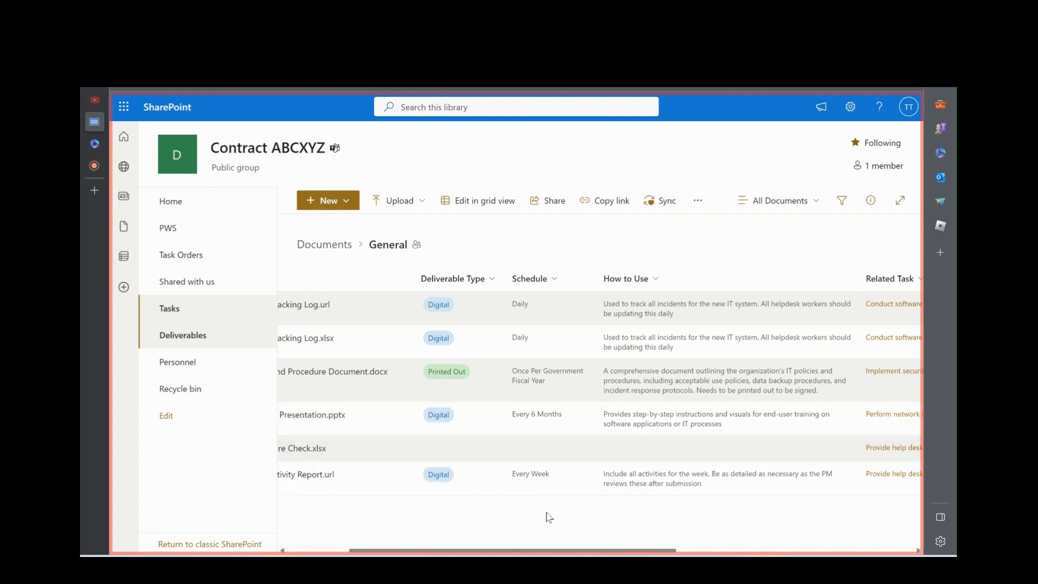
pyautogui.moveTo(635, 488)
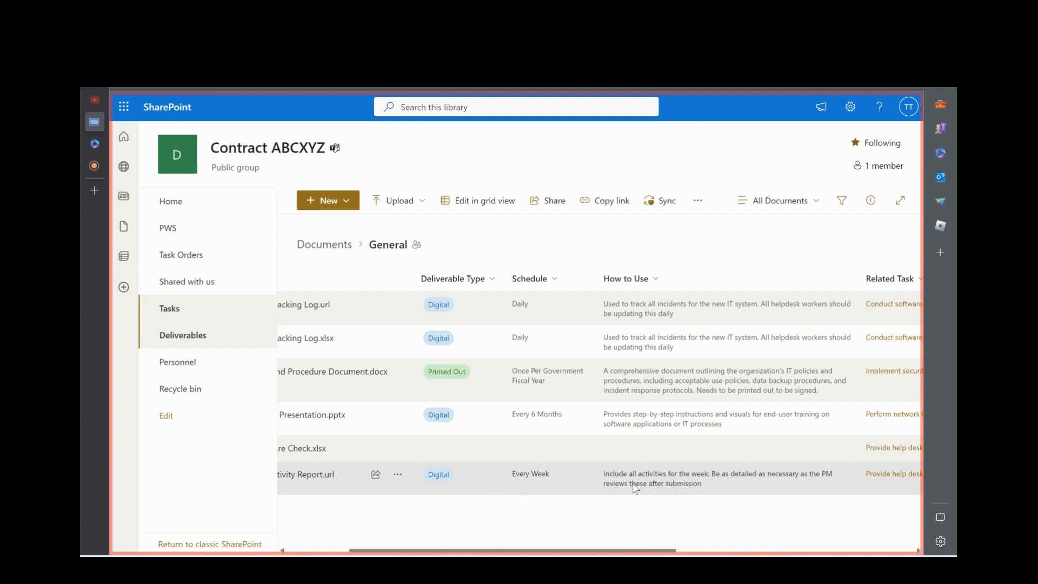
pyautogui.moveTo(655, 318)
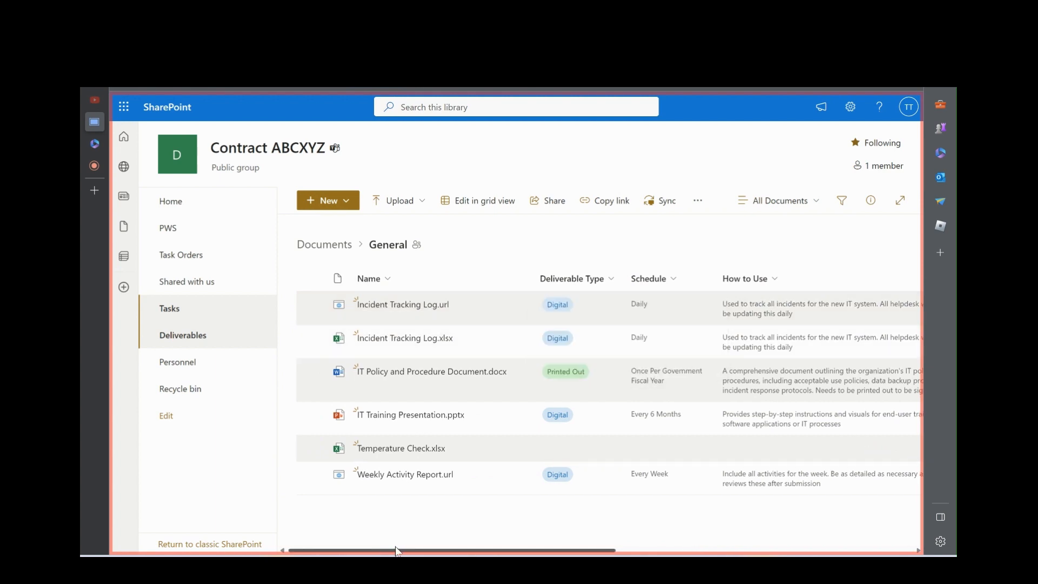
pyautogui.hscroll(3)
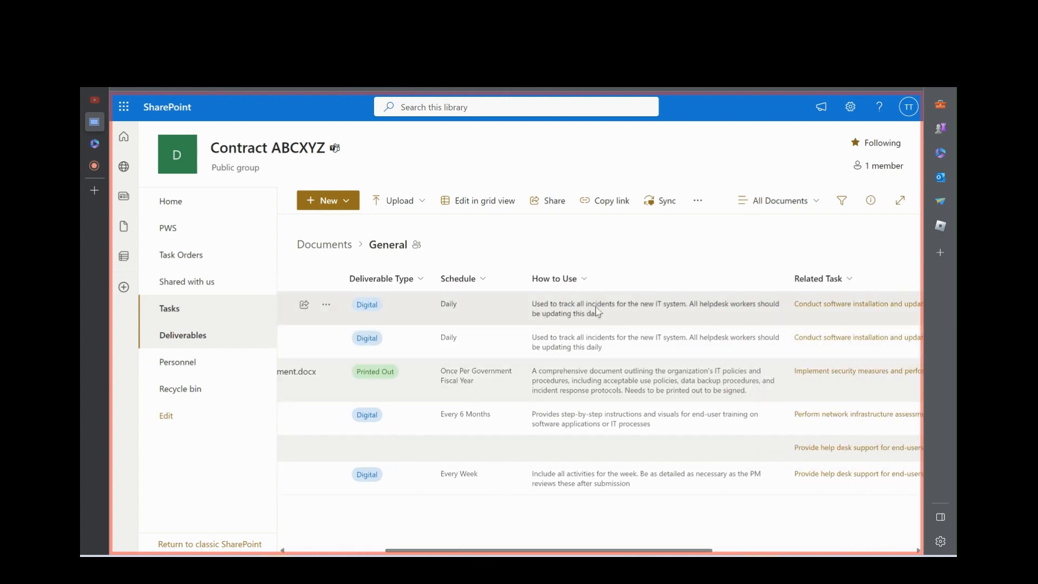
pyautogui.moveTo(701, 306)
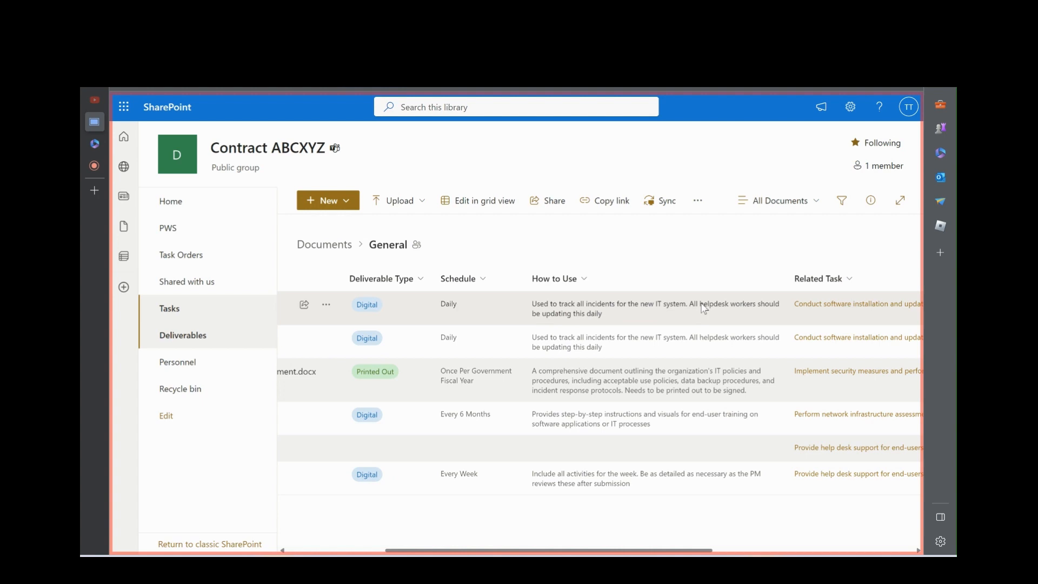
pyautogui.moveTo(582, 331)
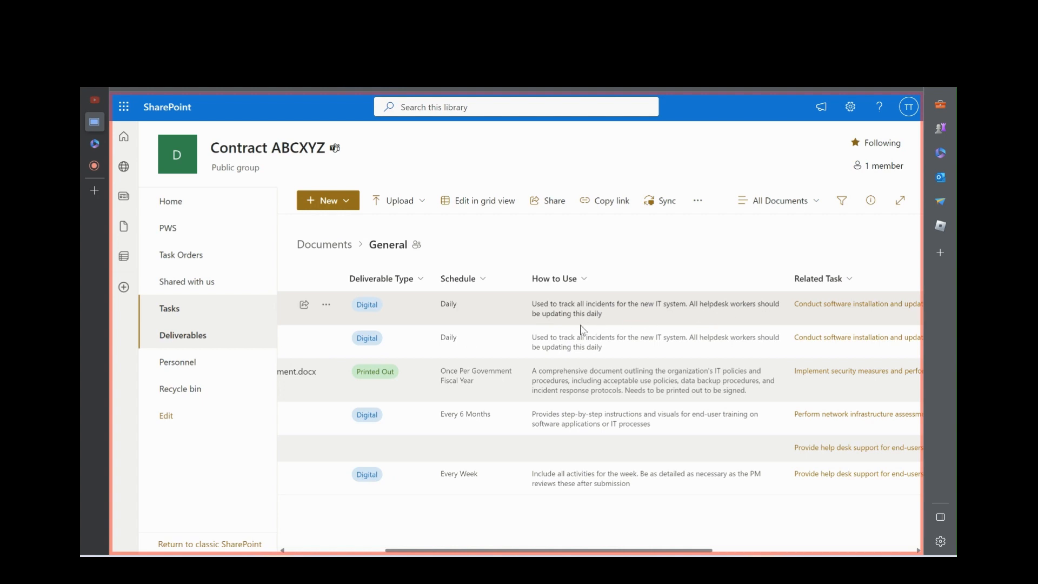
pyautogui.hscroll(3)
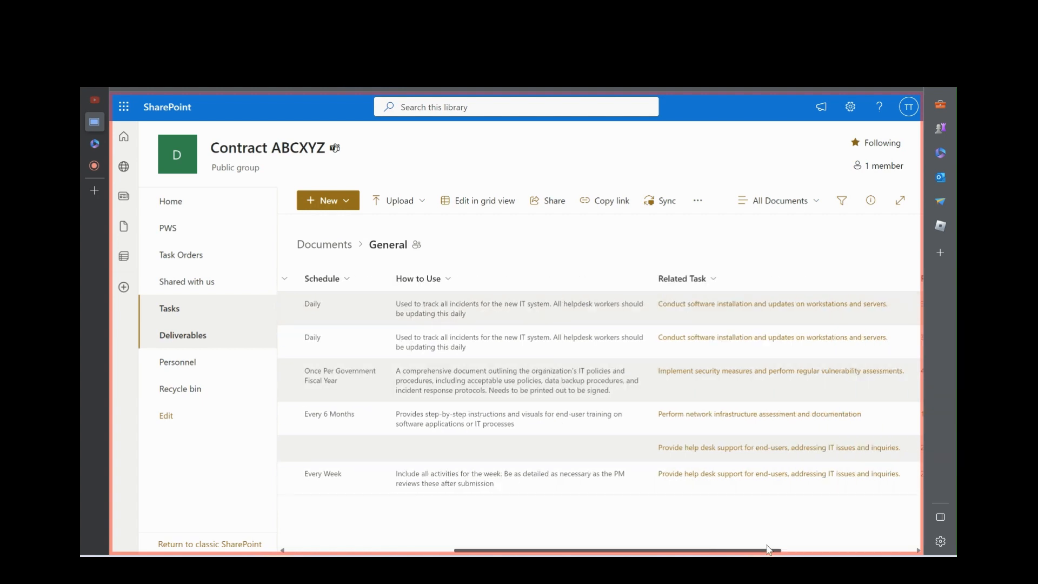
pyautogui.hscroll(3)
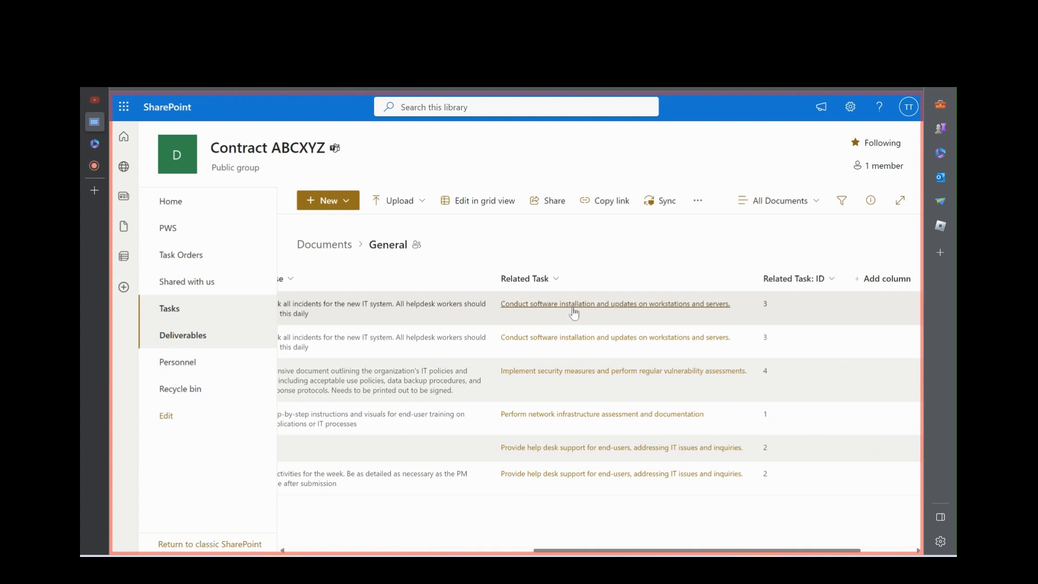
pyautogui.moveTo(169, 308)
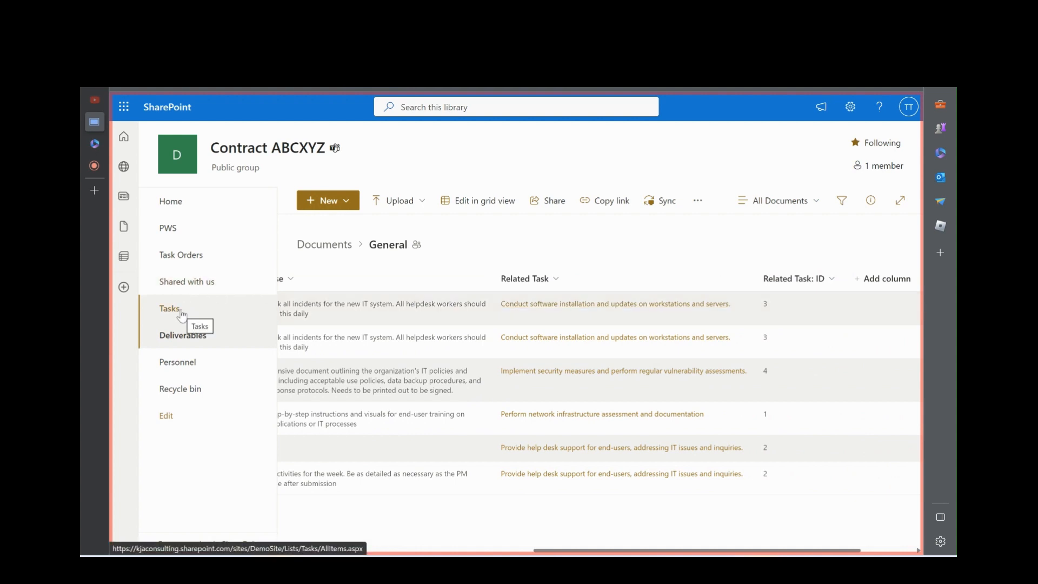
pyautogui.moveTo(551, 319)
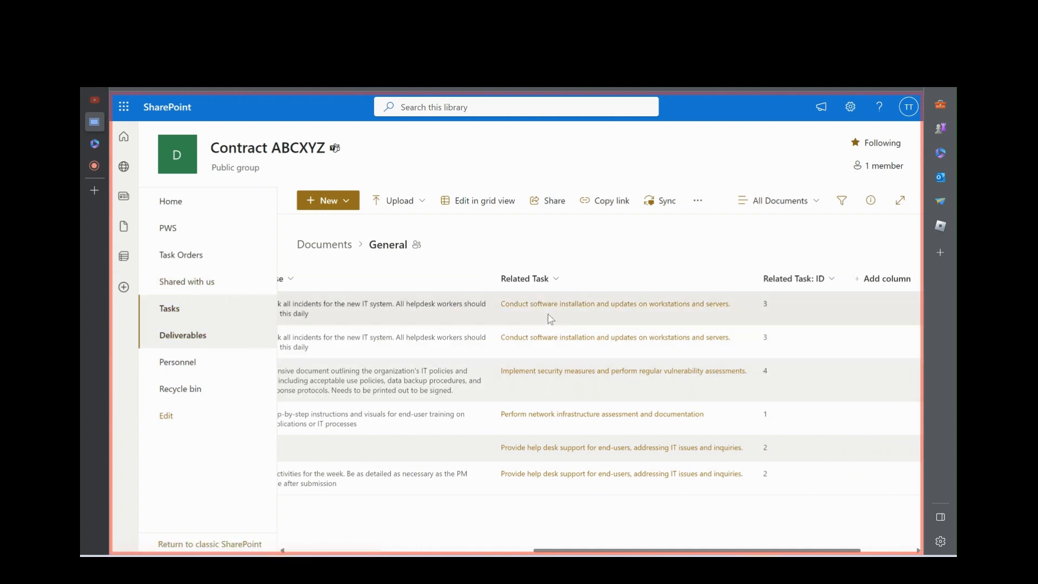
# Step: Open the linked task 'Conduct software installation and updates on workstations and servers' and review its fields
pyautogui.click(615, 302)
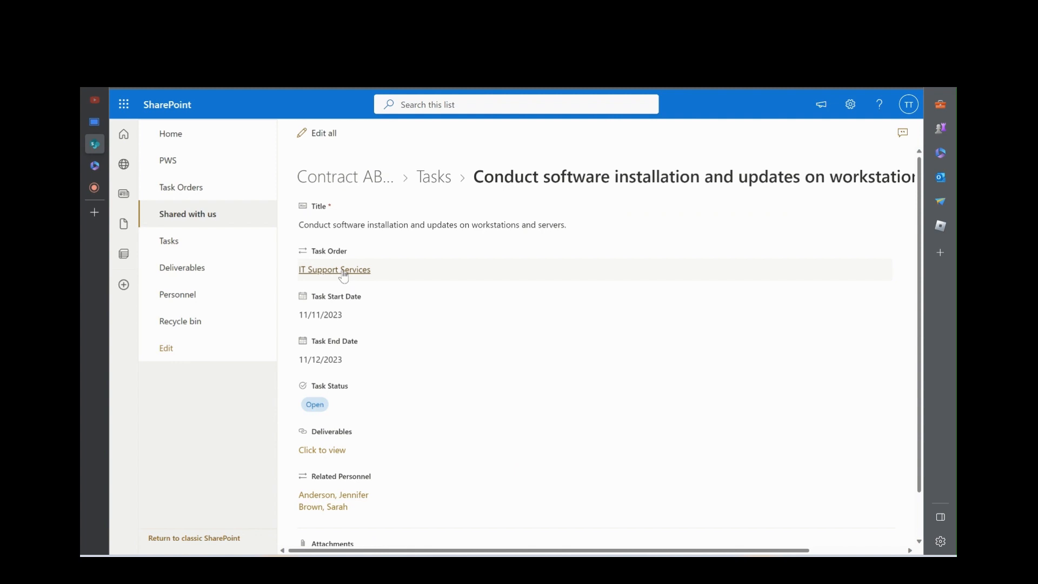
pyautogui.moveTo(358, 321)
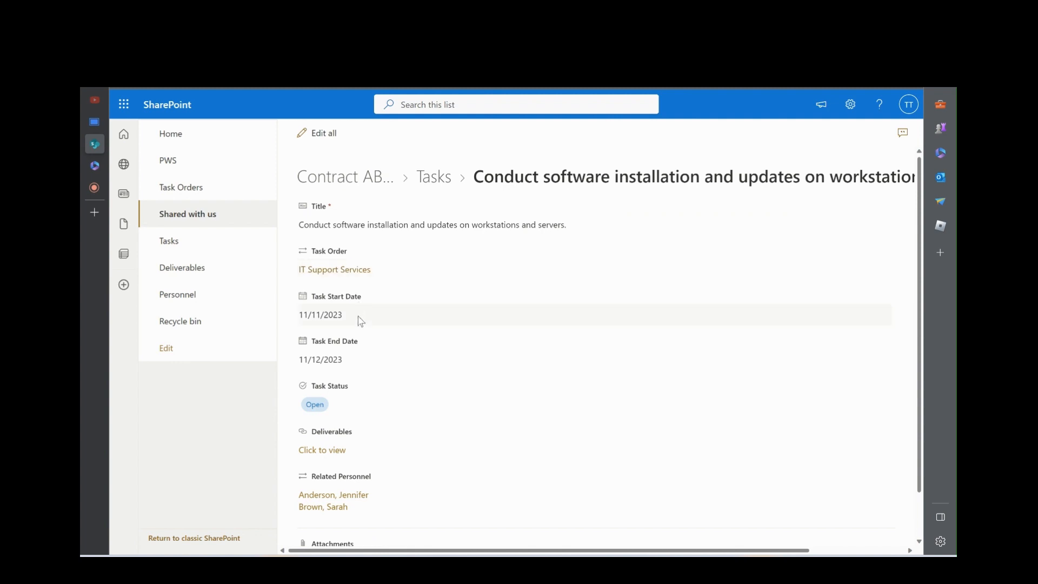
pyautogui.scroll(-3)
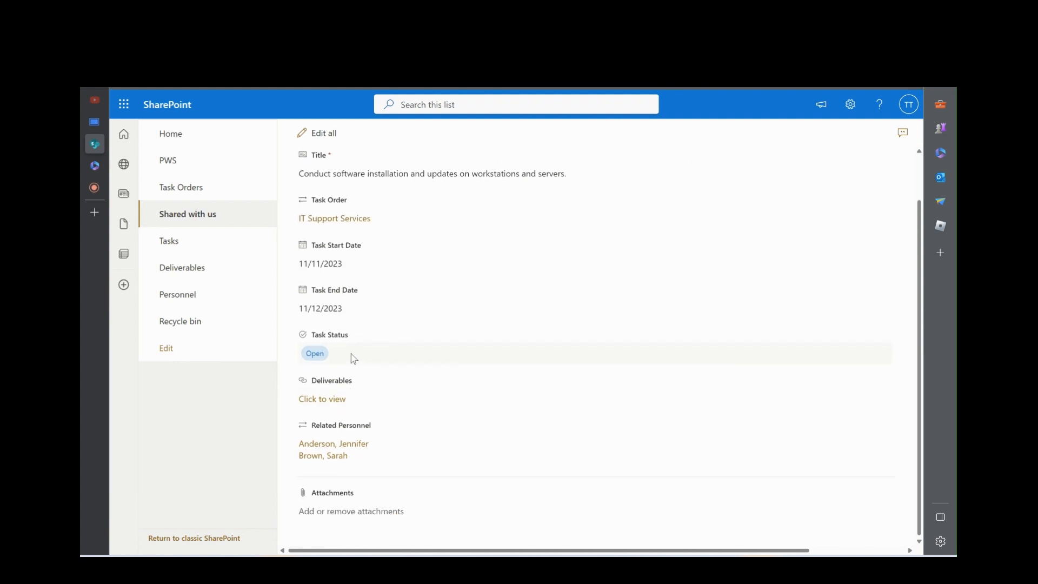
pyautogui.moveTo(344, 363)
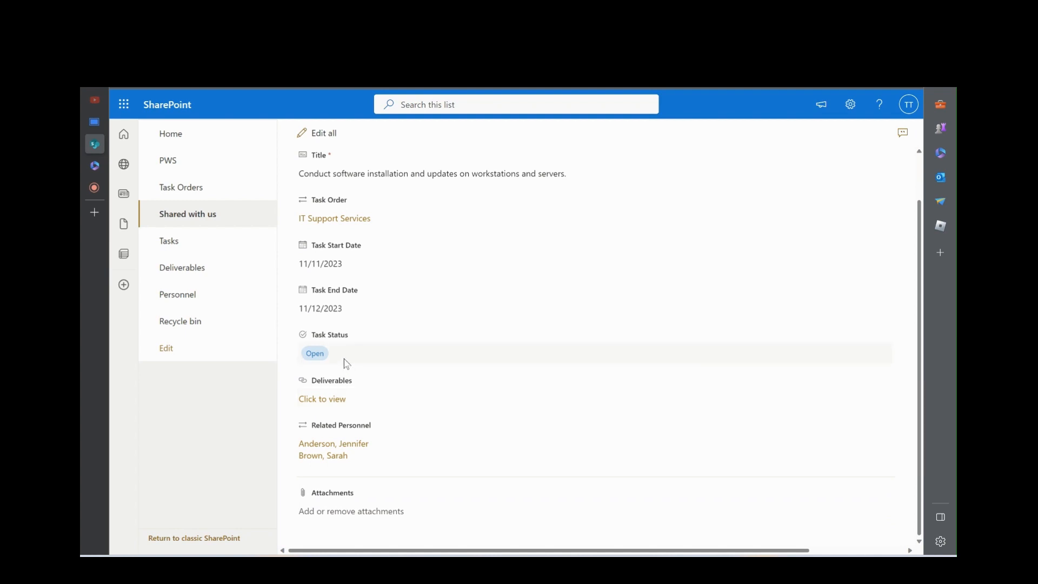
pyautogui.moveTo(362, 404)
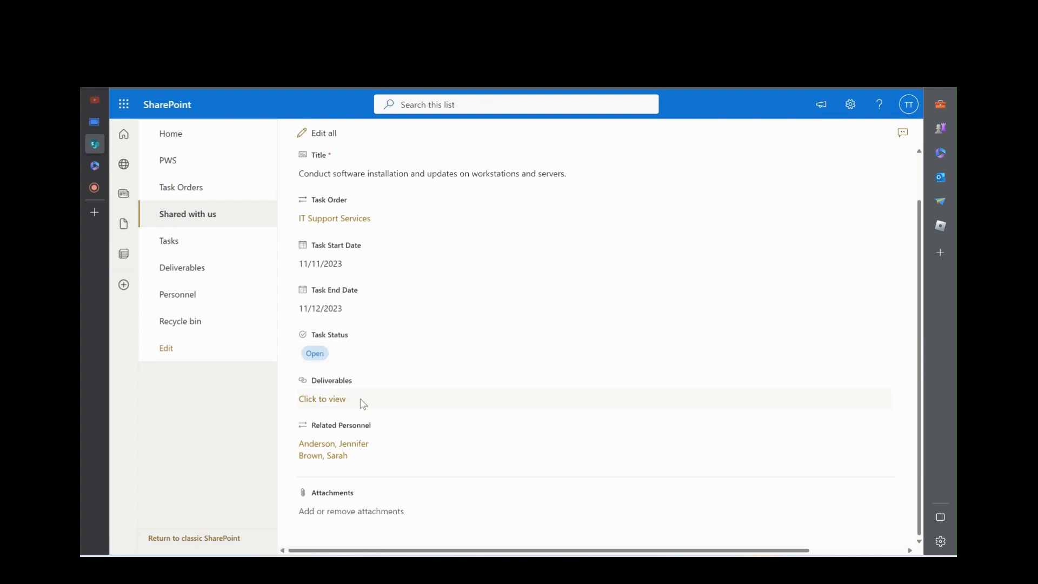
pyautogui.moveTo(367, 432)
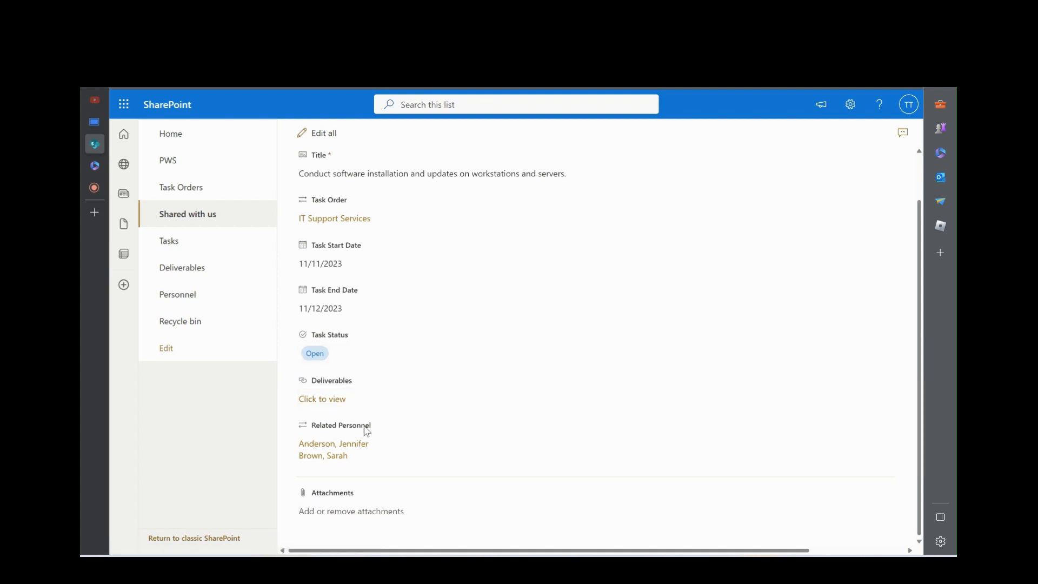
pyautogui.moveTo(323, 456)
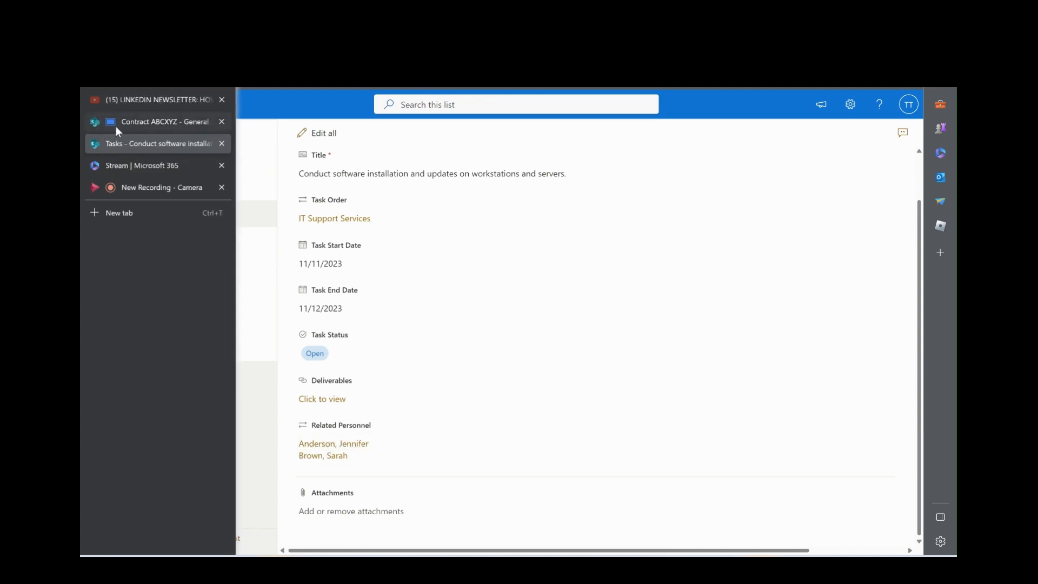
# Step: Return to the Contract ABCXYZ - General library tab and scroll back to the file name columns
pyautogui.click(165, 121)
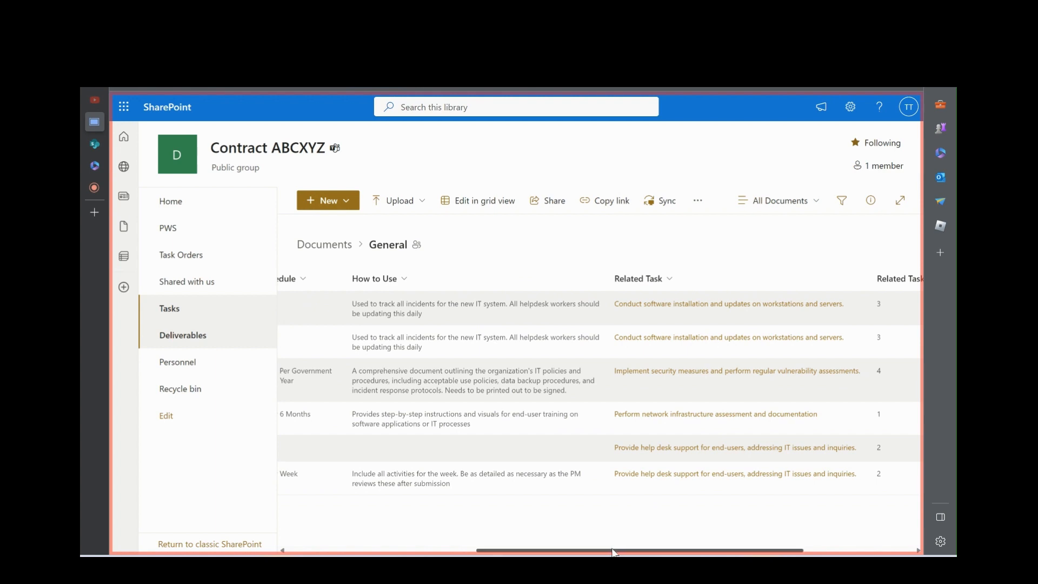
pyautogui.hscroll(-3)
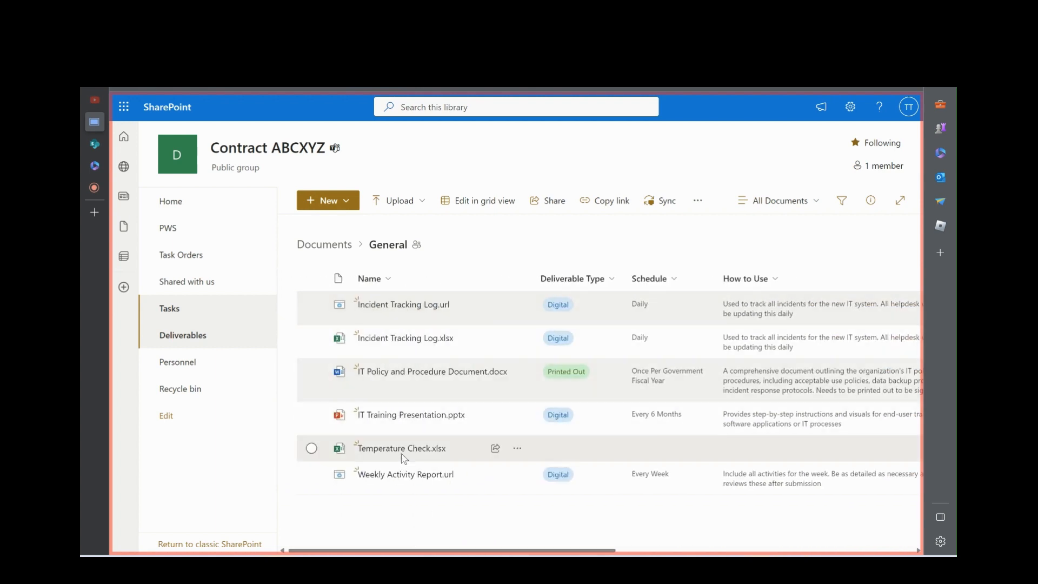
# Step: Show the Personnel list of ten staff with credentials and assigned tasks
pyautogui.click(178, 361)
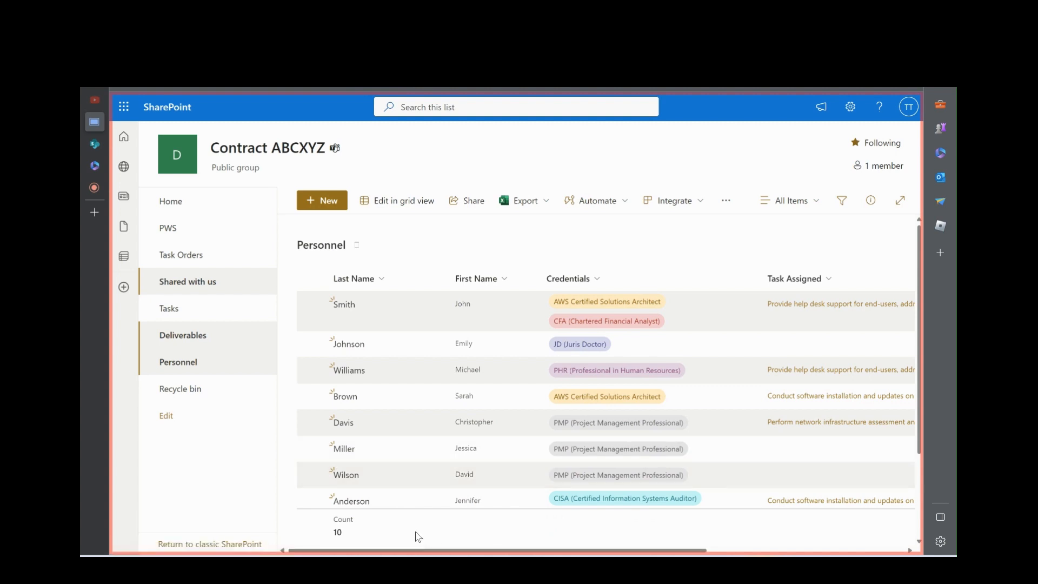
pyautogui.moveTo(409, 344)
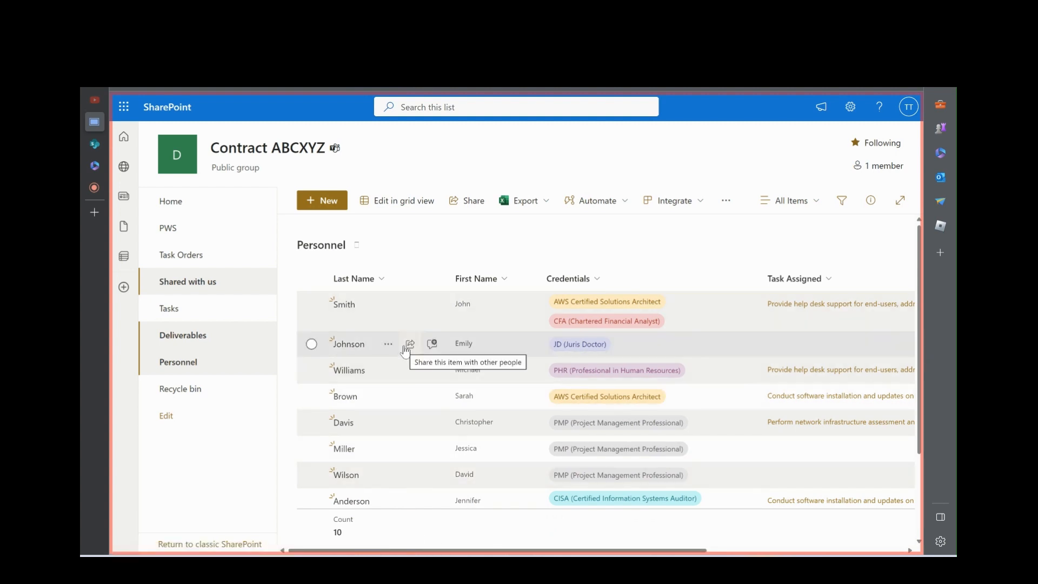
pyautogui.moveTo(496, 324)
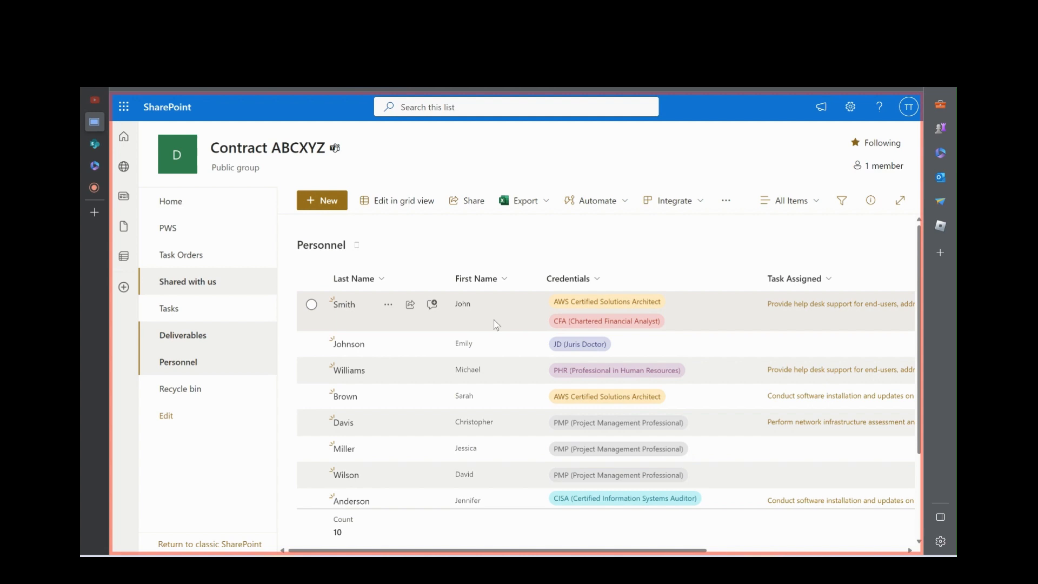
pyautogui.moveTo(609, 311)
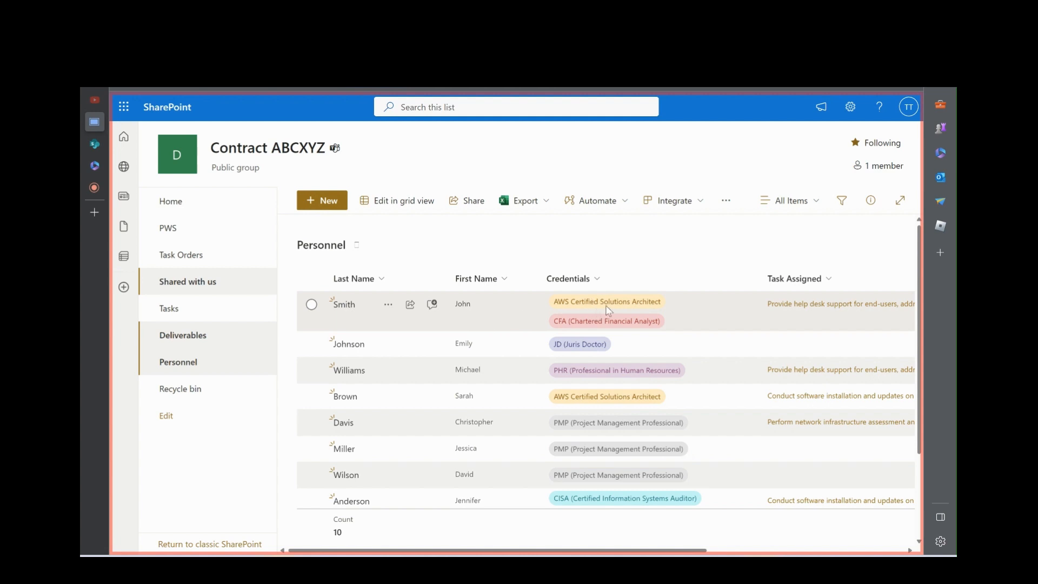
pyautogui.moveTo(573, 311)
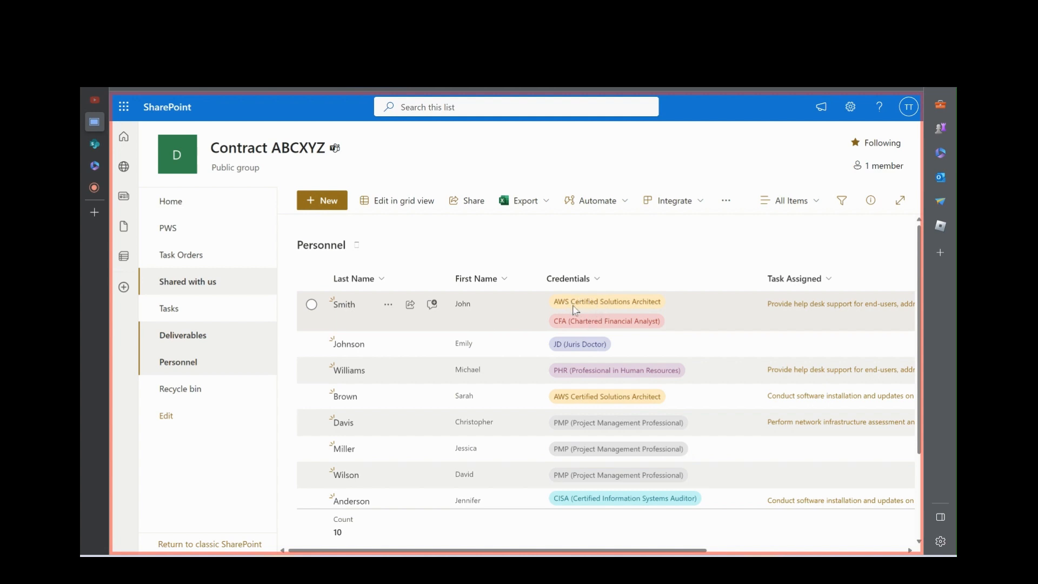
pyautogui.moveTo(581, 322)
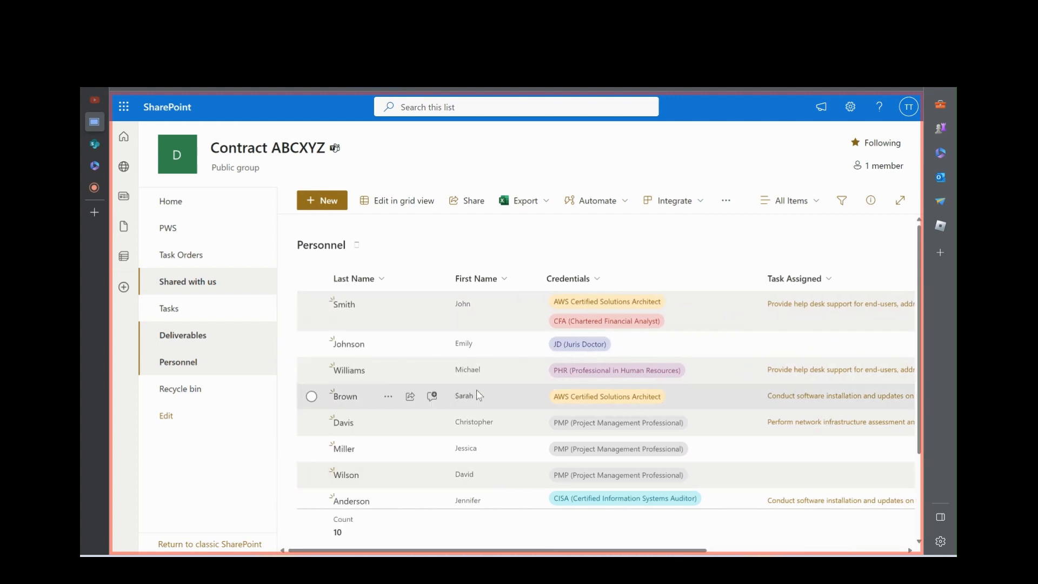
pyautogui.moveTo(805, 383)
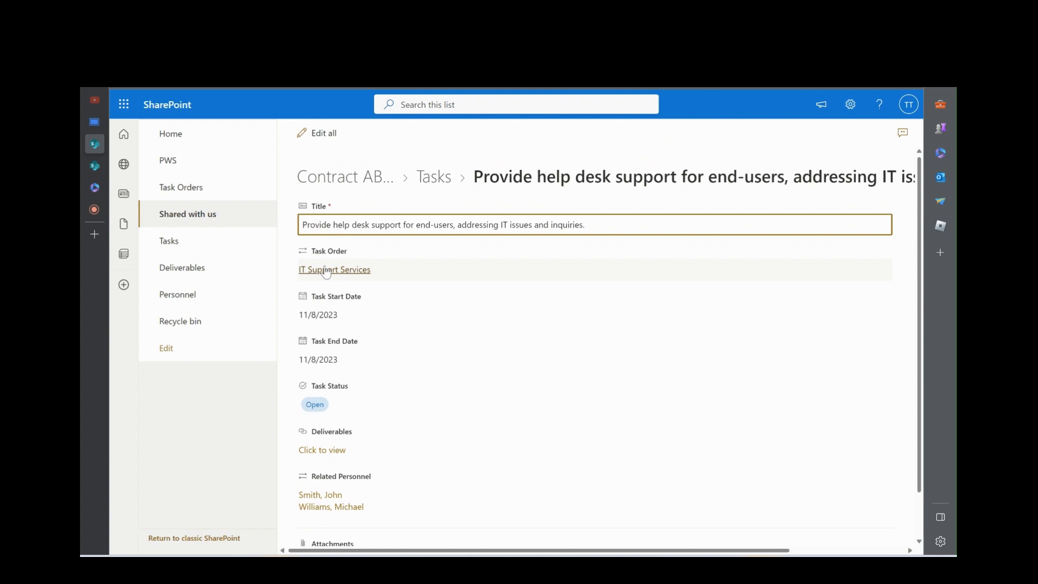
pyautogui.moveTo(343, 278)
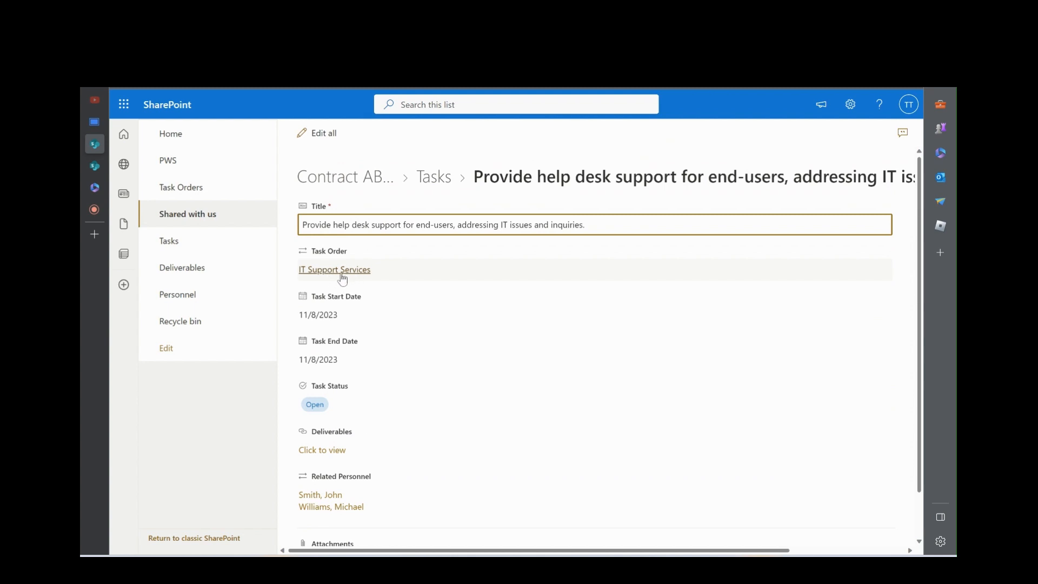
pyautogui.moveTo(241, 267)
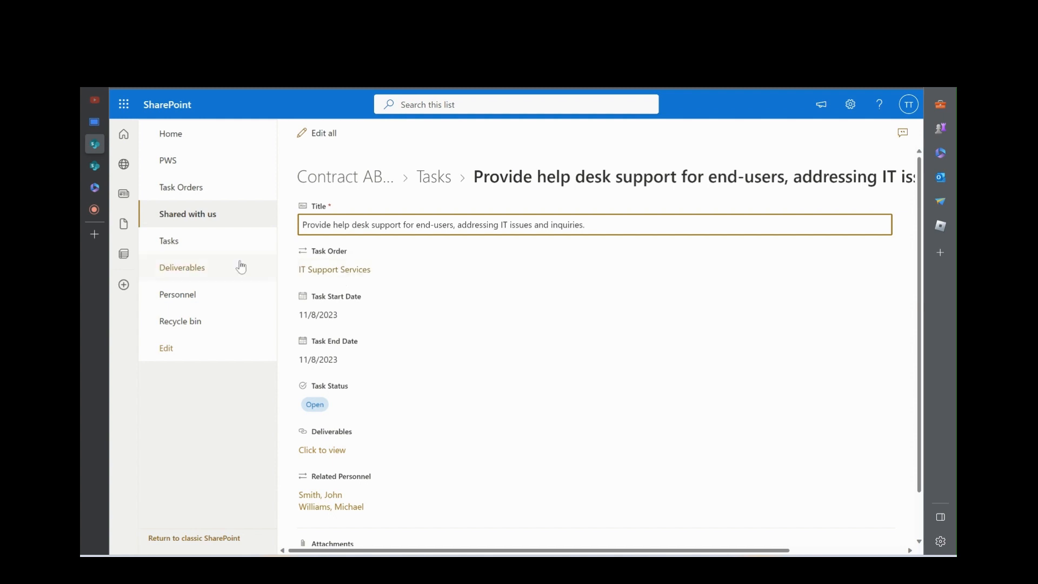
# Step: Return from the help desk support task item to the Tasks list
pyautogui.click(168, 240)
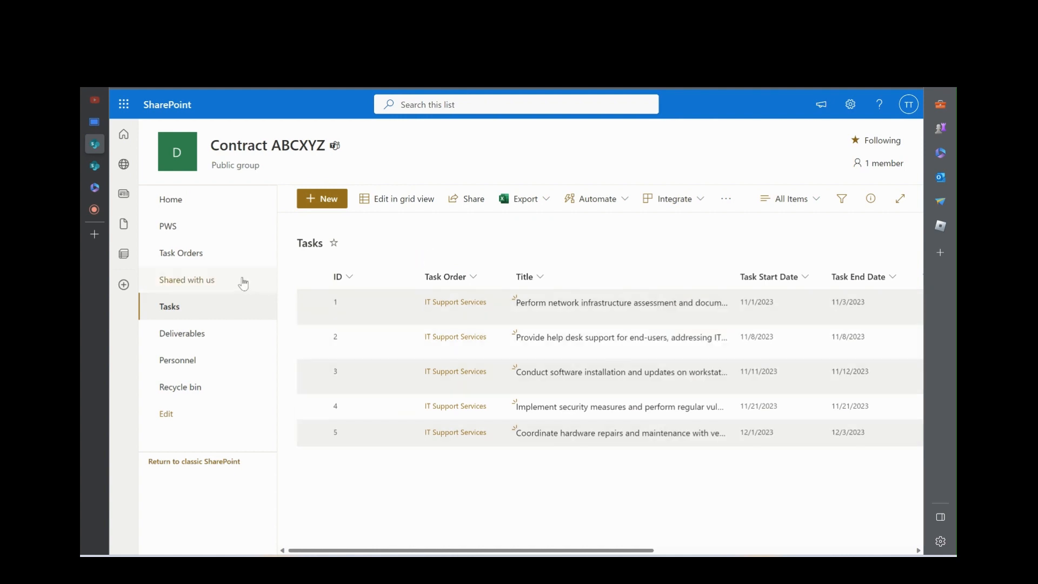
pyautogui.moveTo(166, 359)
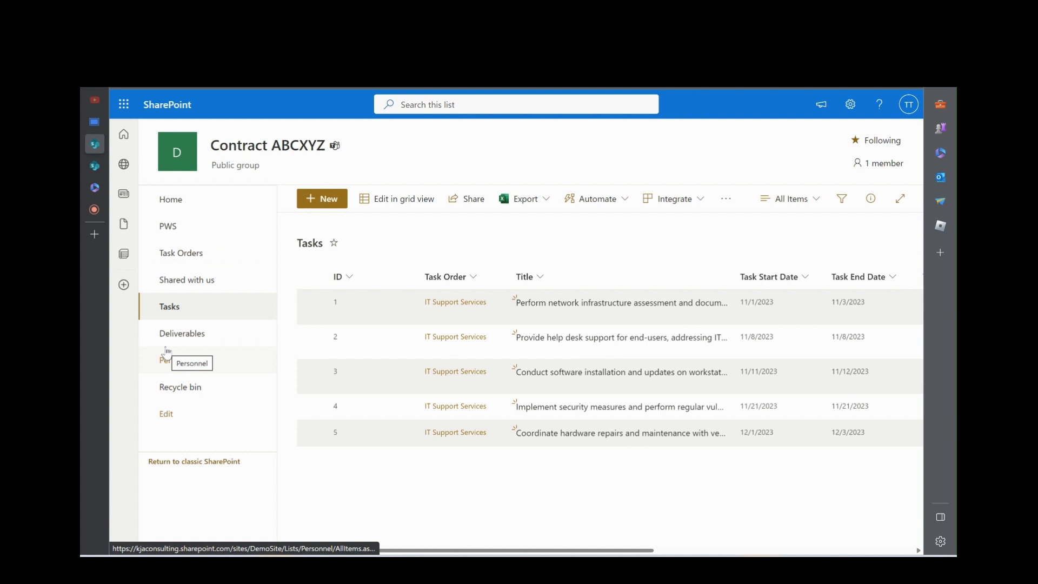
# Step: Show the Tasks list's status, deliverables and related personnel columns via Task Orders then Tasks
pyautogui.click(180, 253)
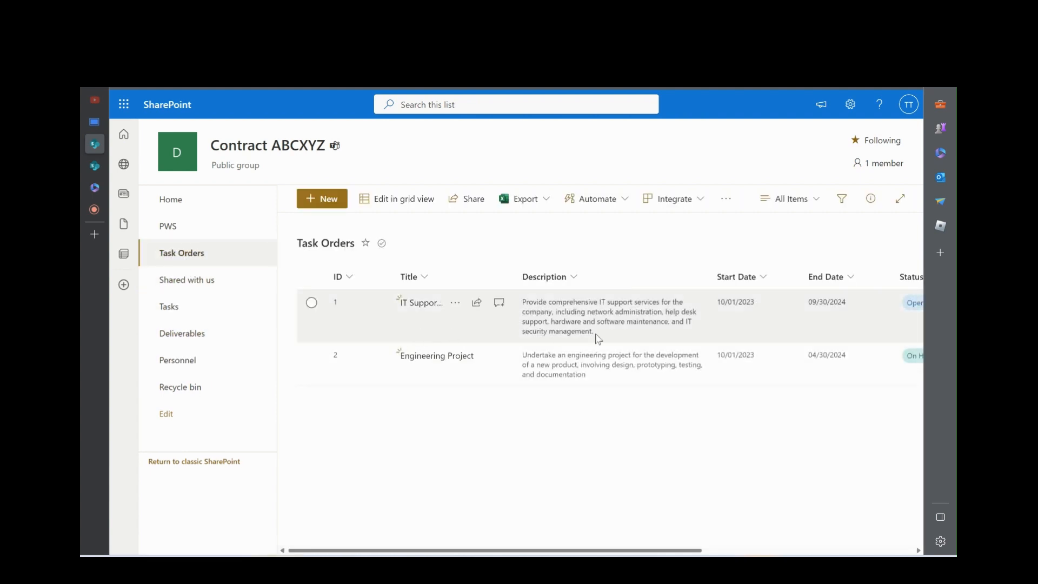
pyautogui.moveTo(307, 325)
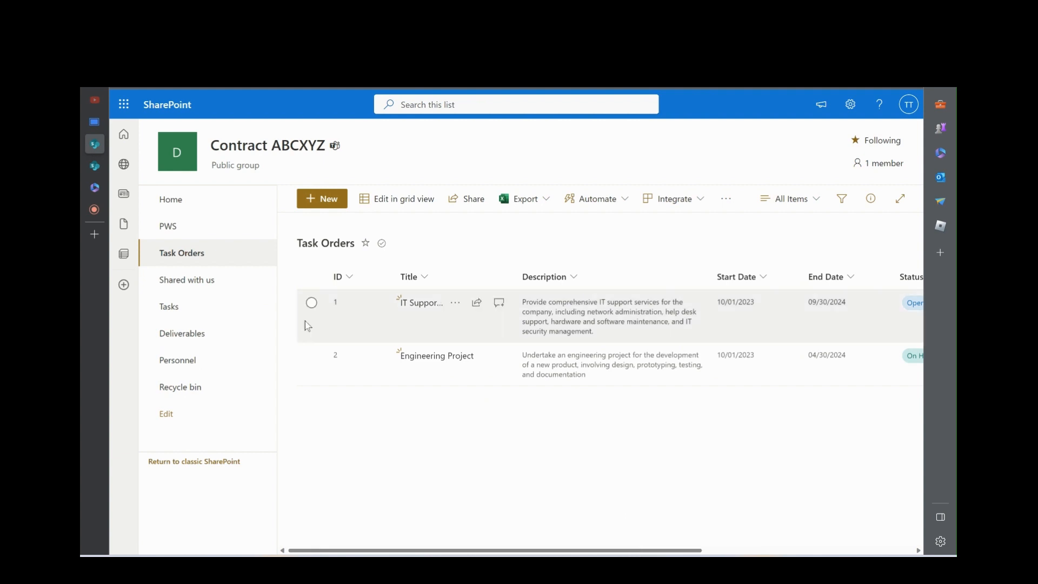
pyautogui.click(169, 306)
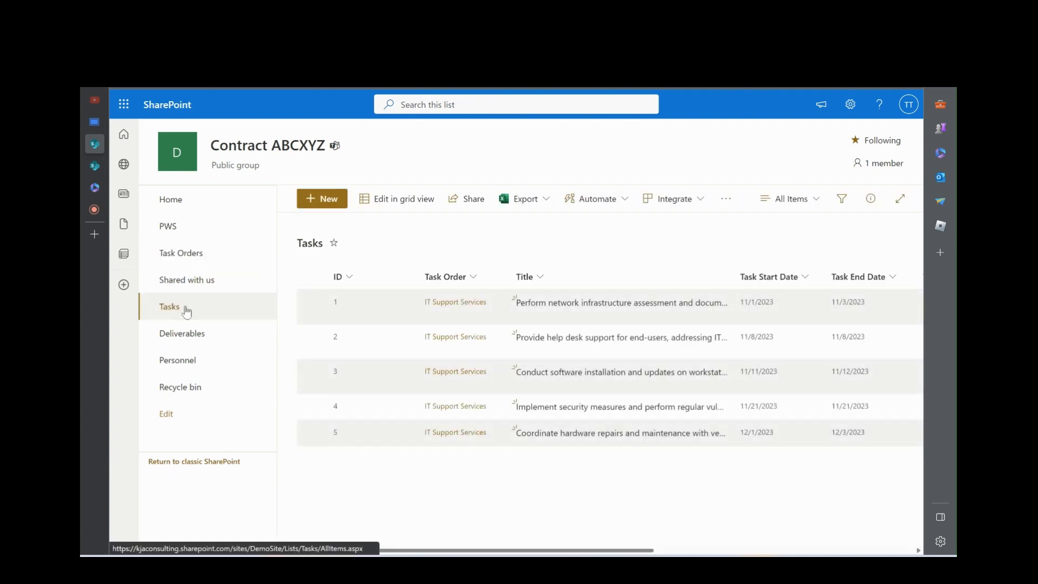
pyautogui.moveTo(474, 394)
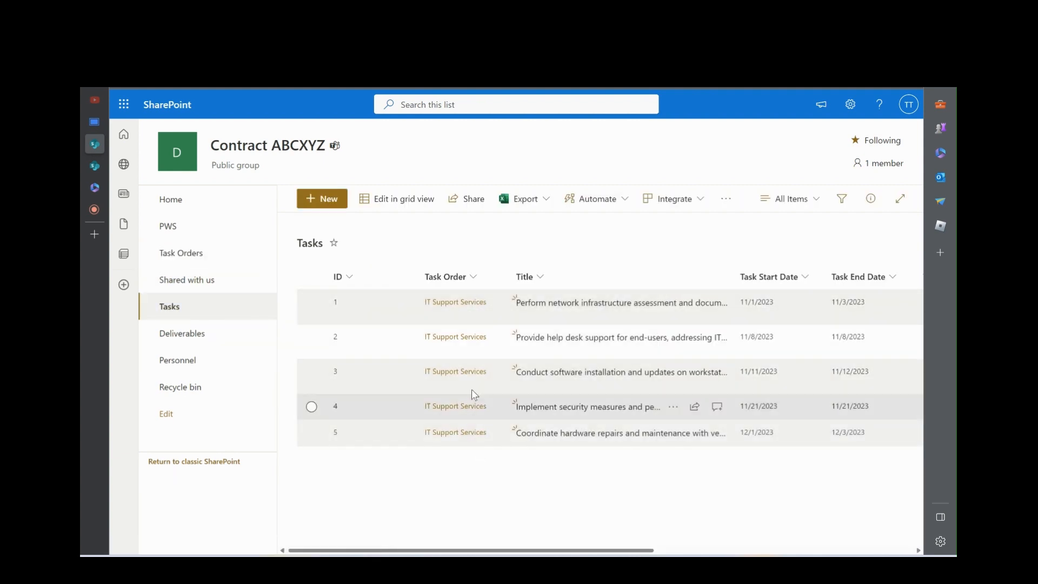
pyautogui.moveTo(517, 551)
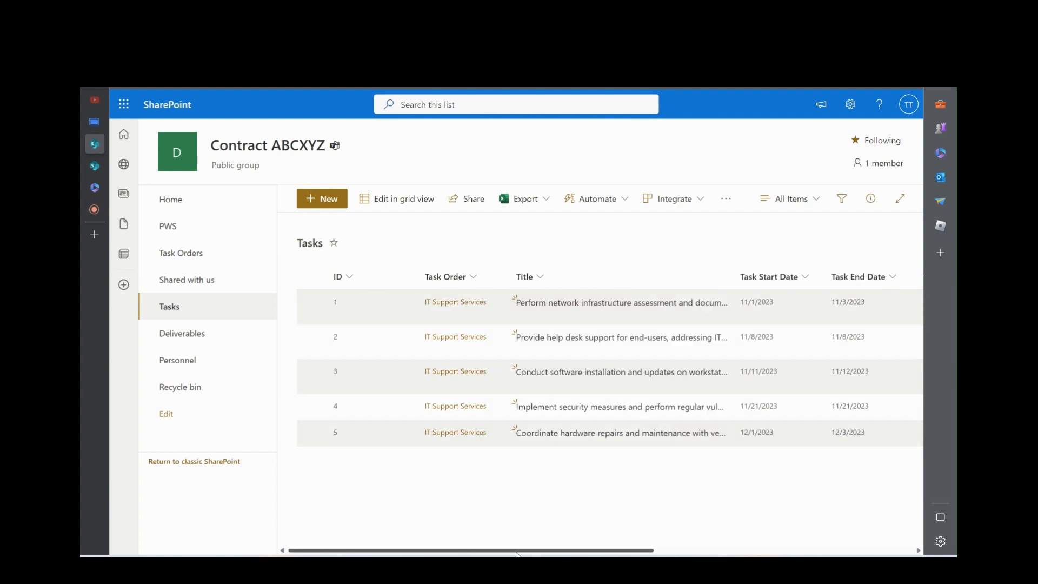
pyautogui.hscroll(3)
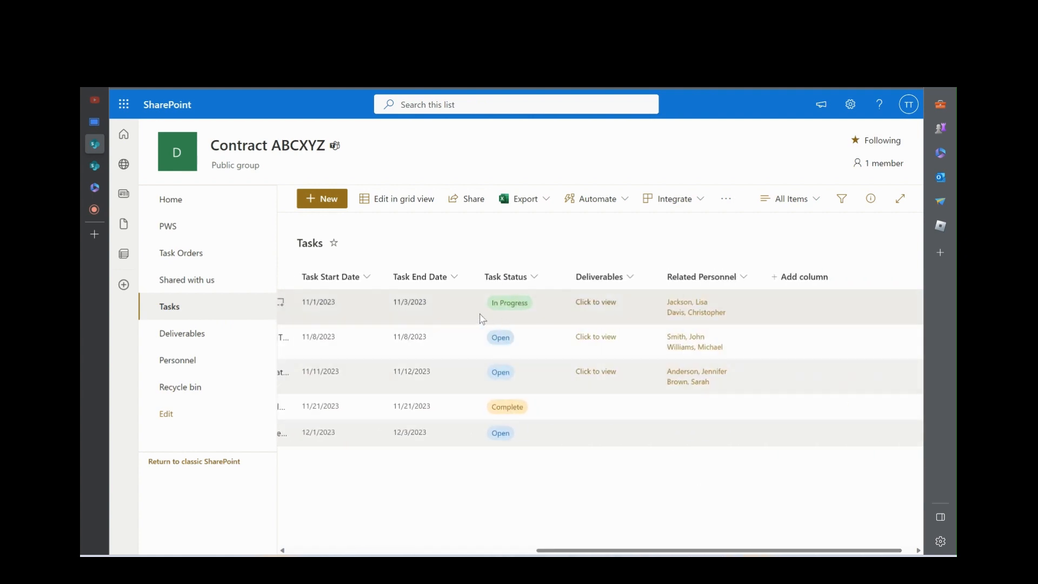
pyautogui.moveTo(424, 315)
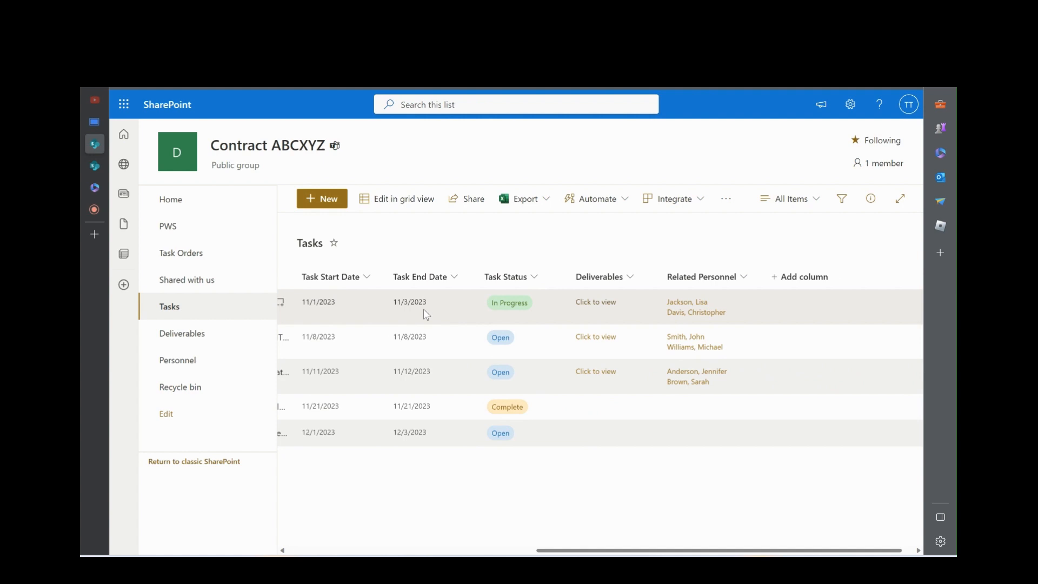
pyautogui.moveTo(595, 301)
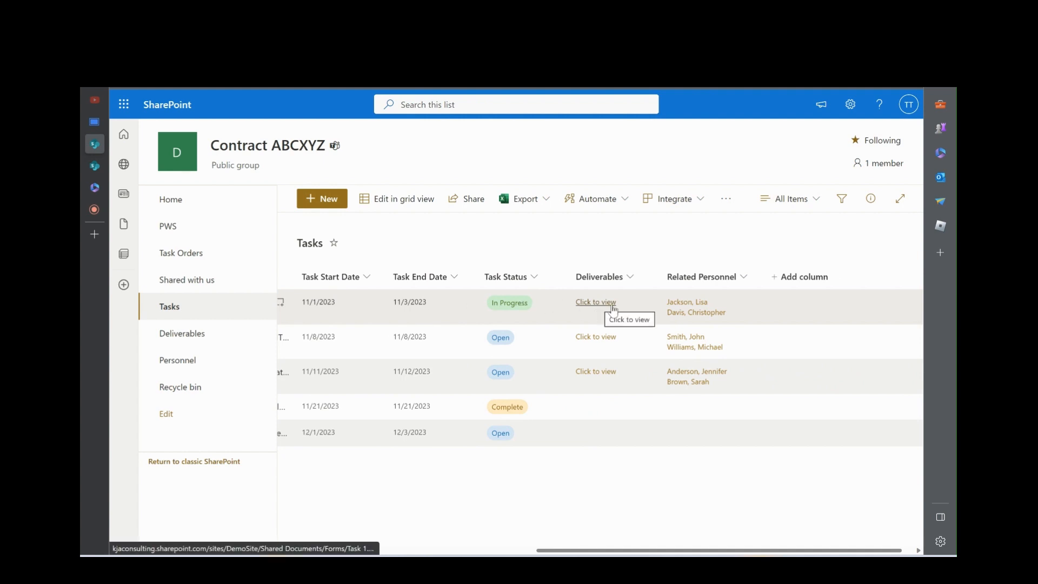
# Step: Follow task 1's deliverables link to see IT Training Presentation.pptx filtered by Related Task ID 1
pyautogui.click(595, 302)
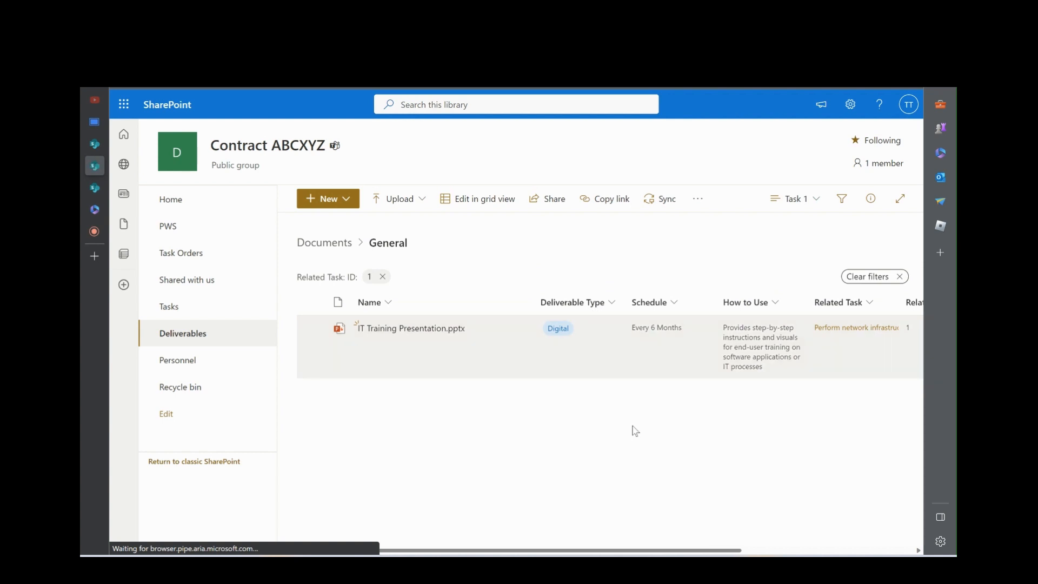
pyautogui.moveTo(424, 346)
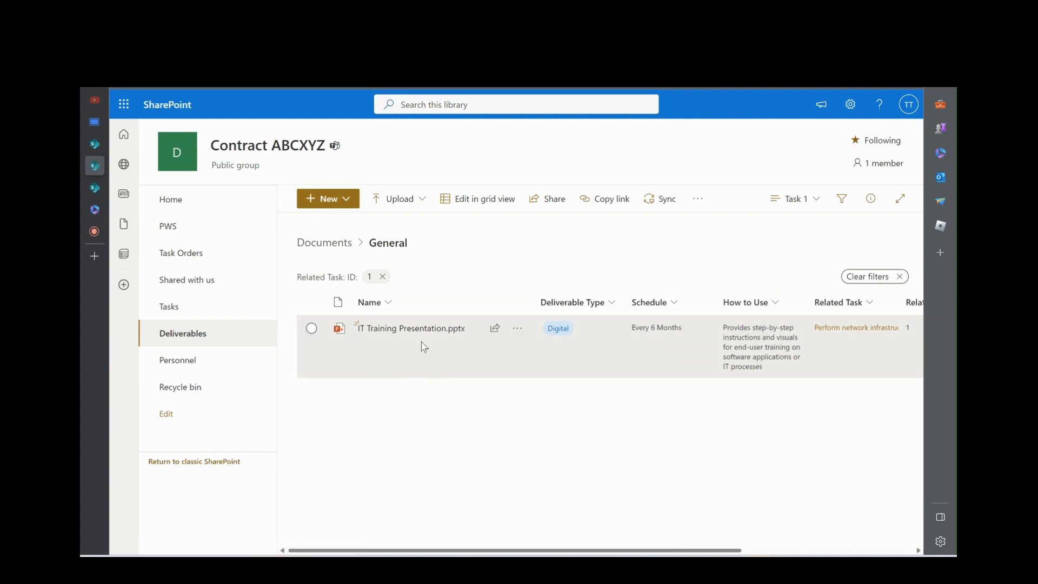
pyautogui.moveTo(654, 353)
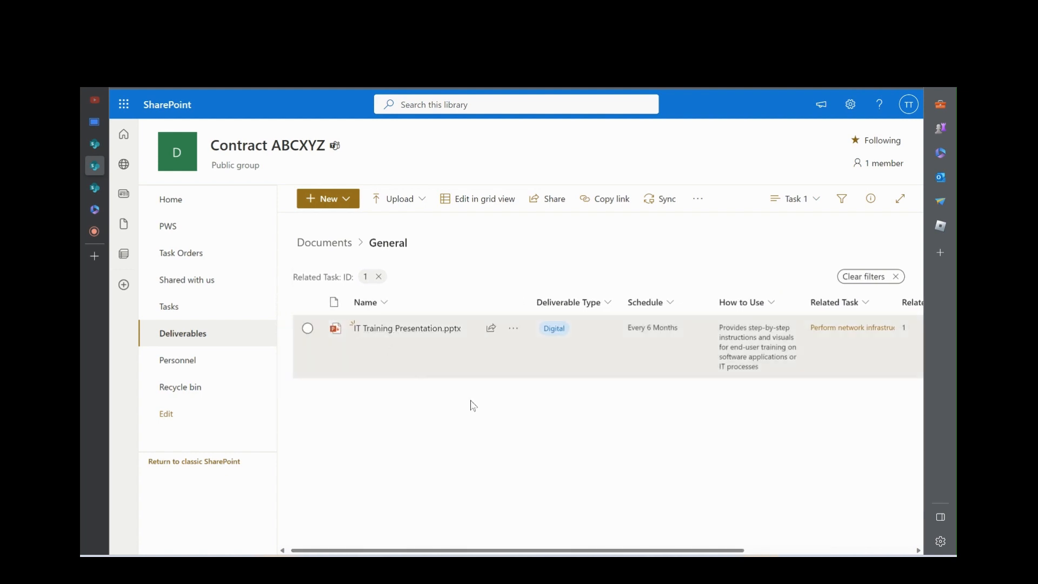
pyautogui.moveTo(580, 422)
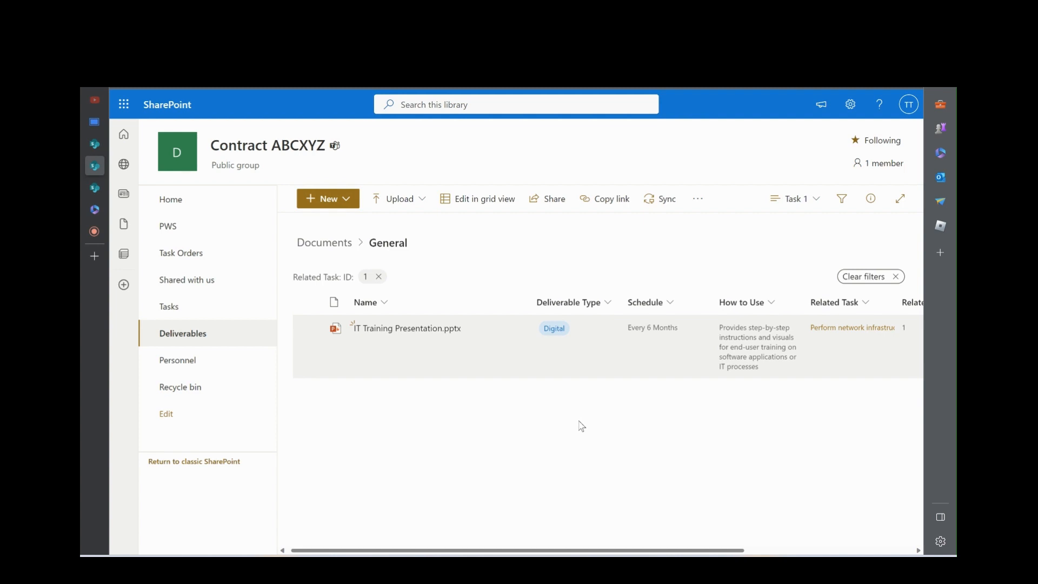
pyautogui.moveTo(390, 286)
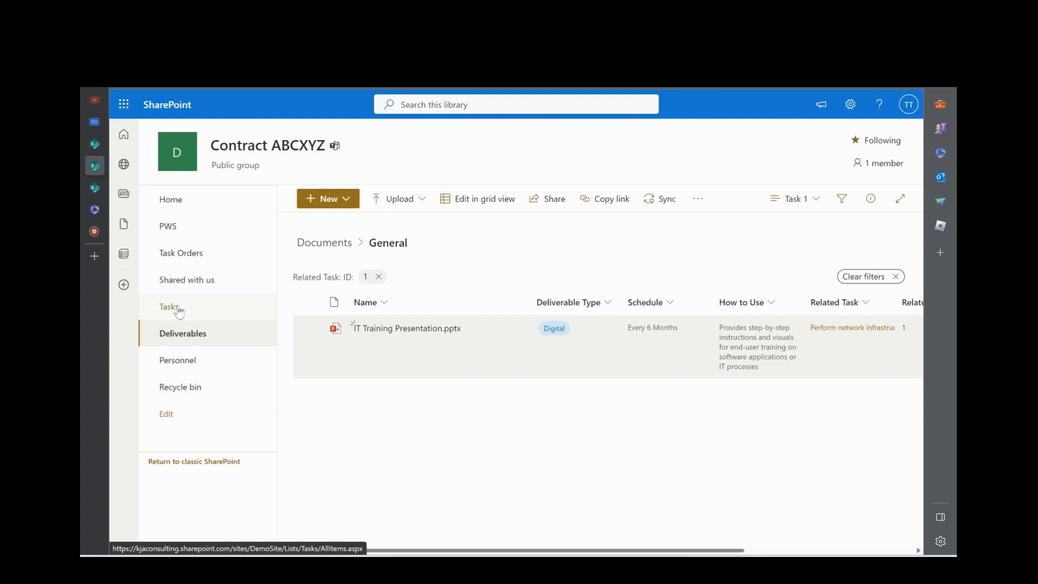
pyautogui.click(170, 306)
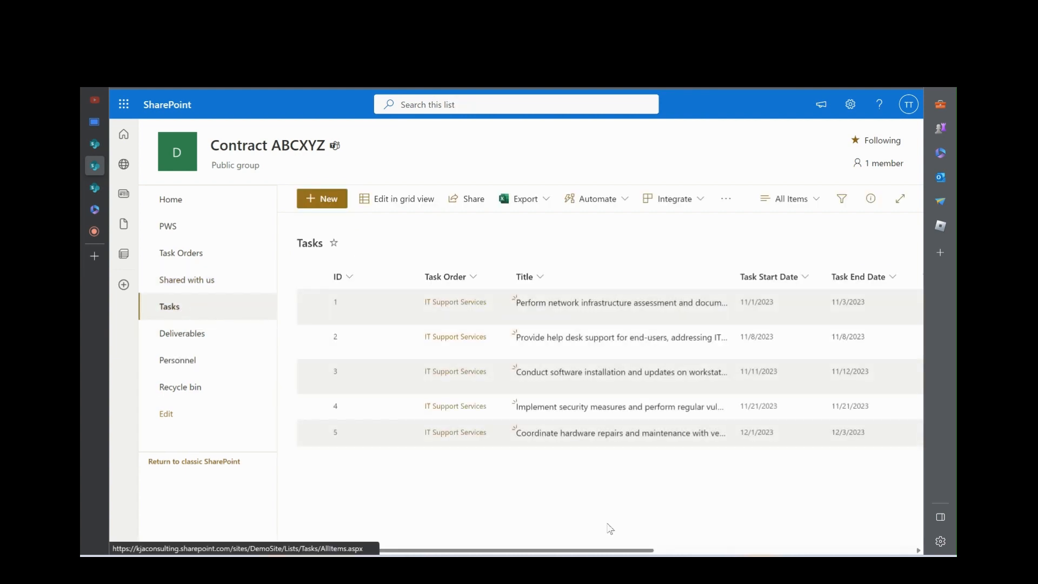
pyautogui.hscroll(3)
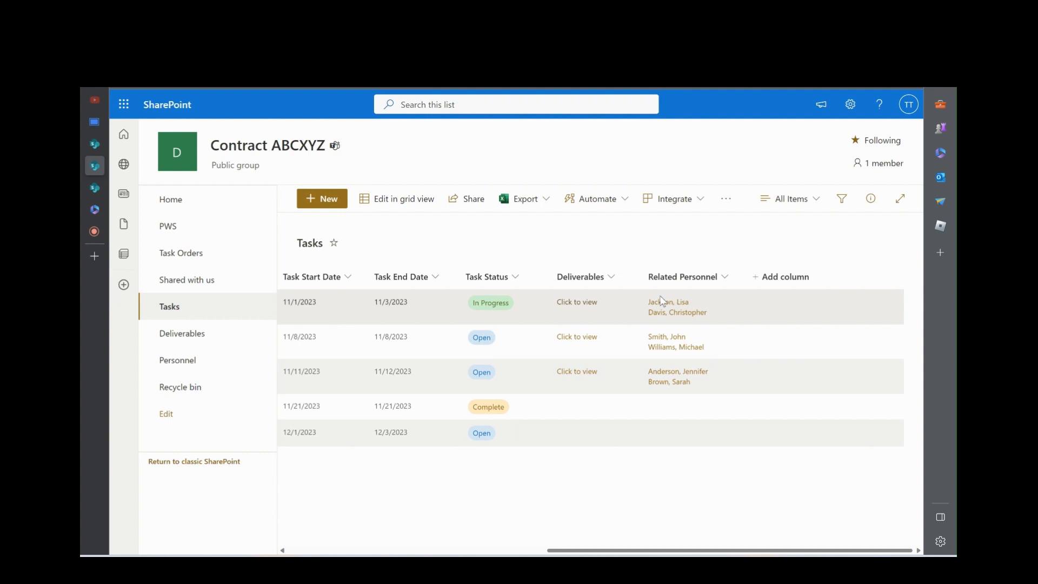
pyautogui.moveTo(658, 314)
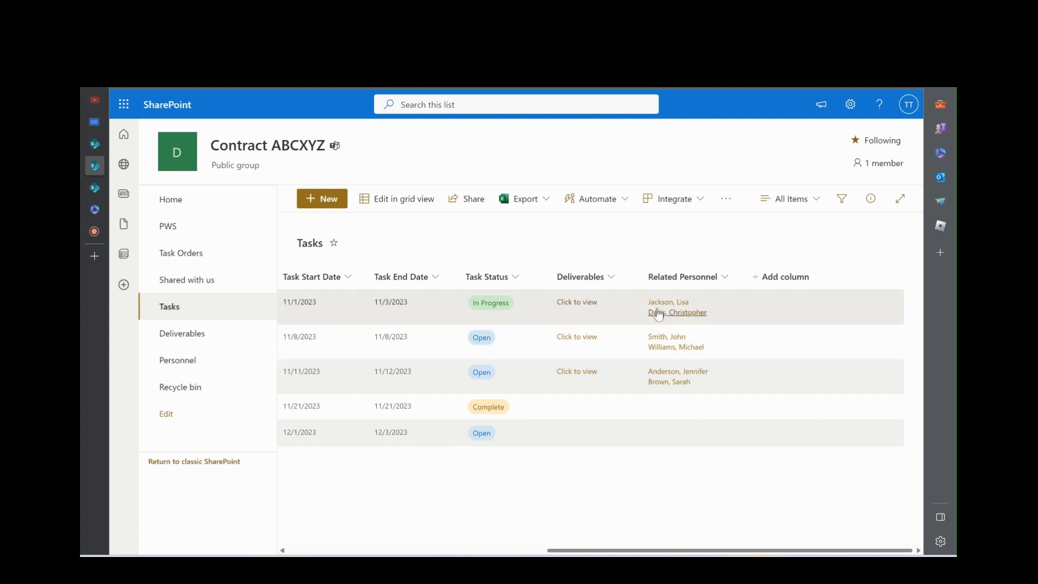
pyautogui.click(667, 302)
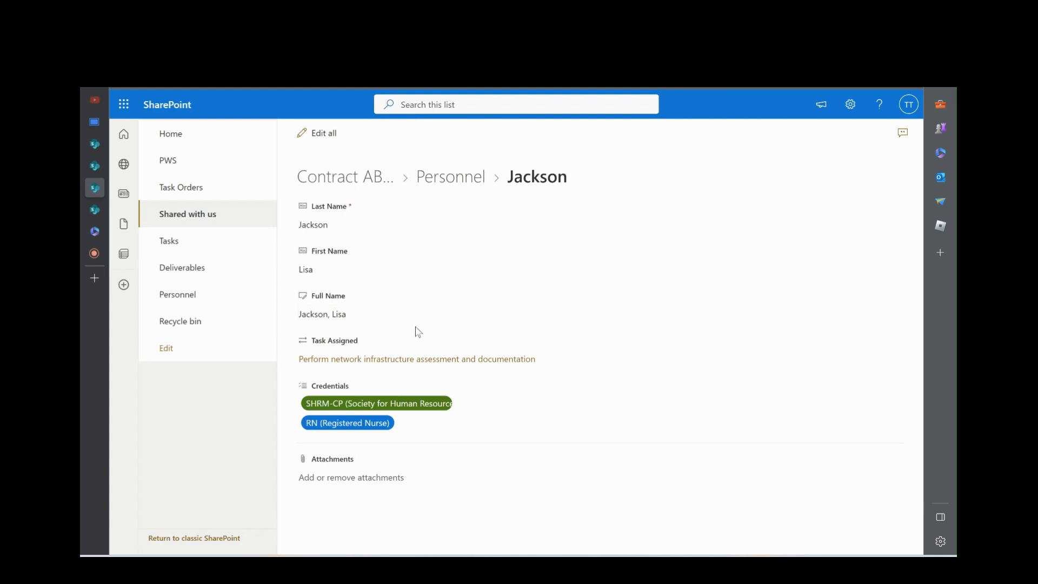
pyautogui.moveTo(325, 389)
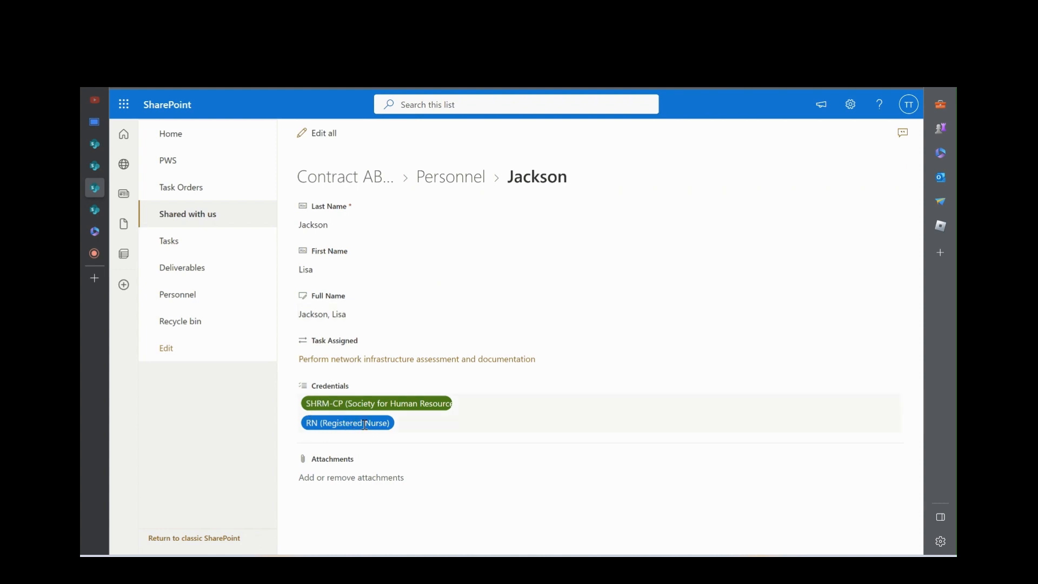
pyautogui.moveTo(308, 286)
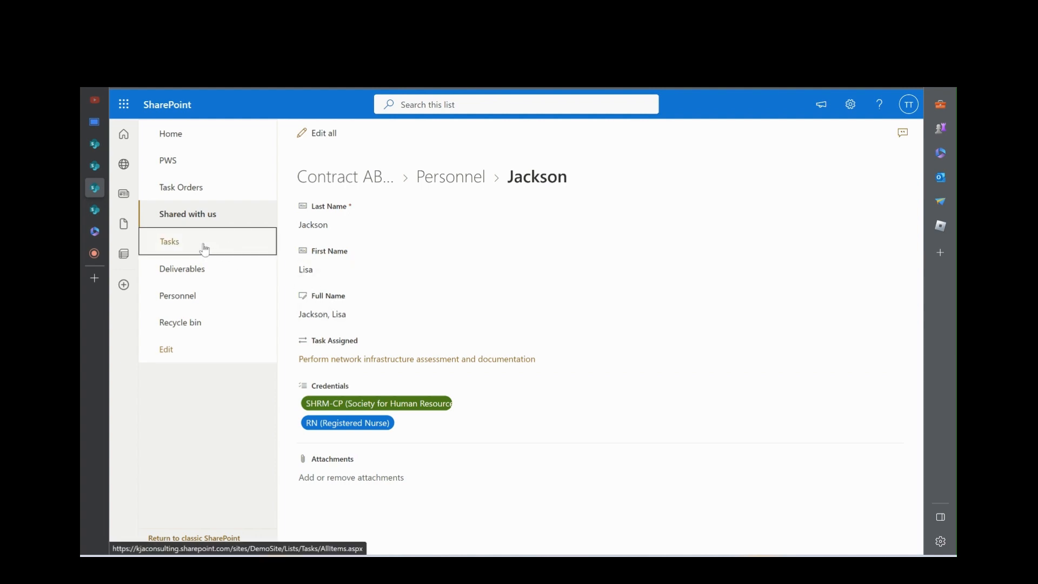
# Step: Go back to the Tasks list showing all five IT Support Services tasks
pyautogui.click(170, 241)
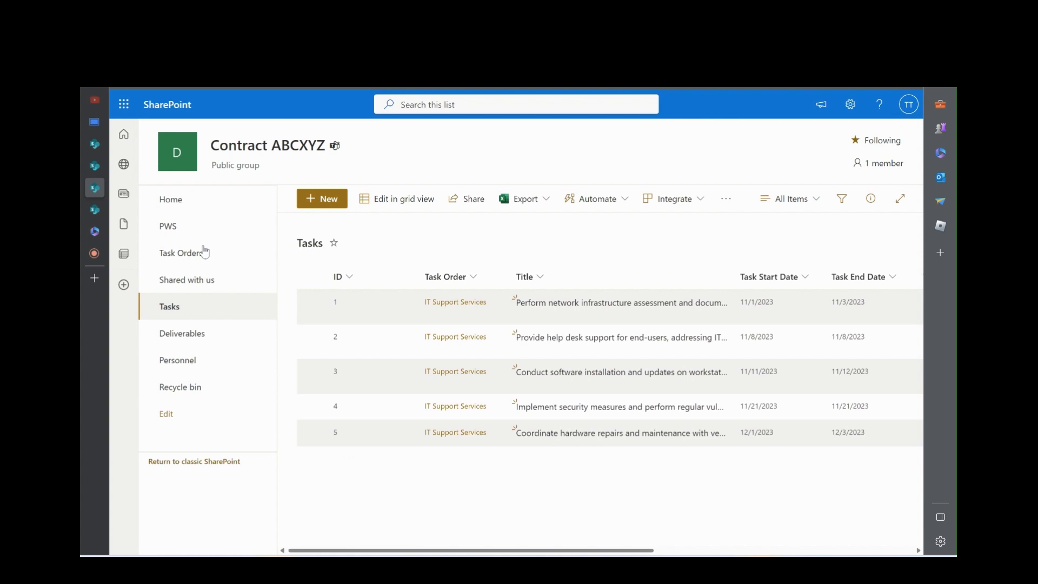
pyautogui.moveTo(182, 333)
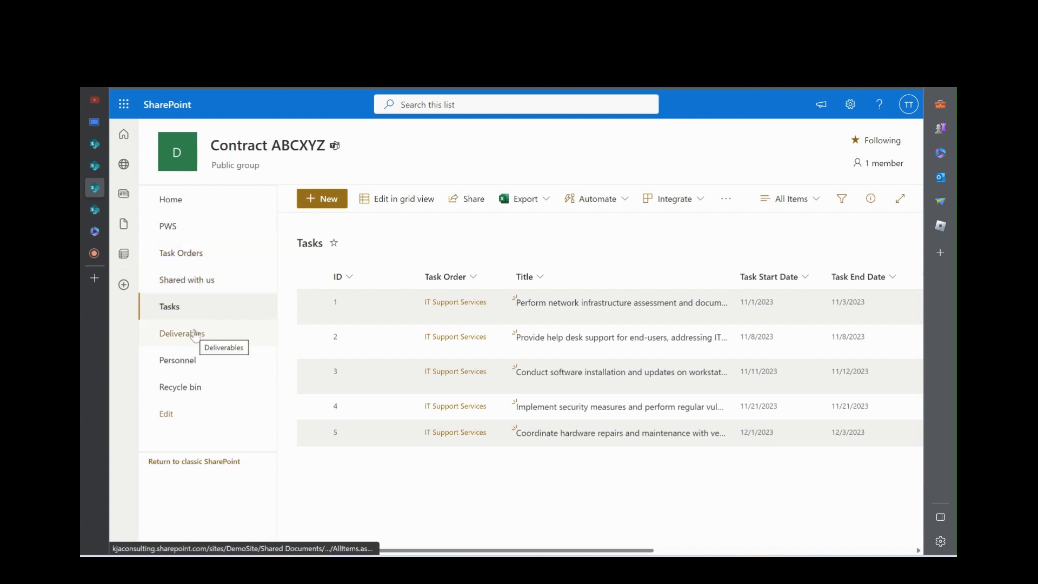
pyautogui.moveTo(196, 333)
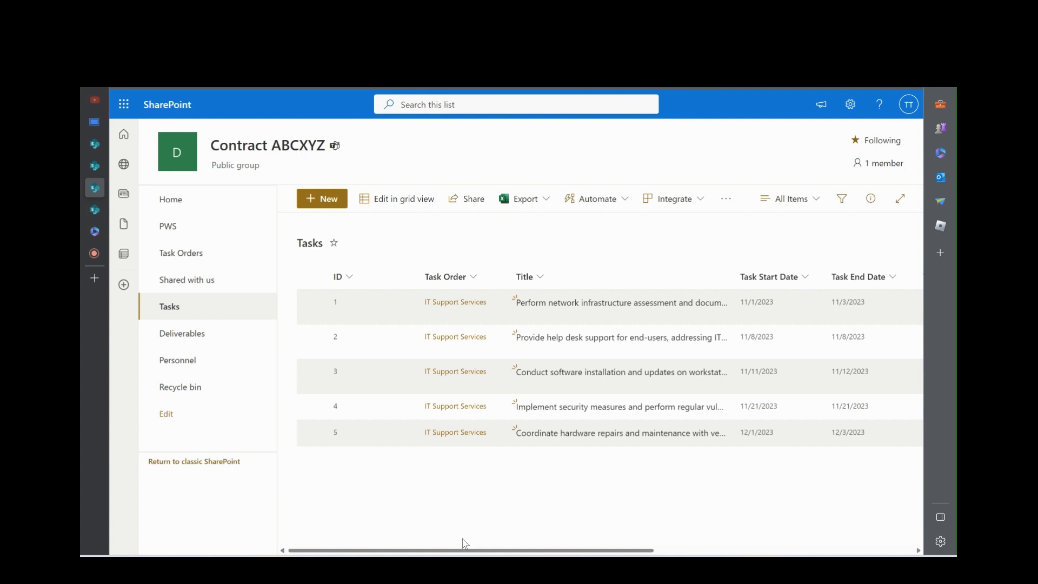
pyautogui.moveTo(123, 134)
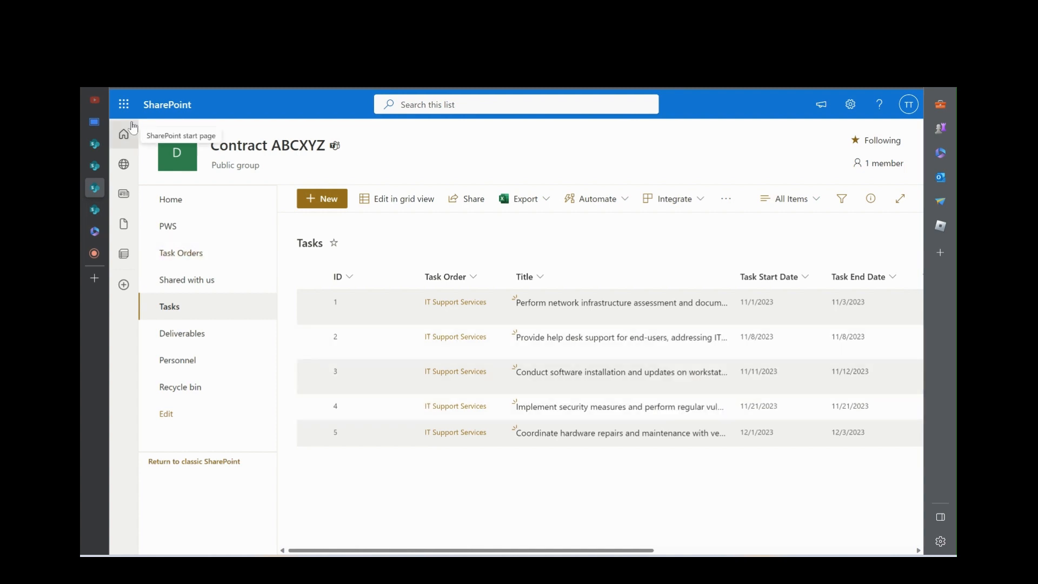
# Step: Show the Contract ABCXYZ home page scrolled to the welcome text and quick-link buttons
pyautogui.click(171, 199)
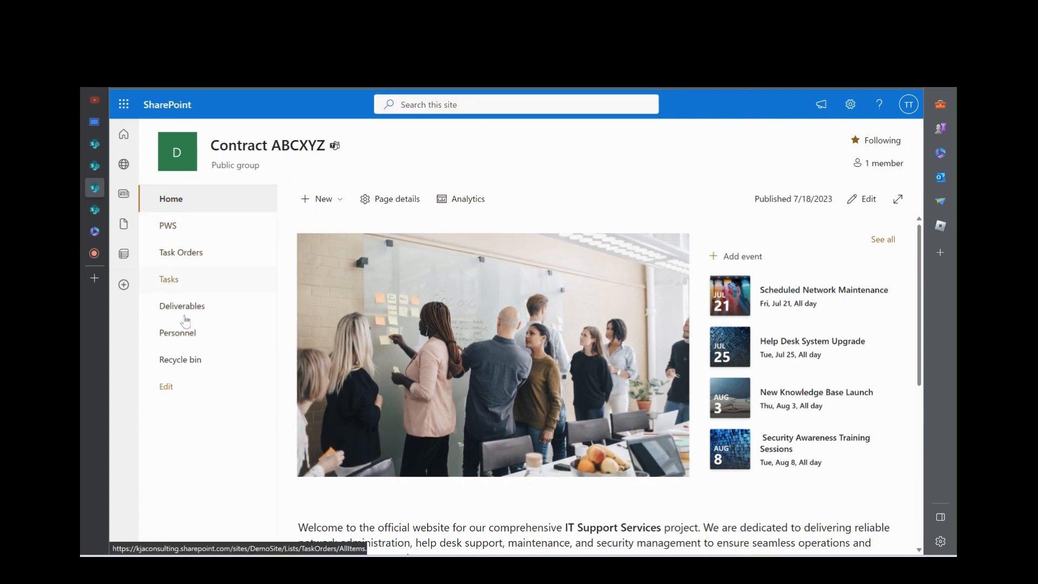
pyautogui.moveTo(746, 302)
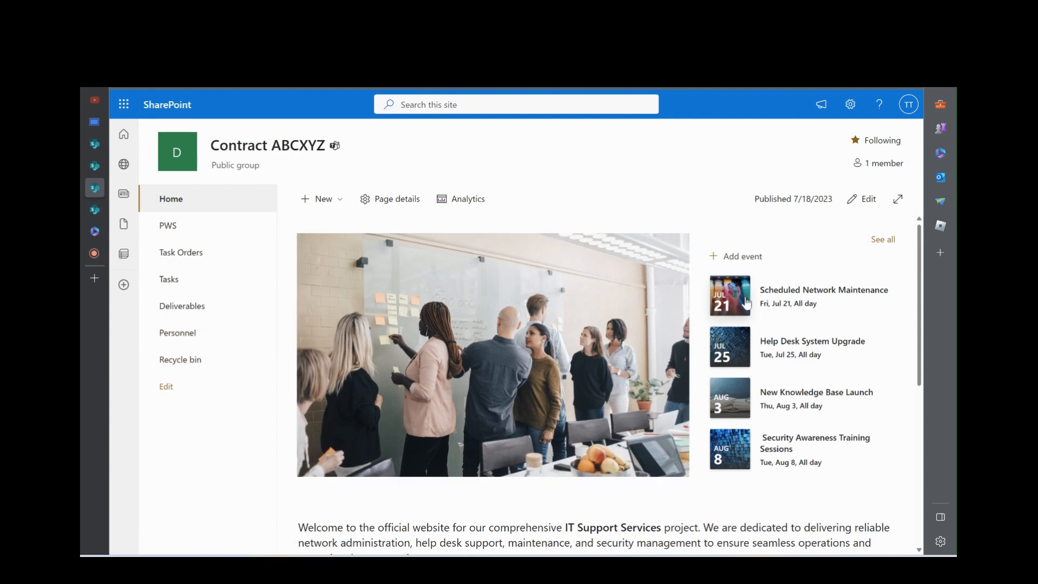
pyautogui.scroll(-3)
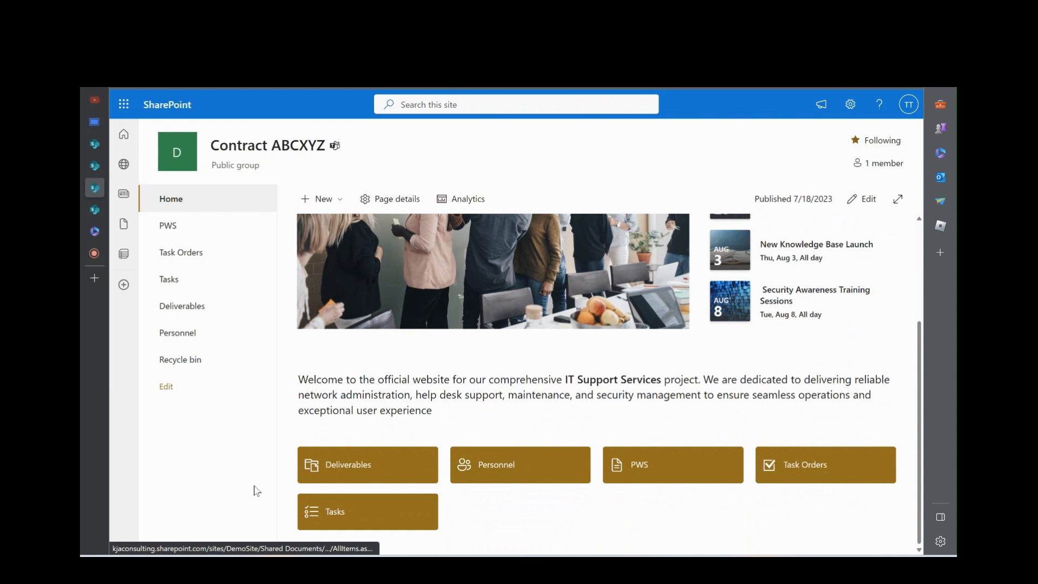
pyautogui.moveTo(387, 411)
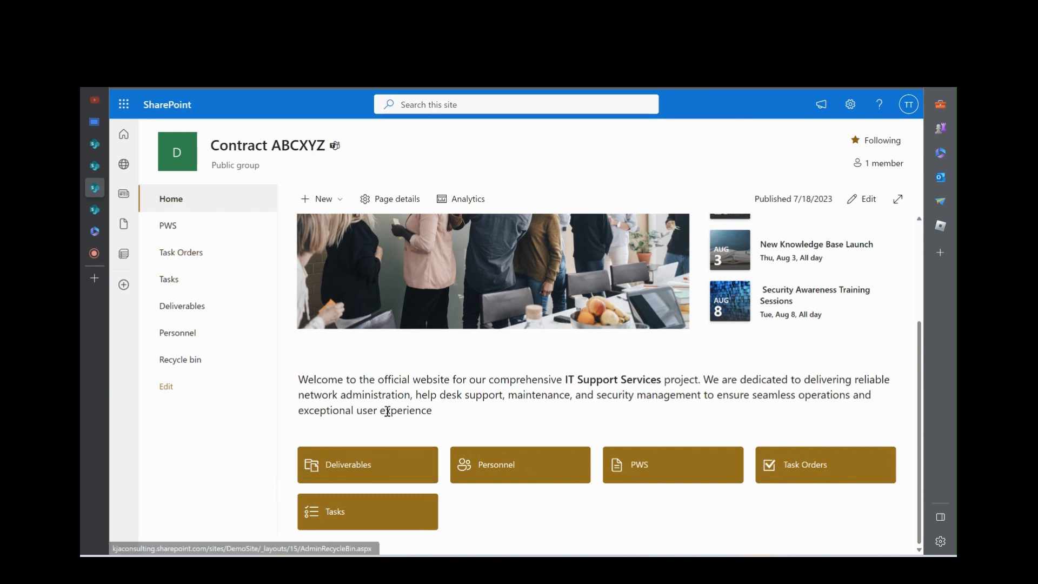
pyautogui.moveTo(431, 490)
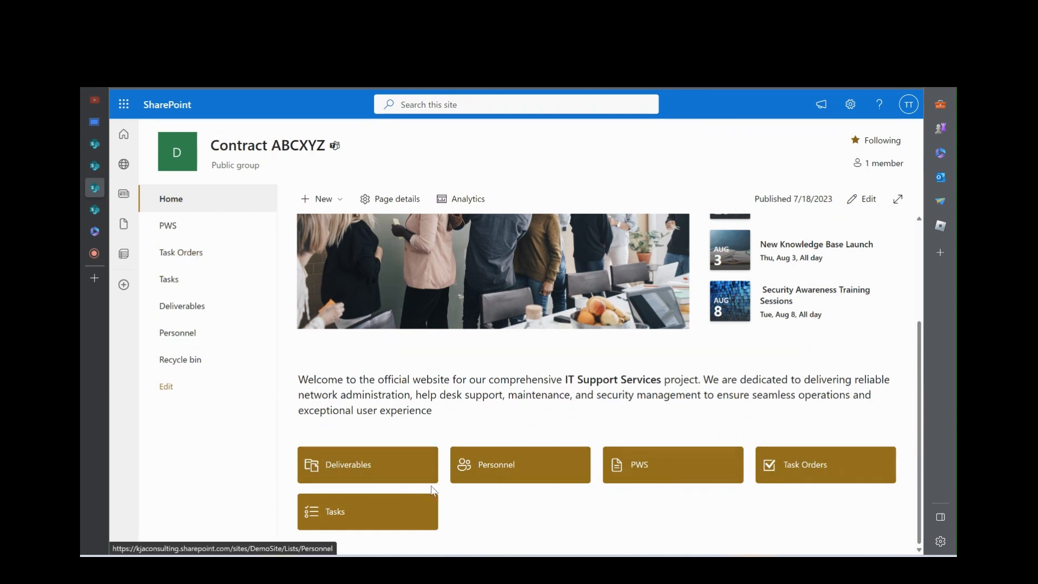
pyautogui.moveTo(813, 475)
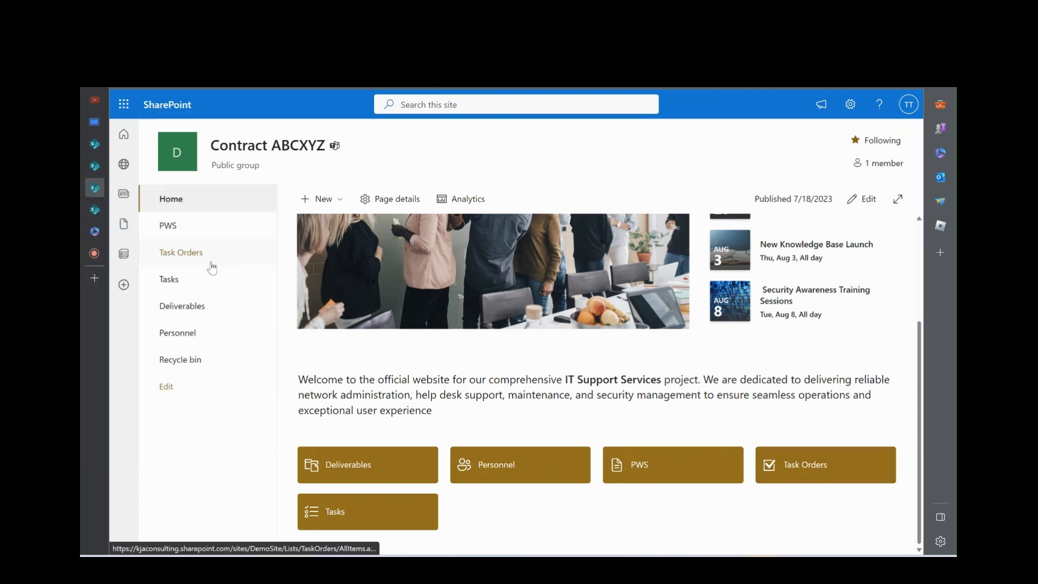
pyautogui.moveTo(197, 278)
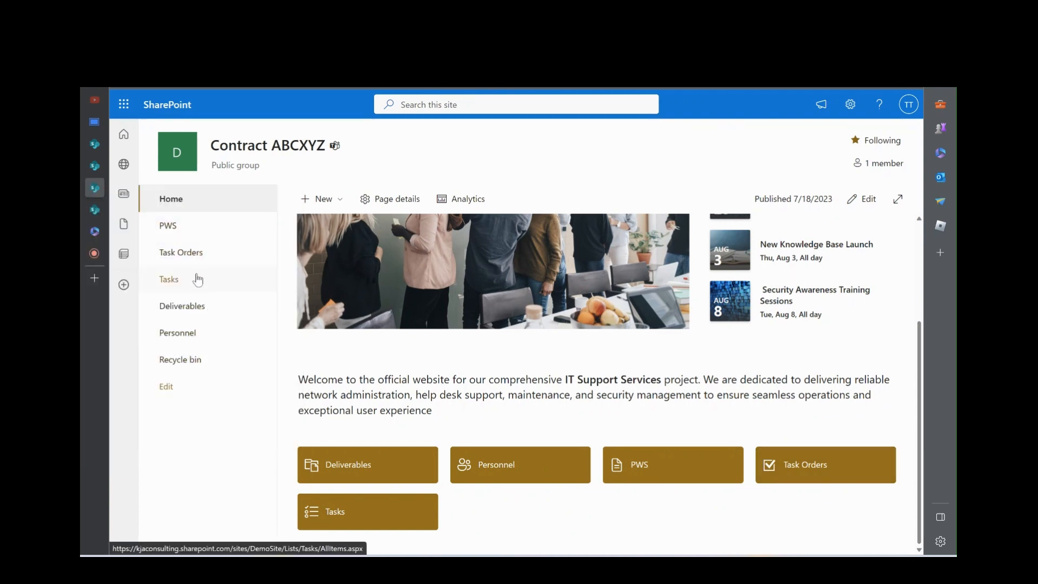
pyautogui.moveTo(179, 359)
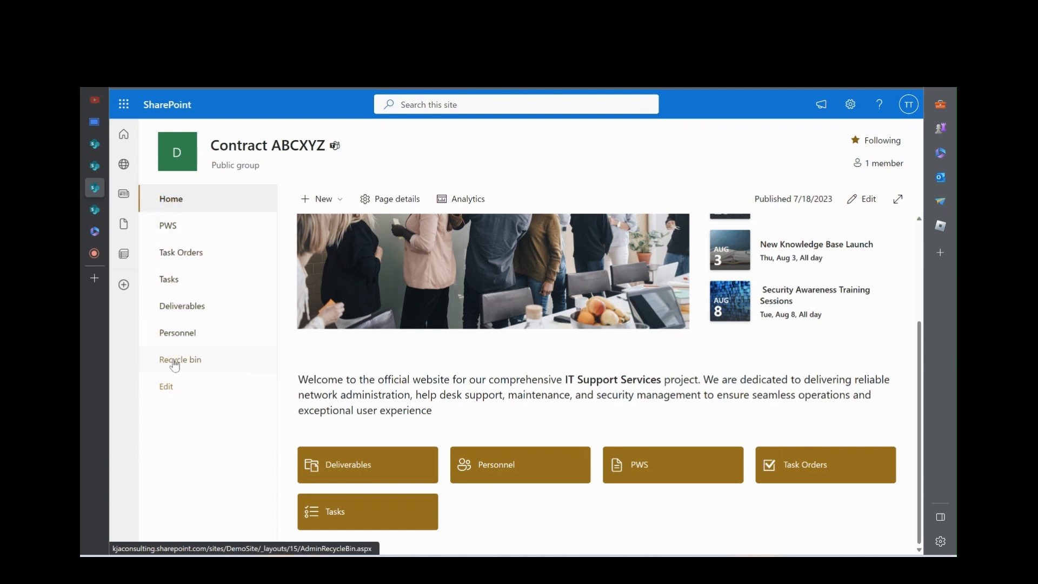
pyautogui.moveTo(482, 402)
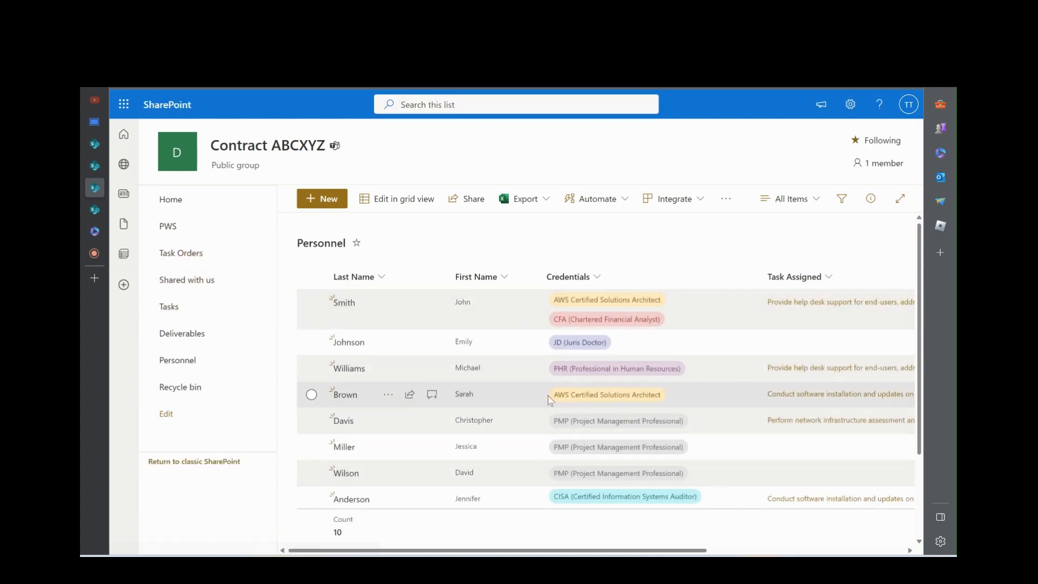
pyautogui.moveTo(196, 416)
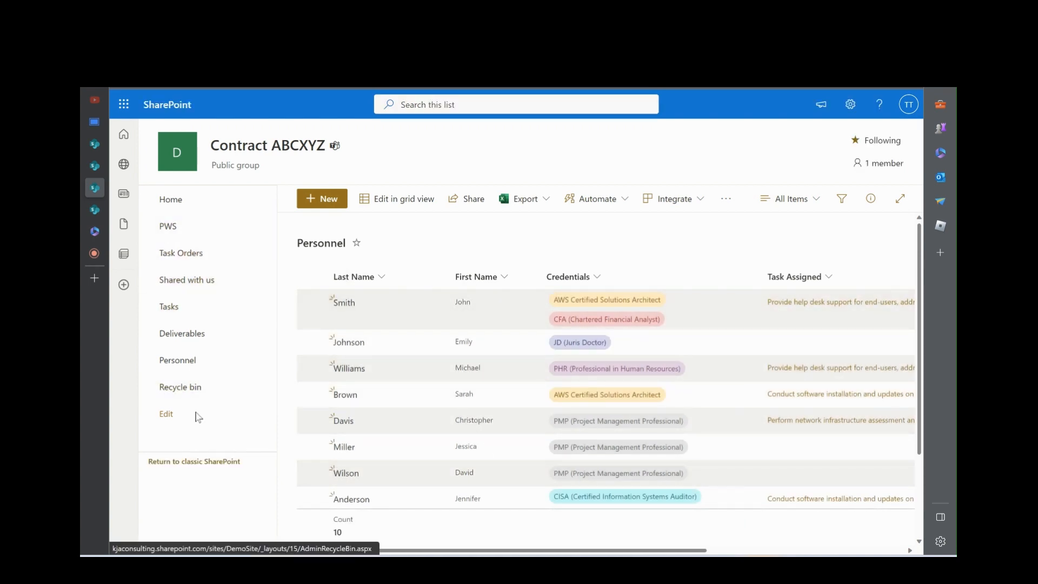
pyautogui.moveTo(179, 387)
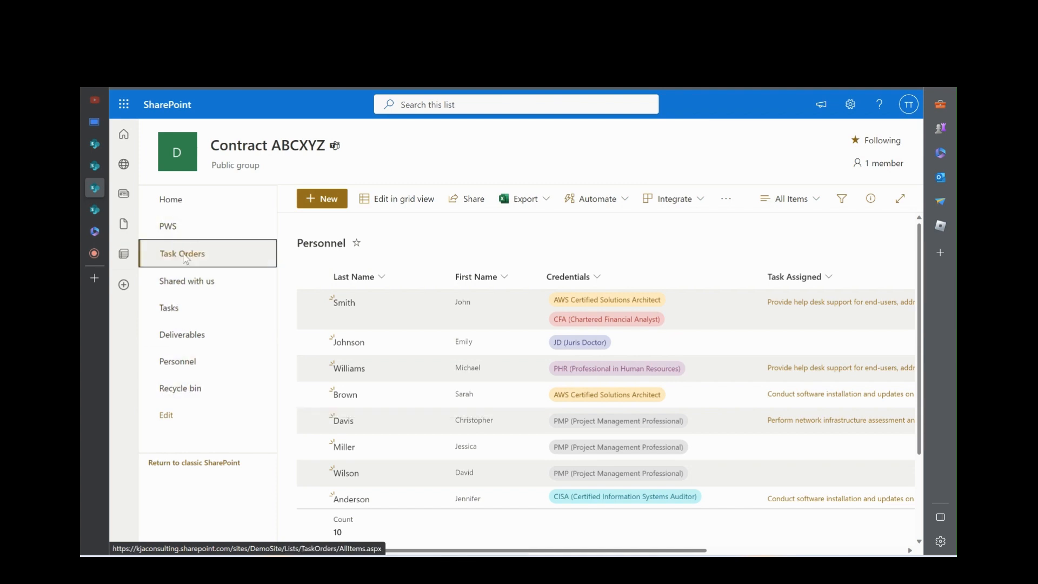
# Step: Navigate through Tasks and Deliverables to land on the Personnel list
pyautogui.click(170, 306)
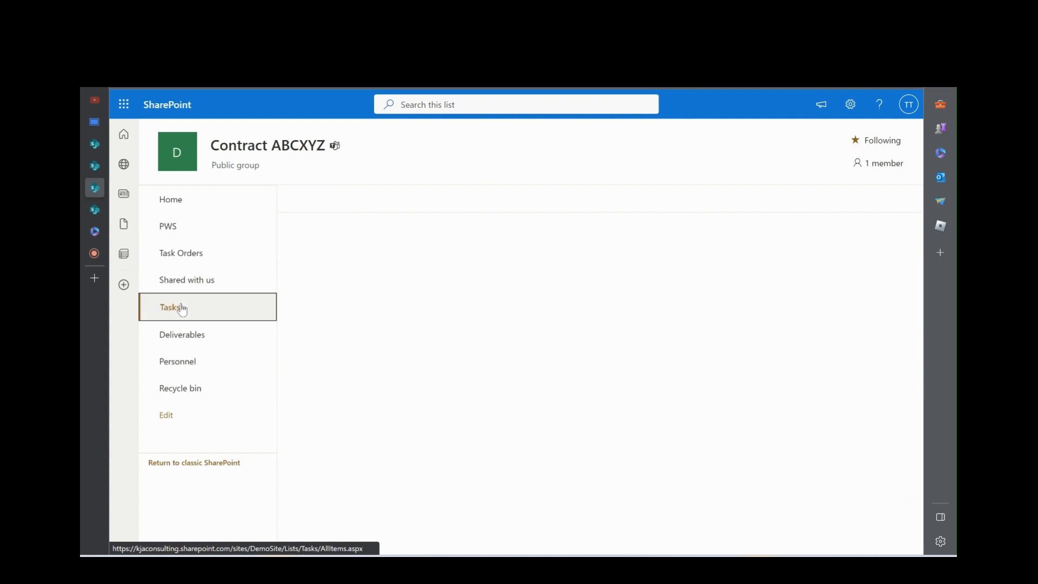
pyautogui.click(182, 334)
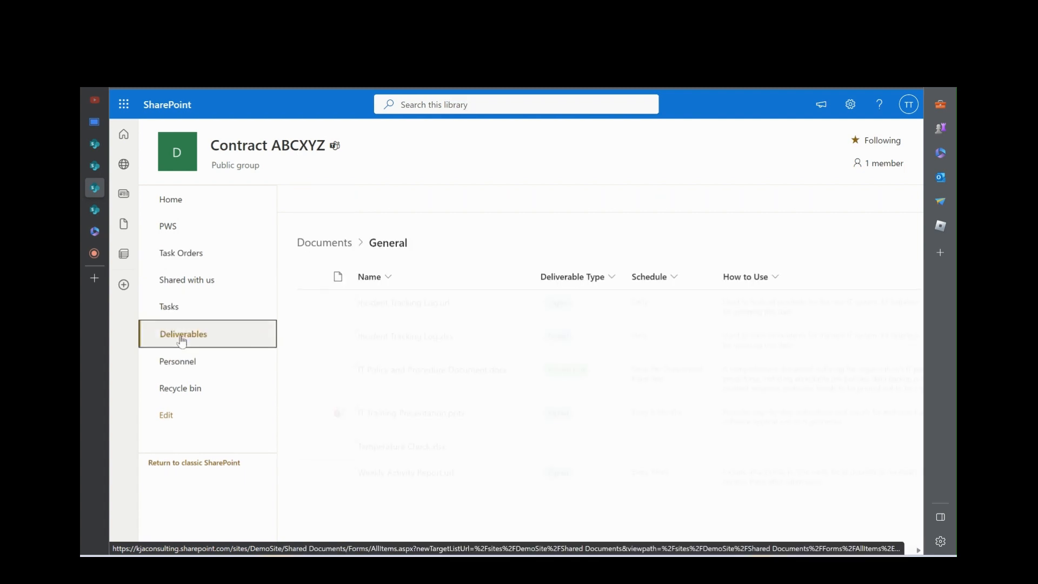
pyautogui.click(177, 359)
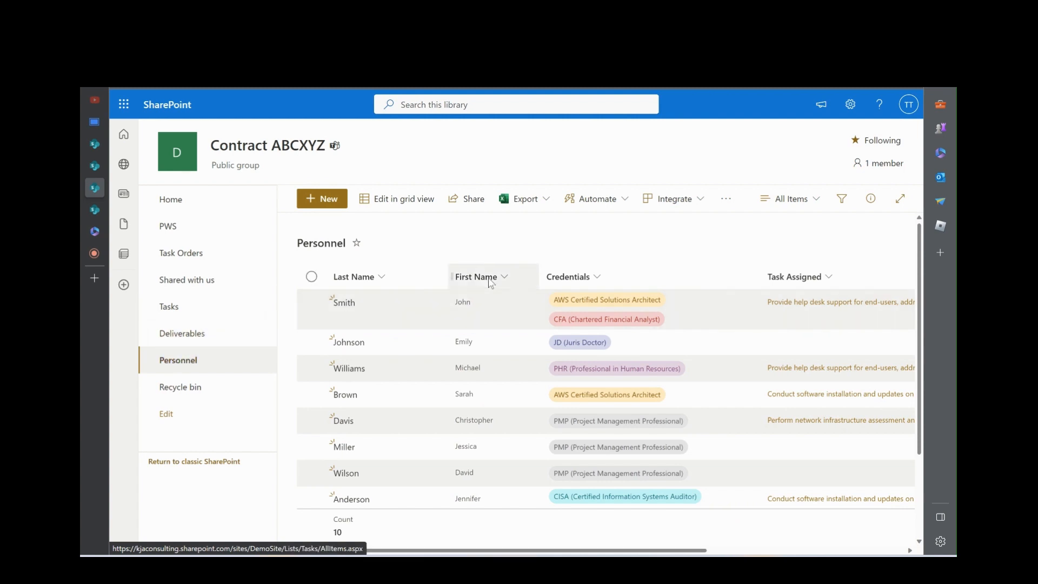
pyautogui.click(322, 199)
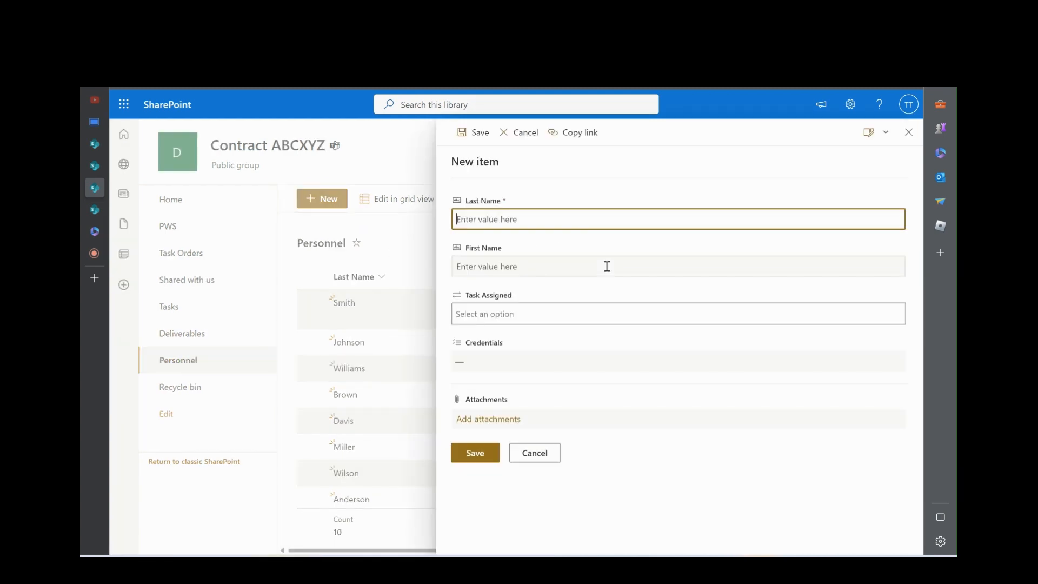
pyautogui.write('Trotman')
pyautogui.click(678, 266)
pyautogui.write('Therman')
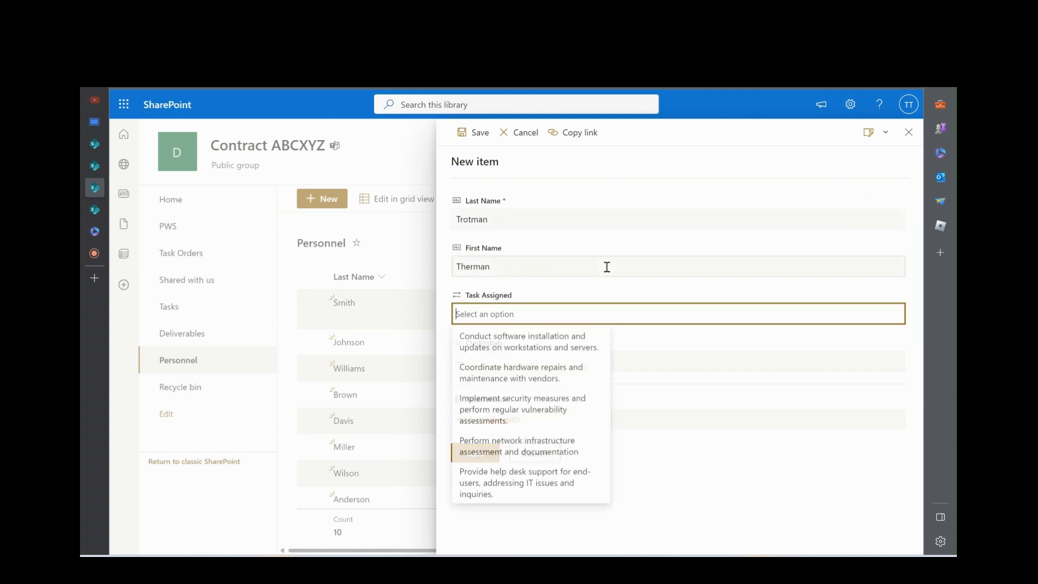
pyautogui.moveTo(518, 448)
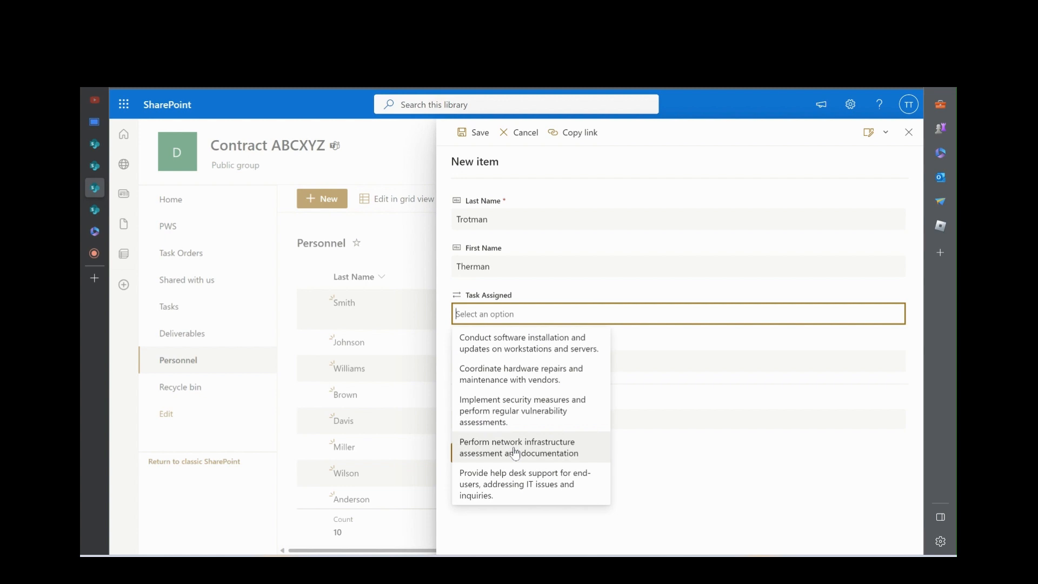
pyautogui.click(518, 447)
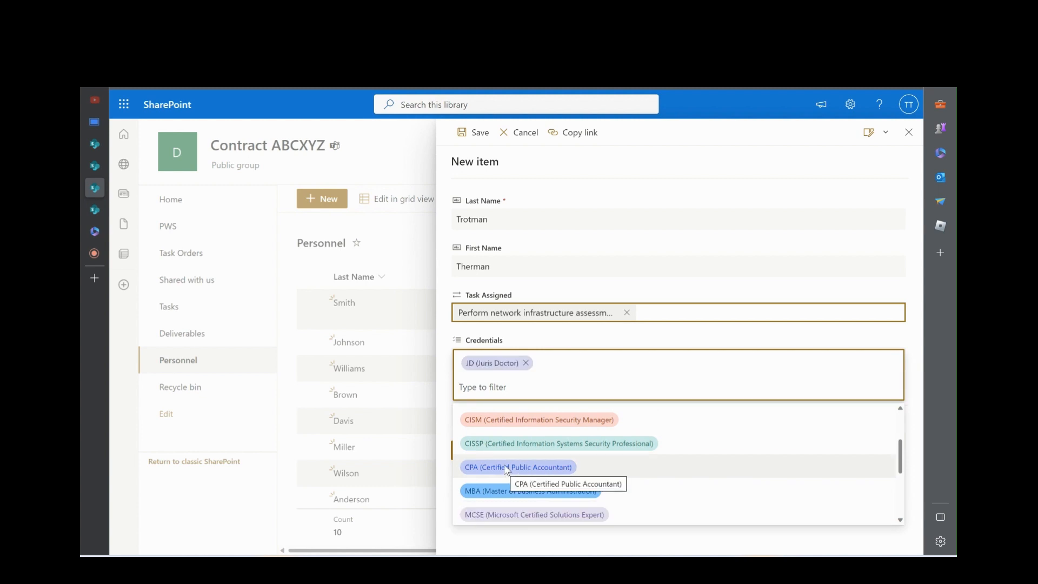
pyautogui.scroll(-3)
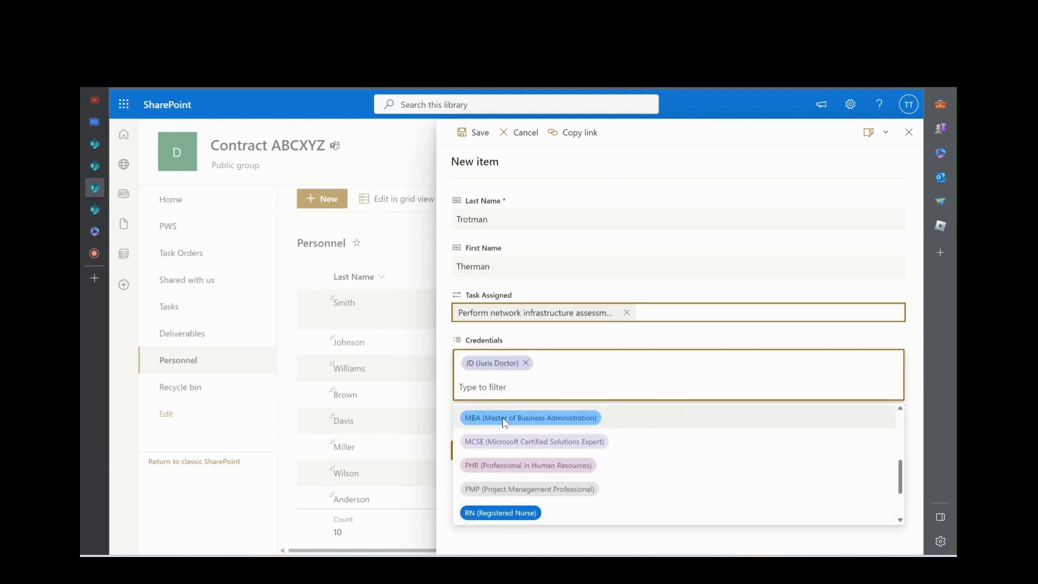
pyautogui.click(530, 418)
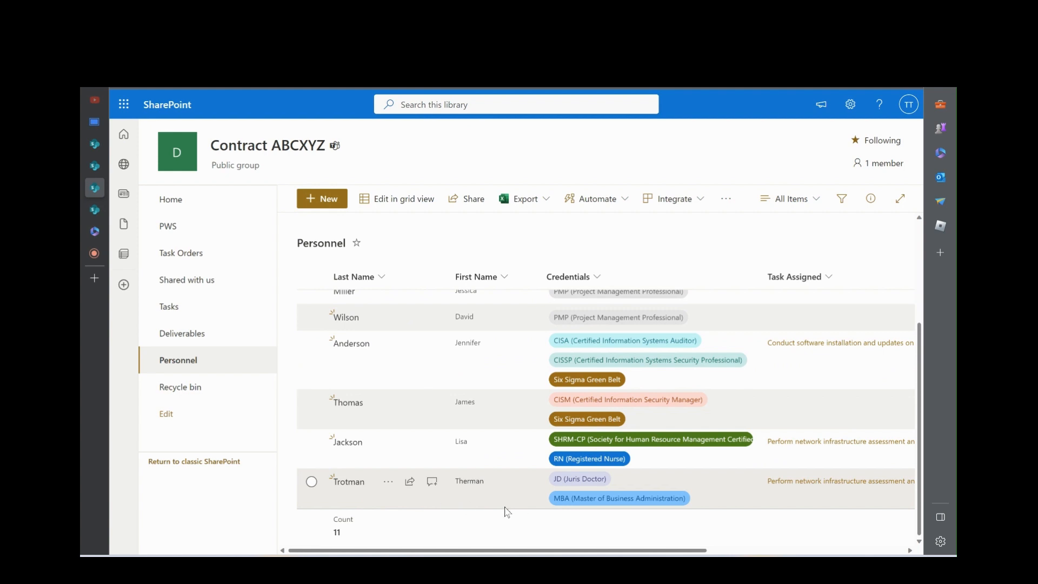
# Step: Sort Personnel by Last Name A to Z, placing Trotman between Thomas and Williams
pyautogui.scroll(3)
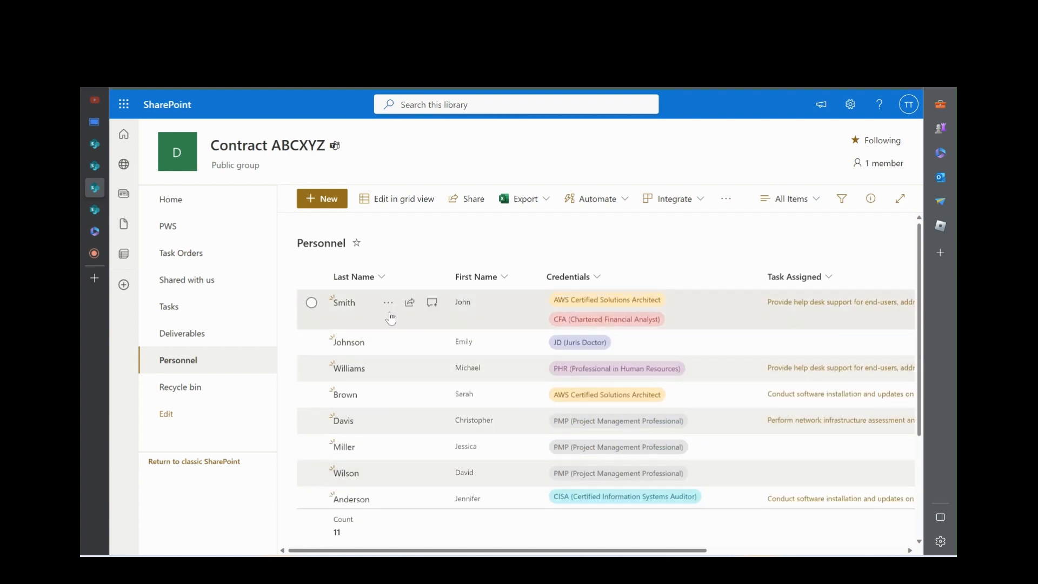
pyautogui.click(382, 276)
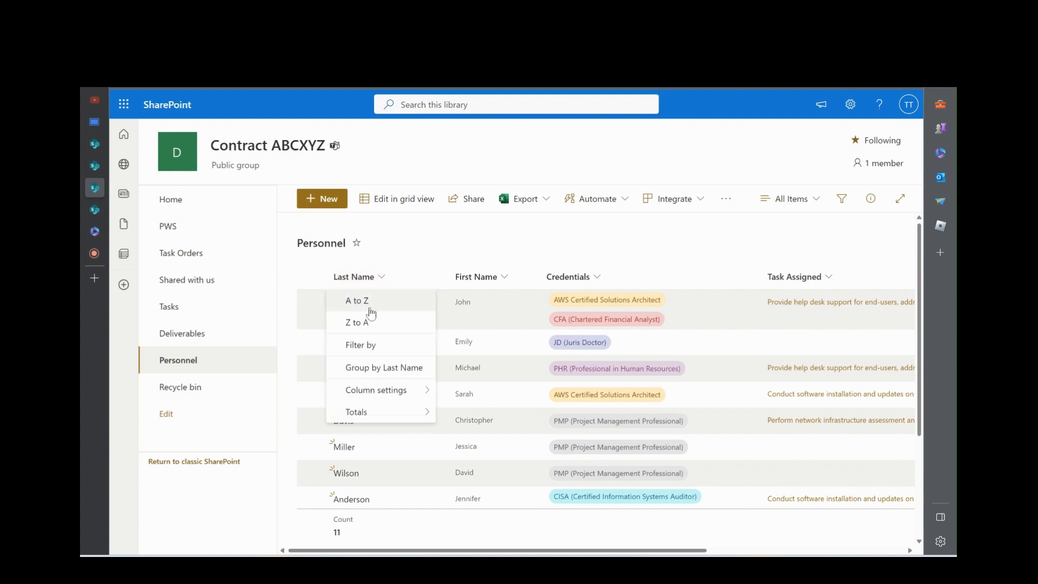
pyautogui.click(355, 300)
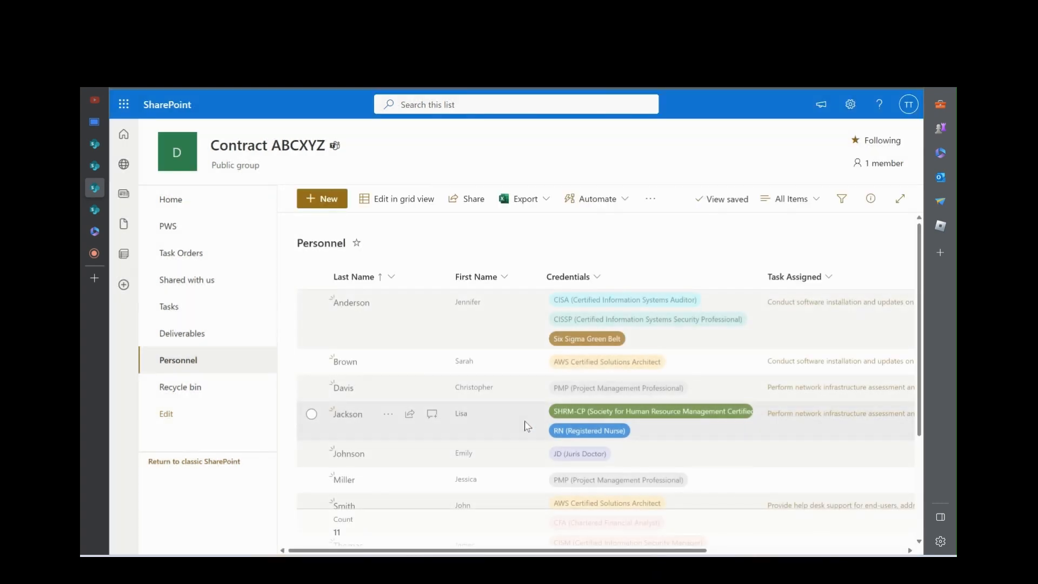
pyautogui.scroll(-3)
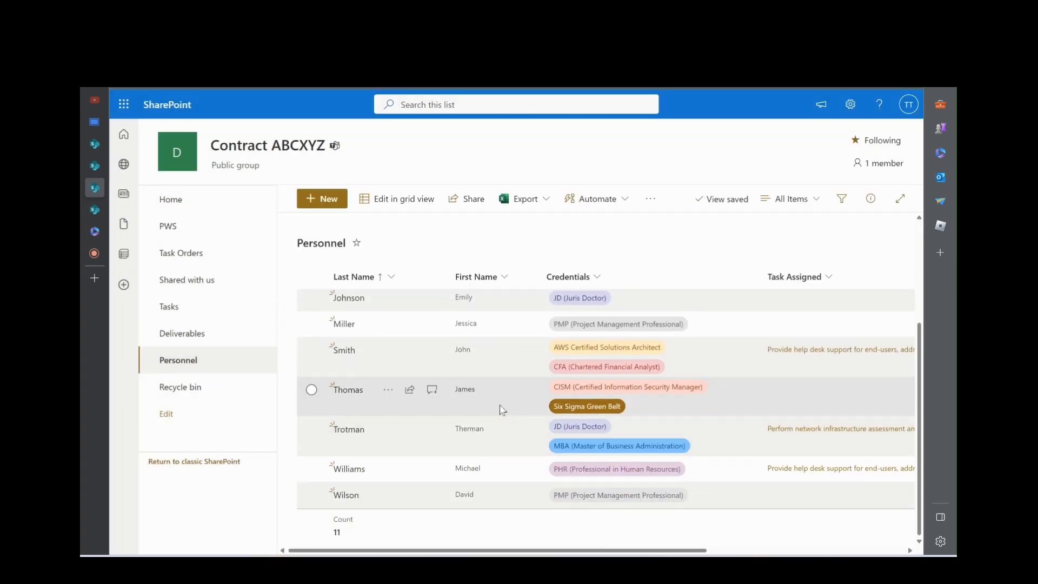
pyautogui.moveTo(408, 429)
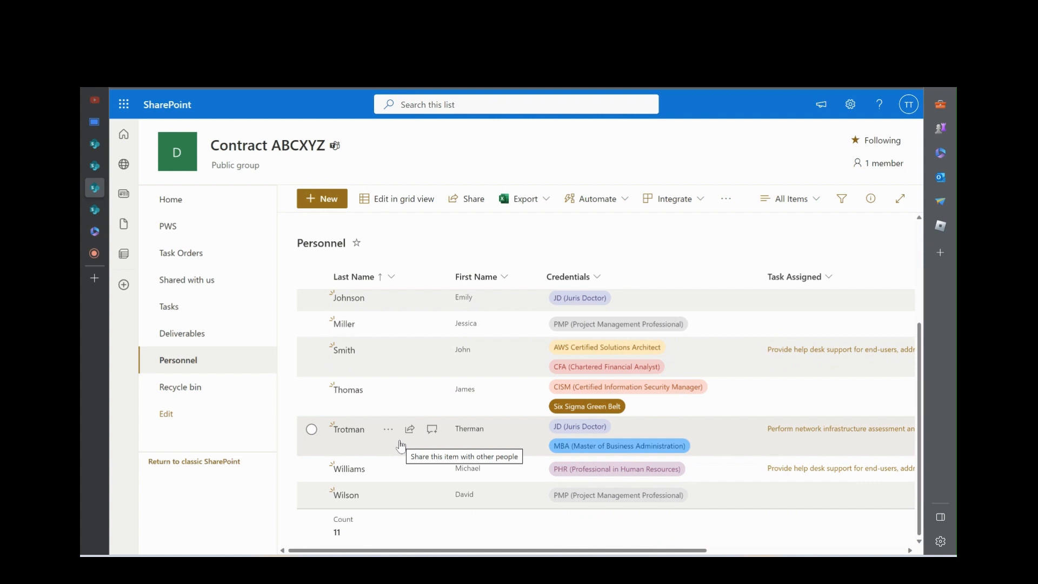
pyautogui.moveTo(429, 443)
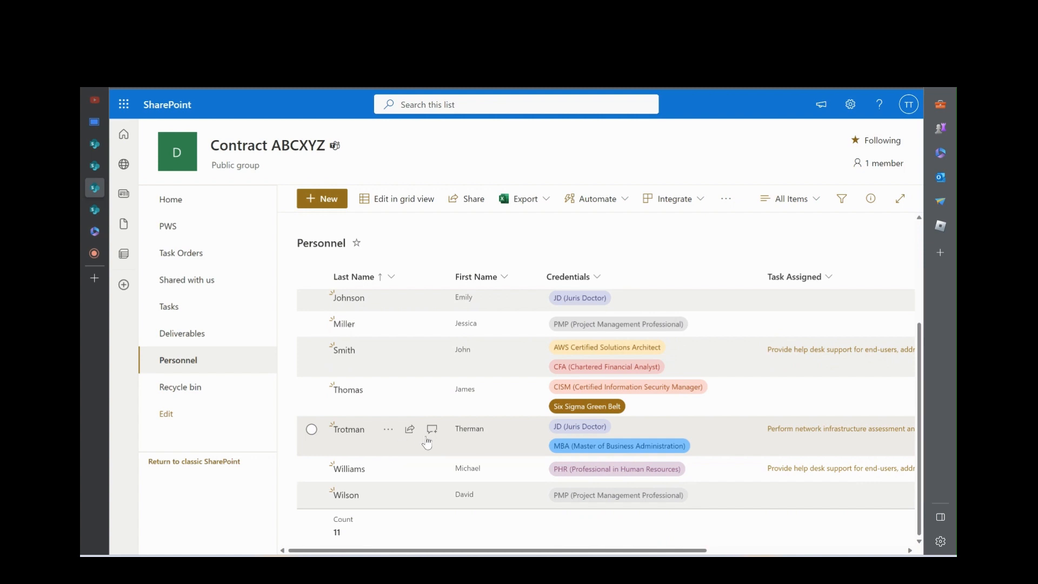
pyautogui.moveTo(833, 437)
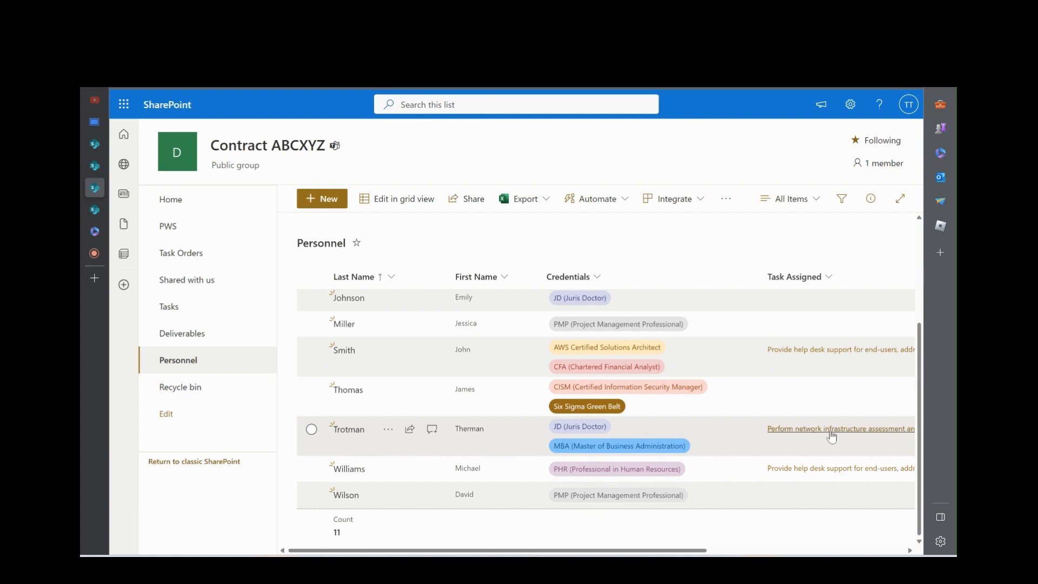
pyautogui.click(839, 428)
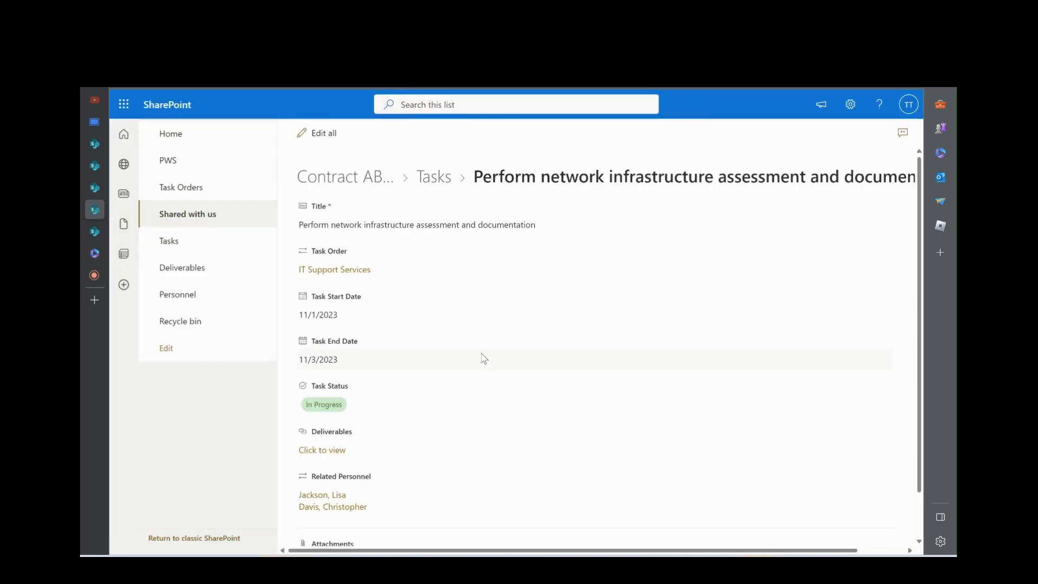
pyautogui.scroll(-3)
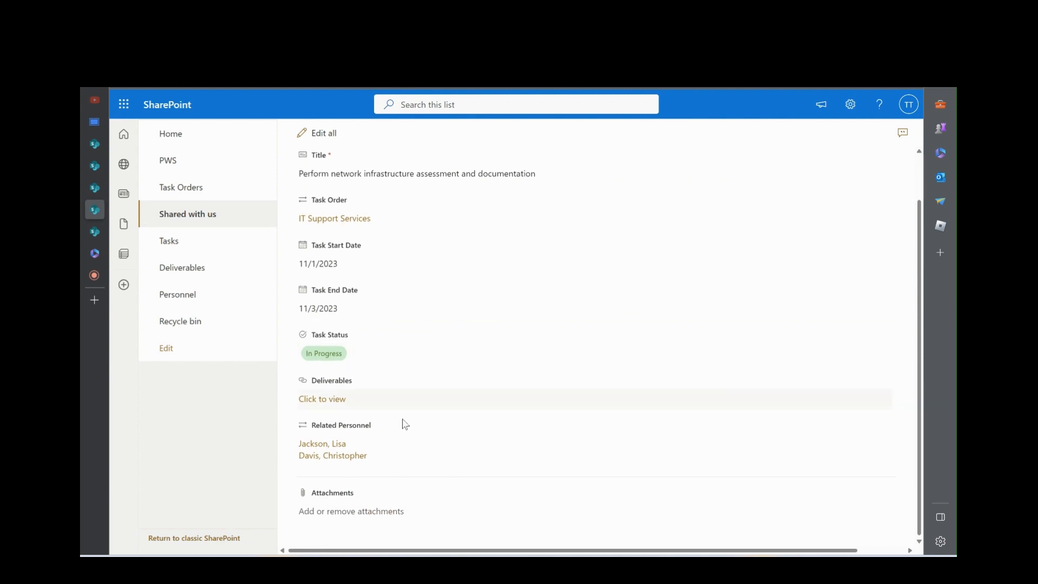
pyautogui.moveTo(381, 449)
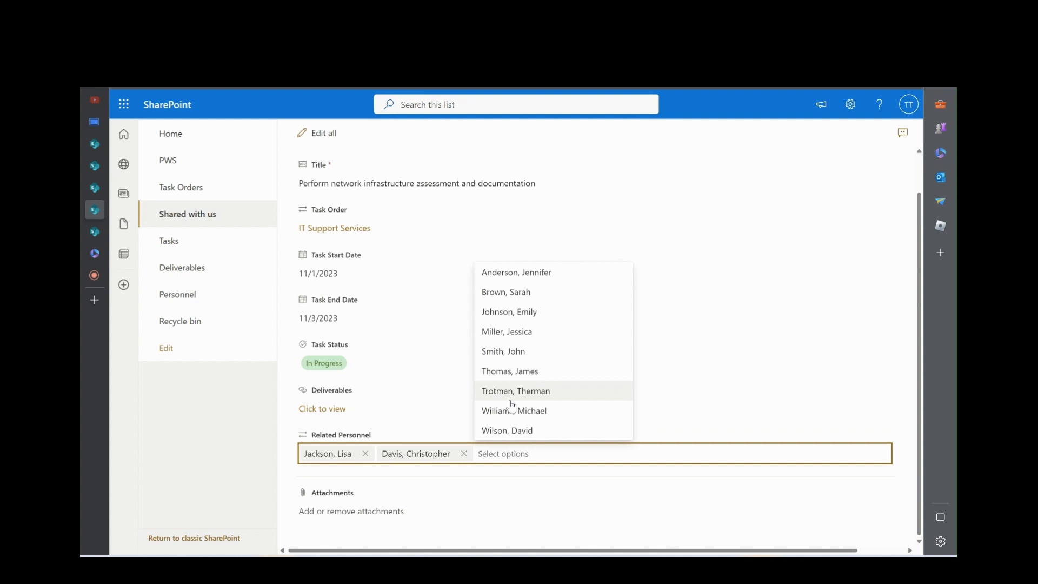
pyautogui.click(515, 391)
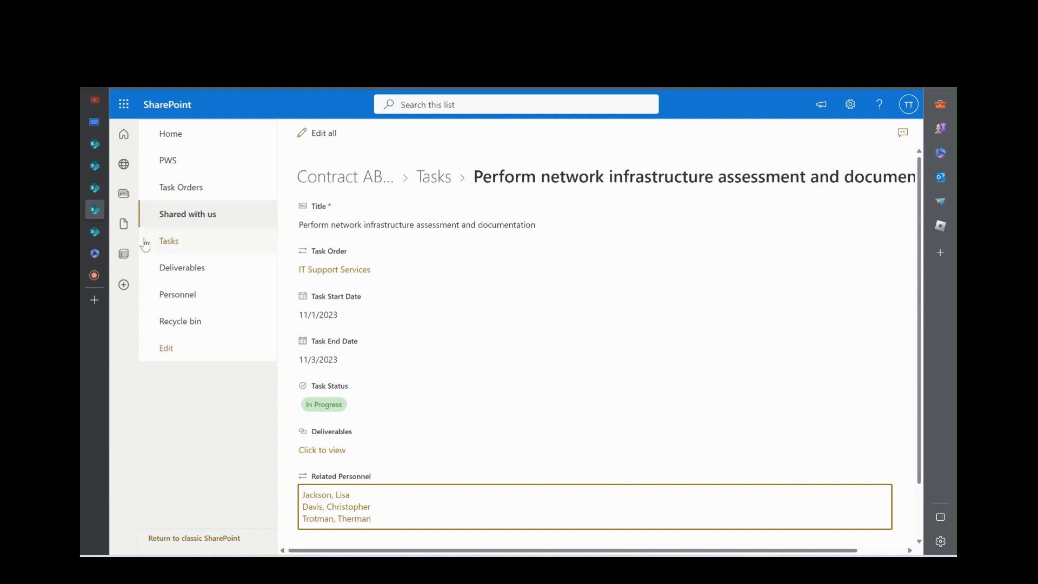
pyautogui.moveTo(181, 187)
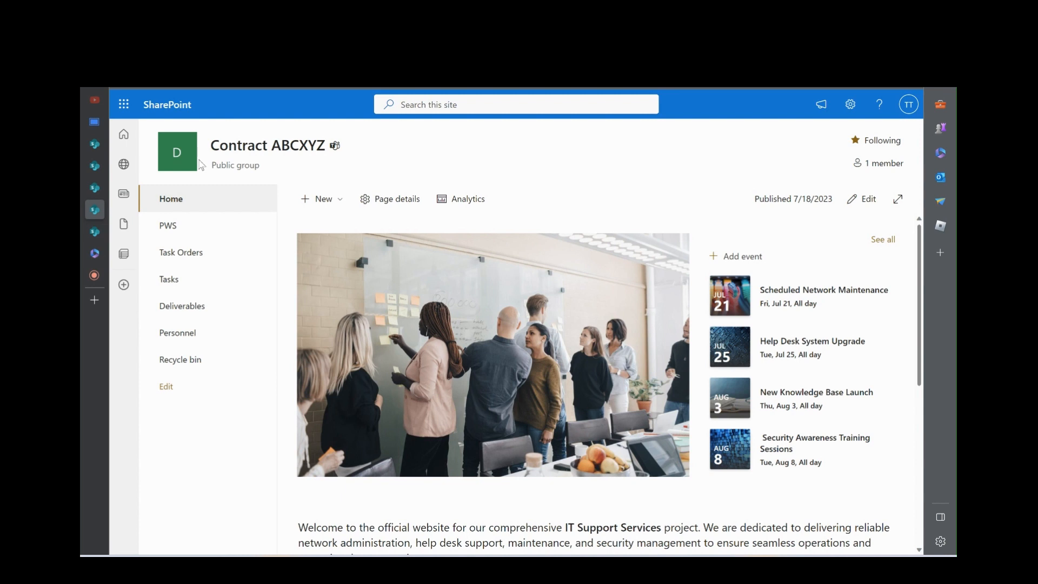
pyautogui.moveTo(713, 287)
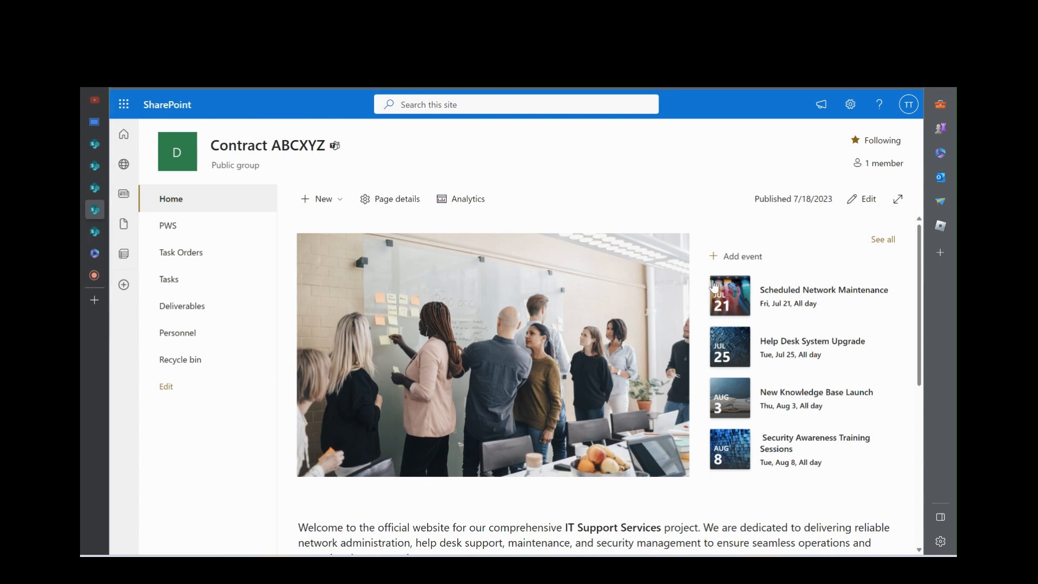
# Step: Edit the home page, title the events web part 'Announcements' with a megaphone emoji, and republish
pyautogui.click(850, 104)
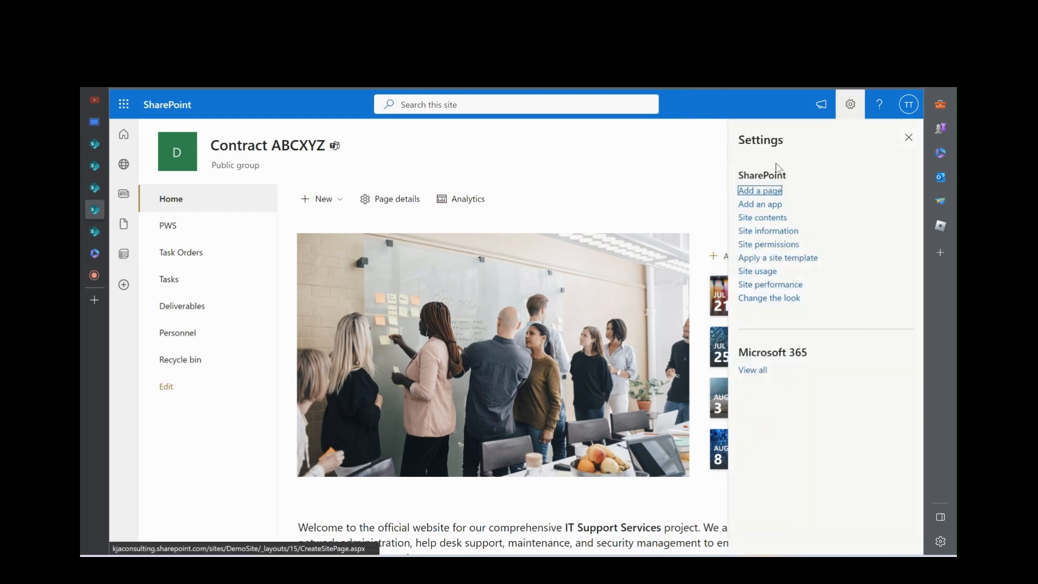
pyautogui.click(850, 104)
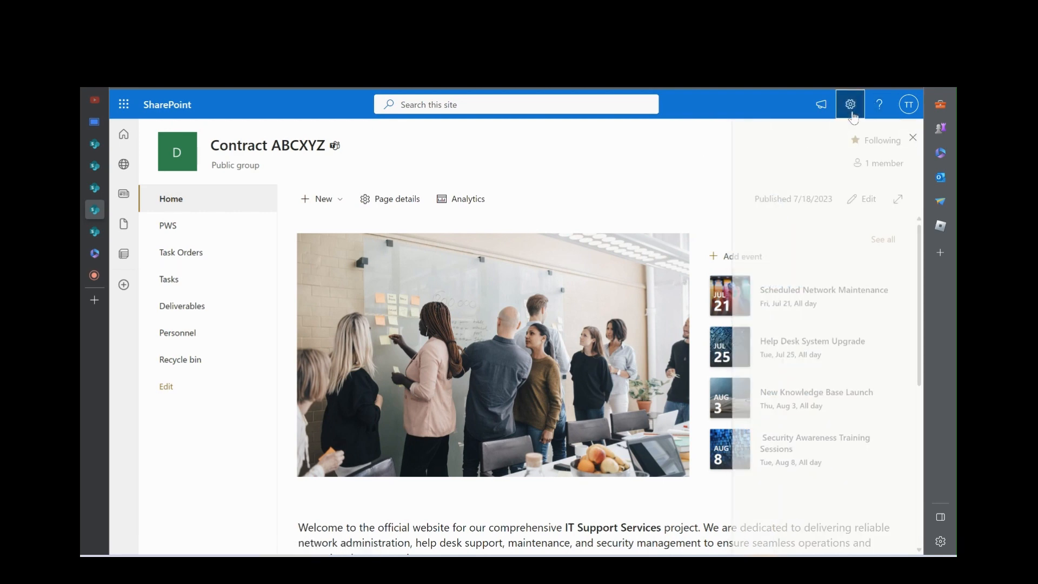
pyautogui.click(867, 199)
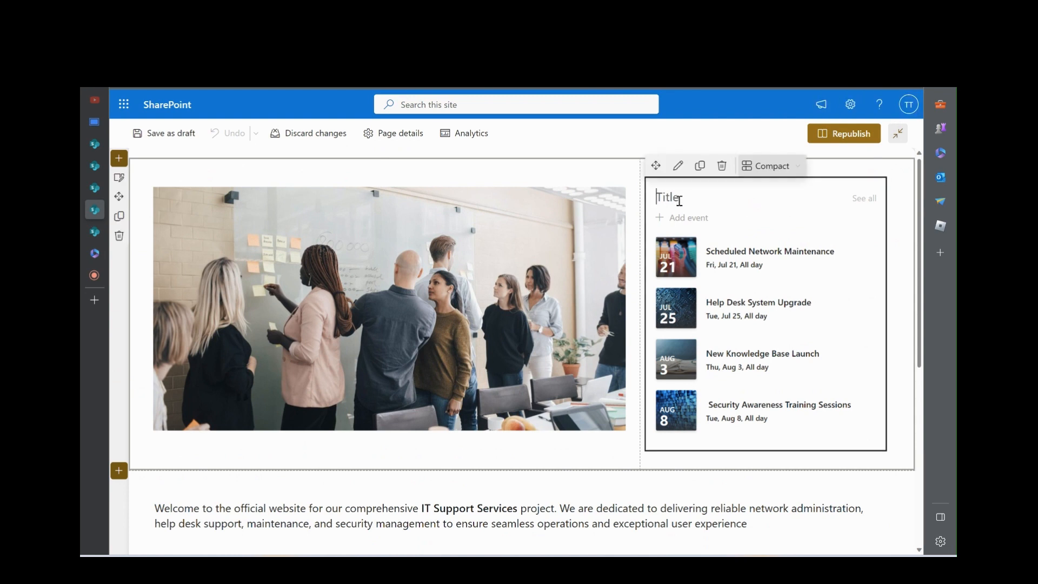
pyautogui.write('Announcements')
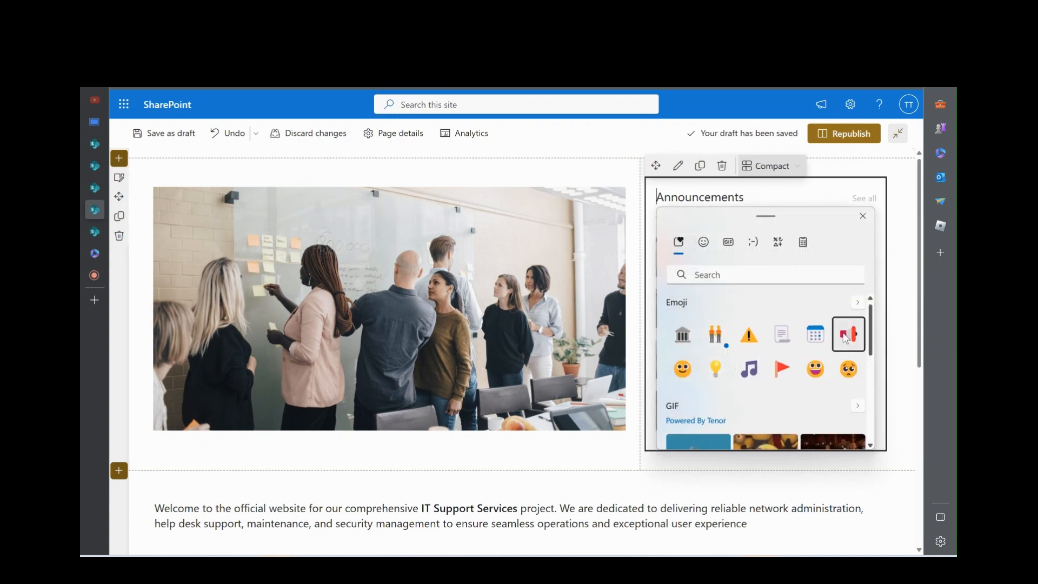
pyautogui.click(848, 334)
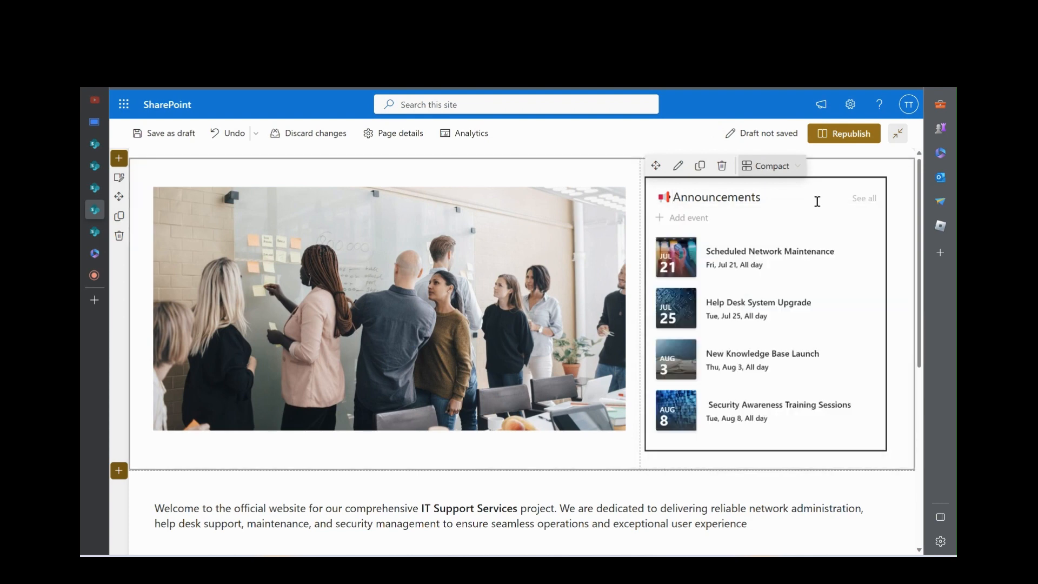
pyautogui.click(850, 133)
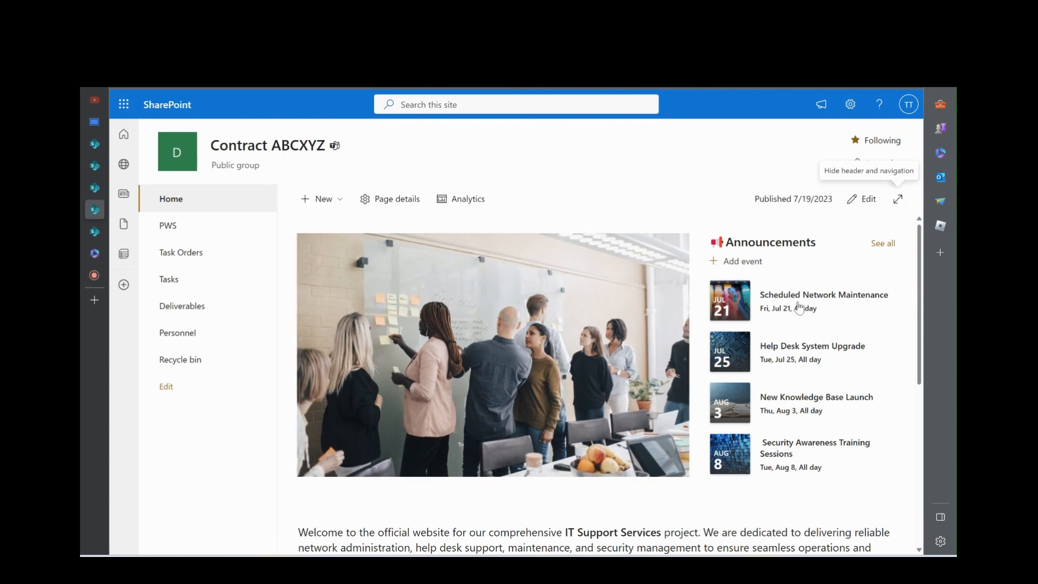
pyautogui.moveTo(802, 450)
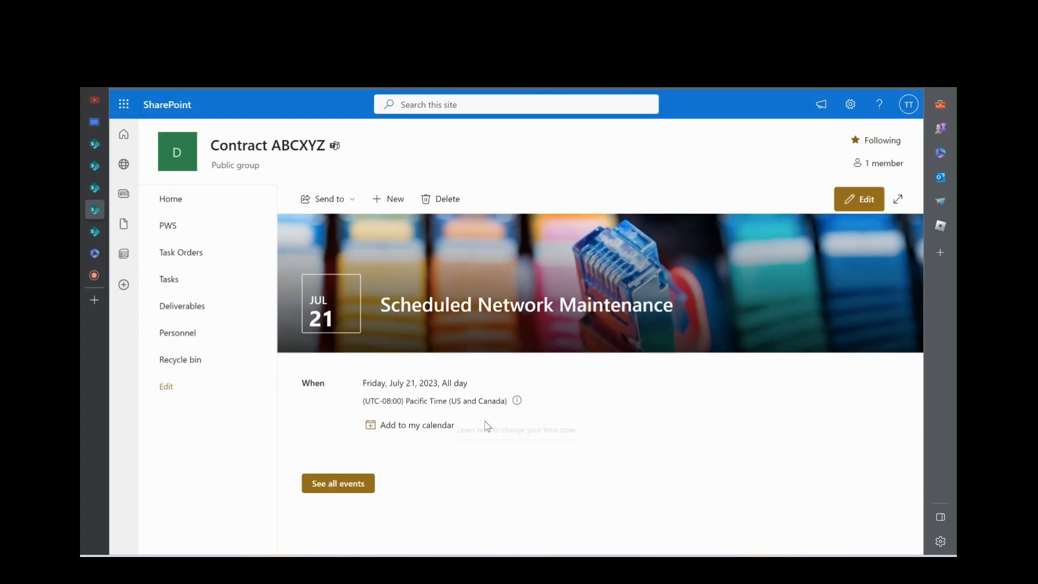
pyautogui.moveTo(614, 424)
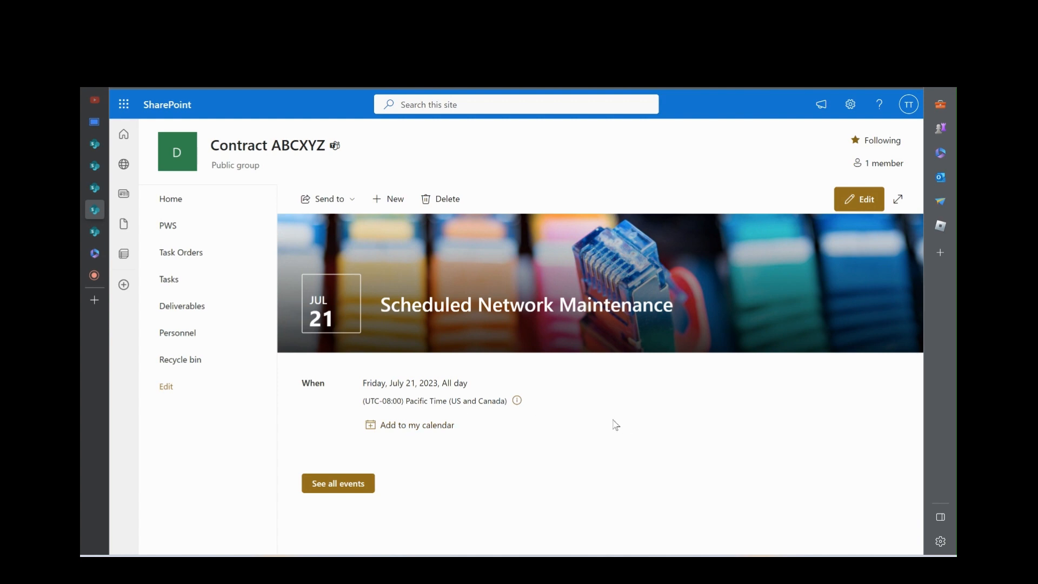
pyautogui.click(171, 199)
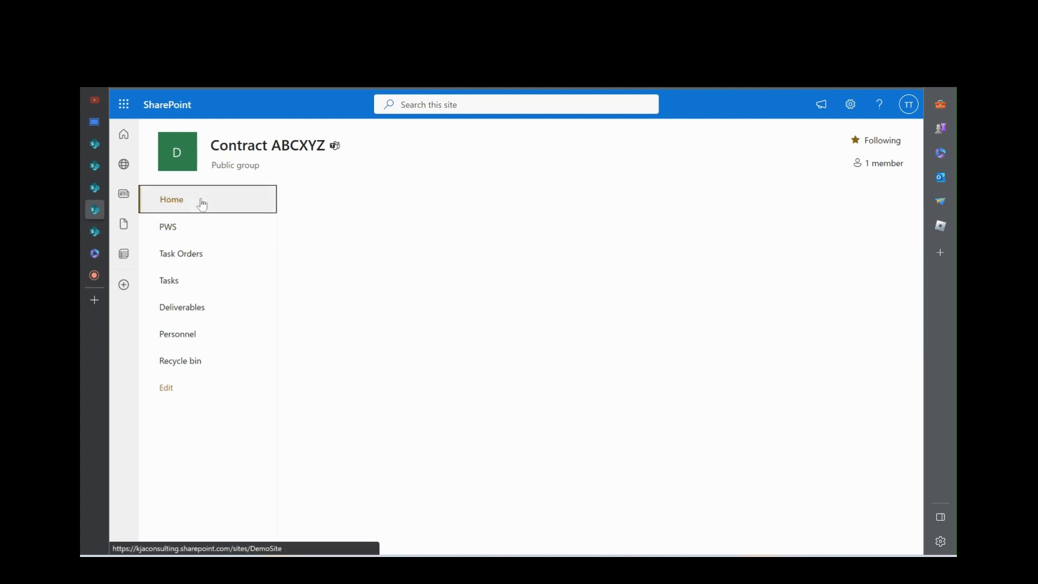
pyautogui.click(172, 199)
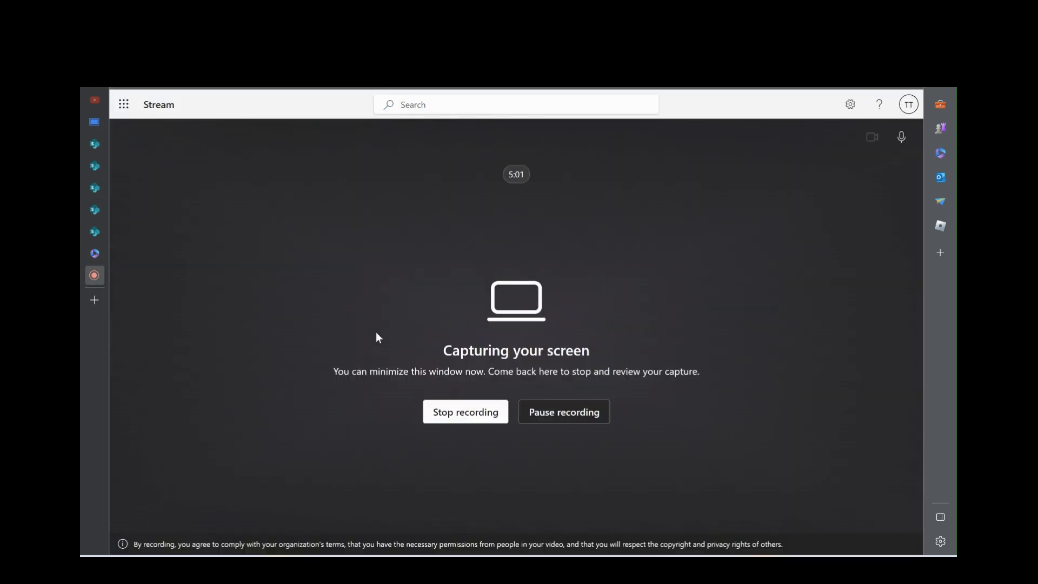
pyautogui.moveTo(140, 213)
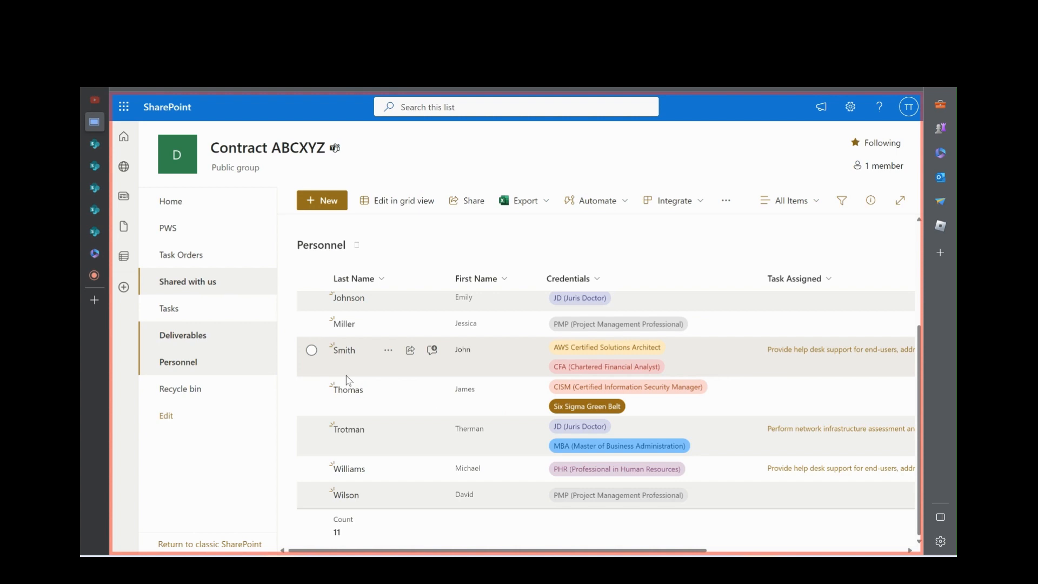
pyautogui.moveTo(334, 377)
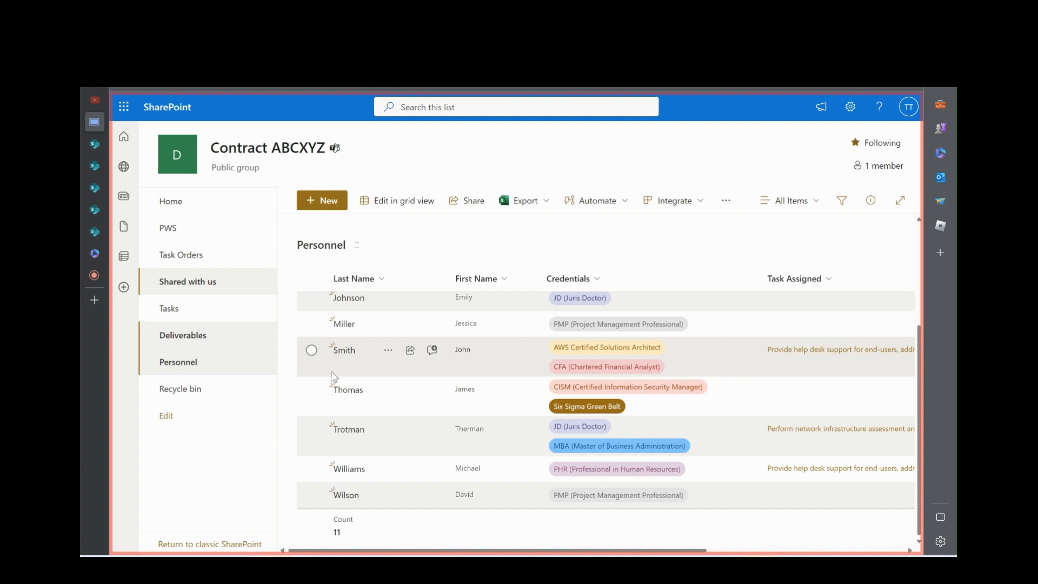